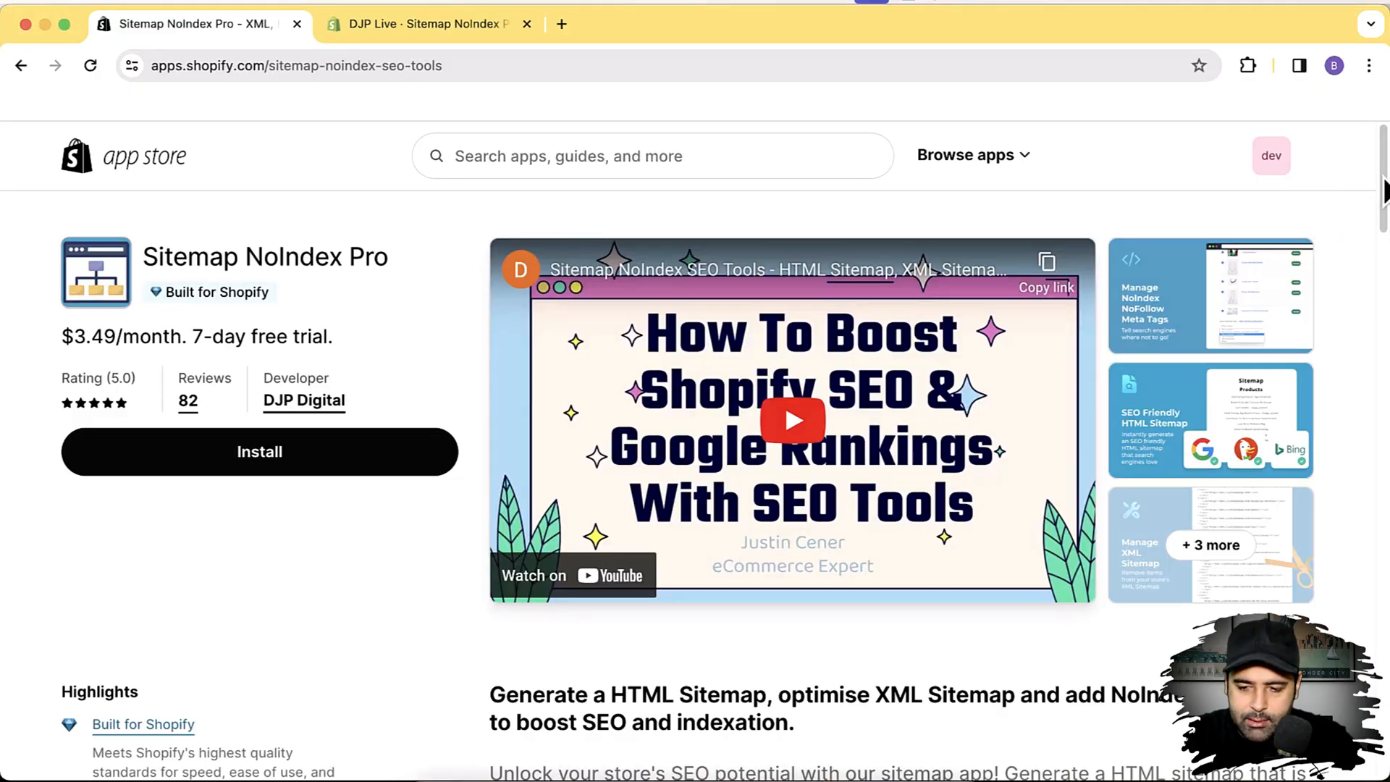
Scroll the Sitemap NoIndex Pro listing down to its description and feature bullets
scroll("down", 3)
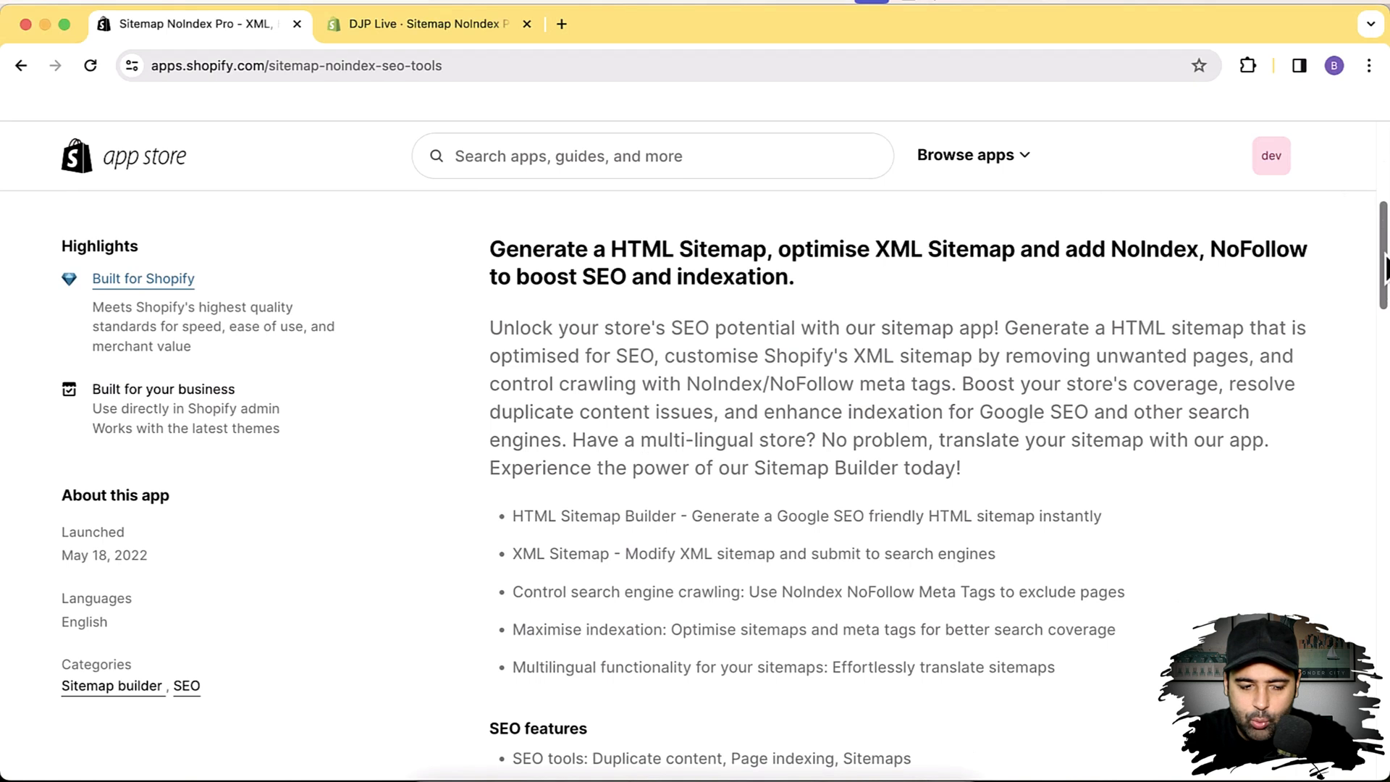
mouse_move(982, 251)
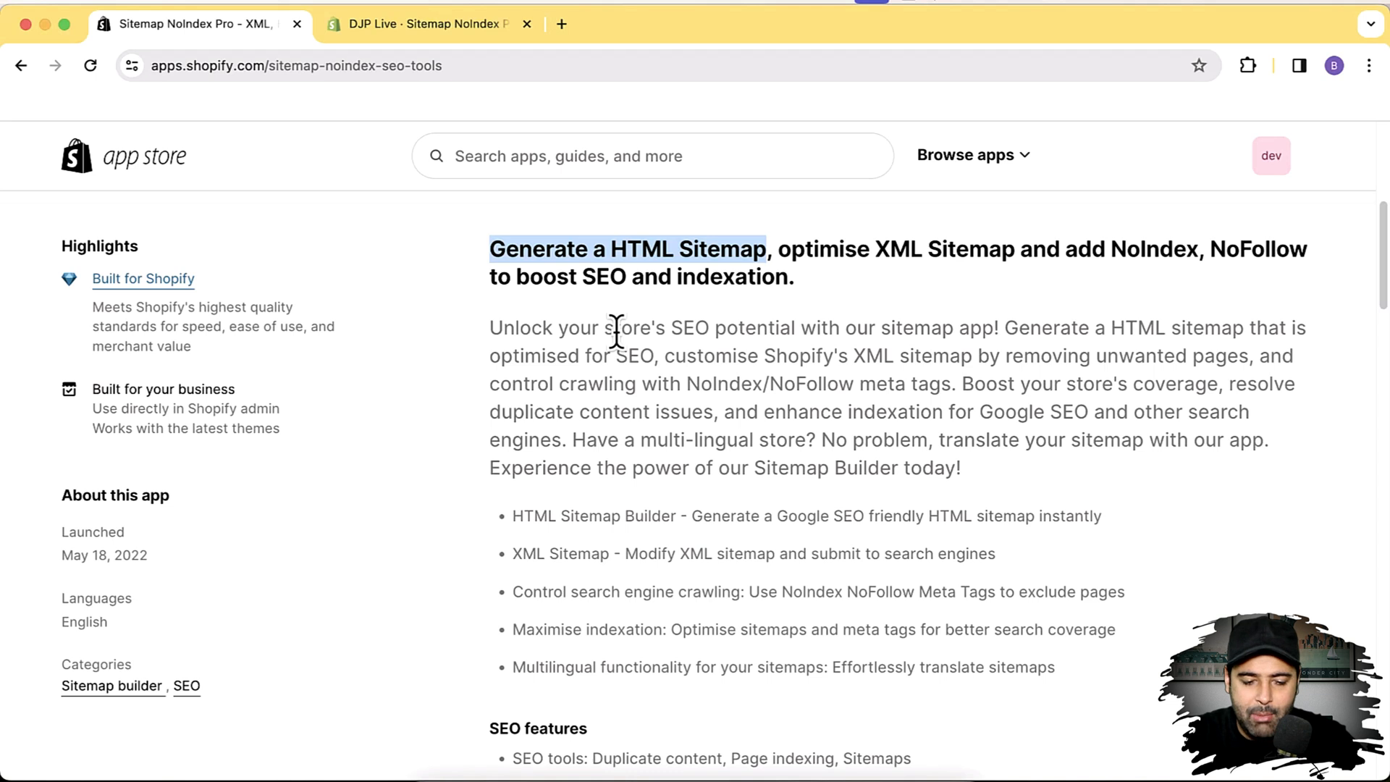
mouse_move(625, 351)
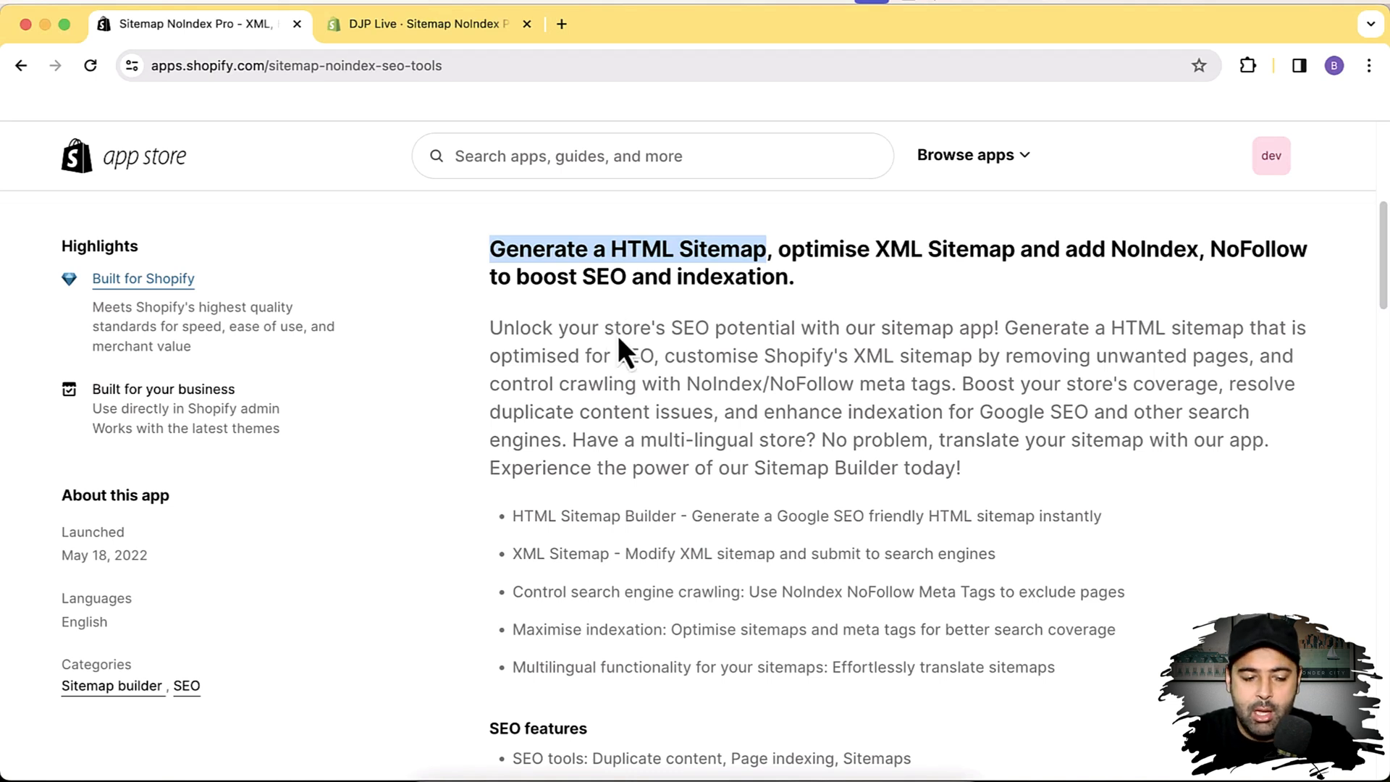
mouse_move(616, 332)
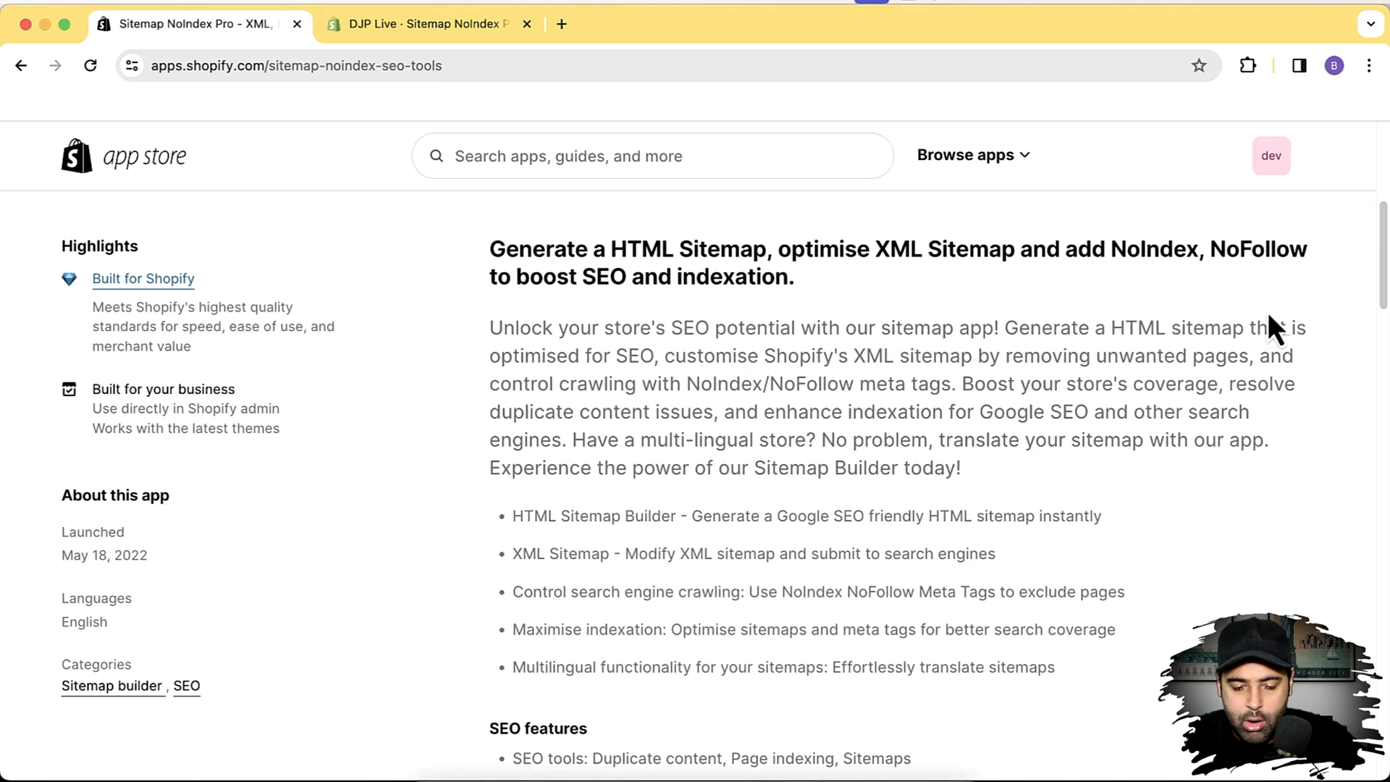
Scroll further down the listing to the $3.49/month plan and 82 reviews
scroll("down", 3)
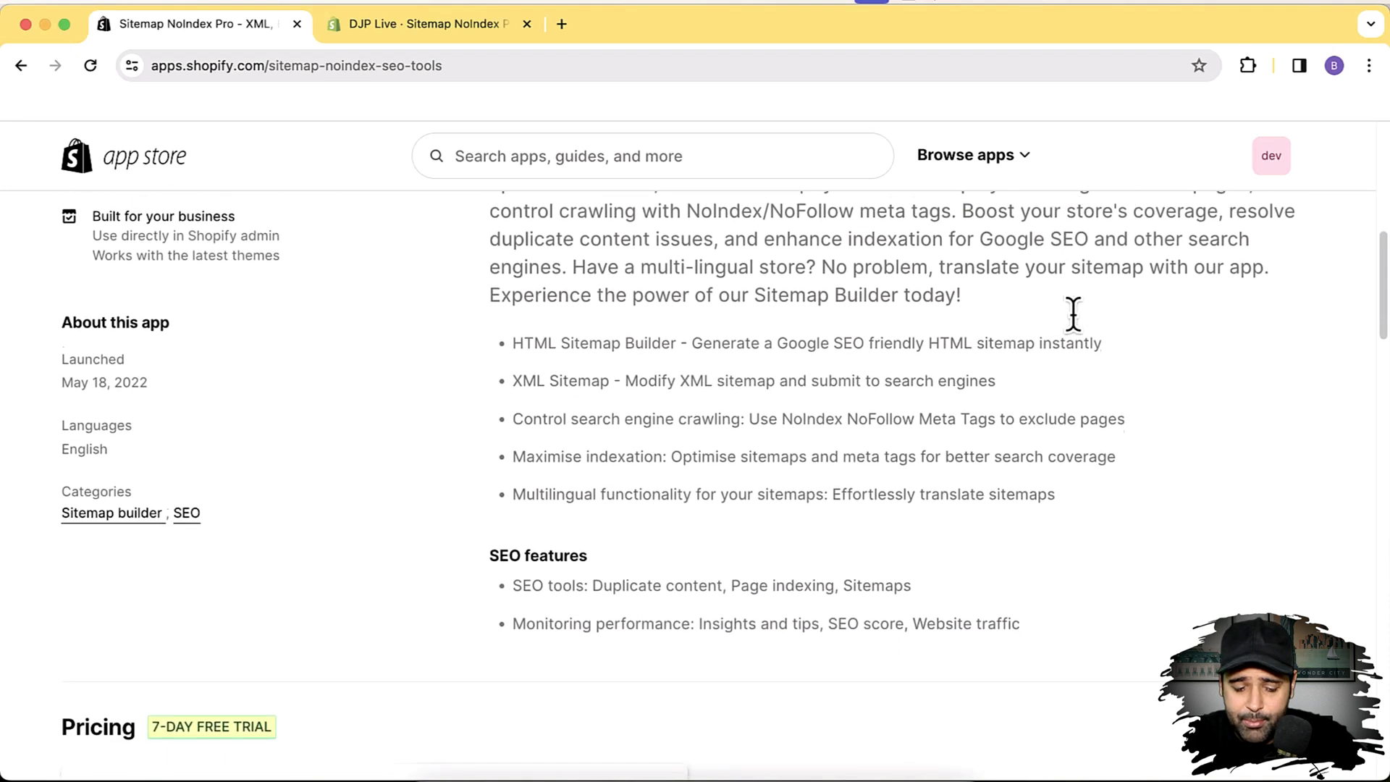
scroll("down", 3)
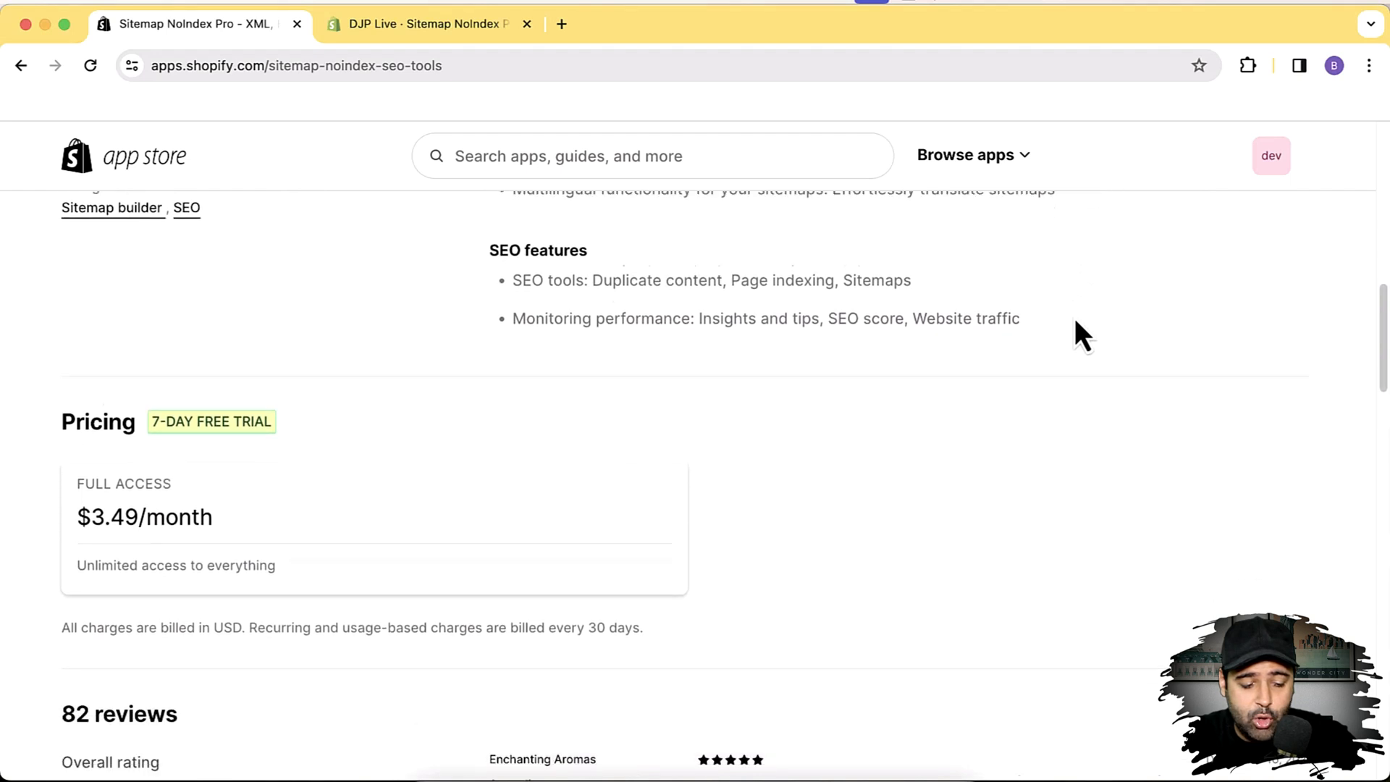
scroll("down", 3)
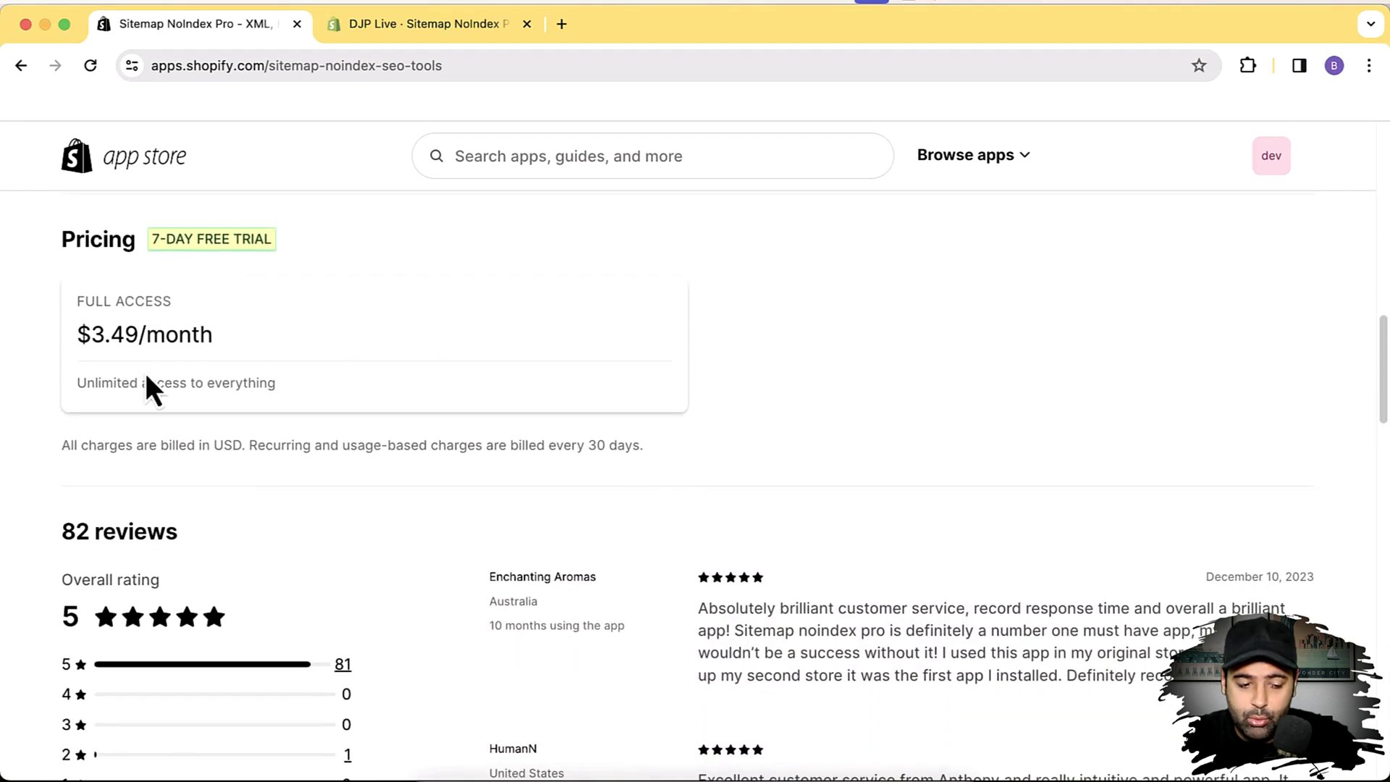
mouse_move(190, 341)
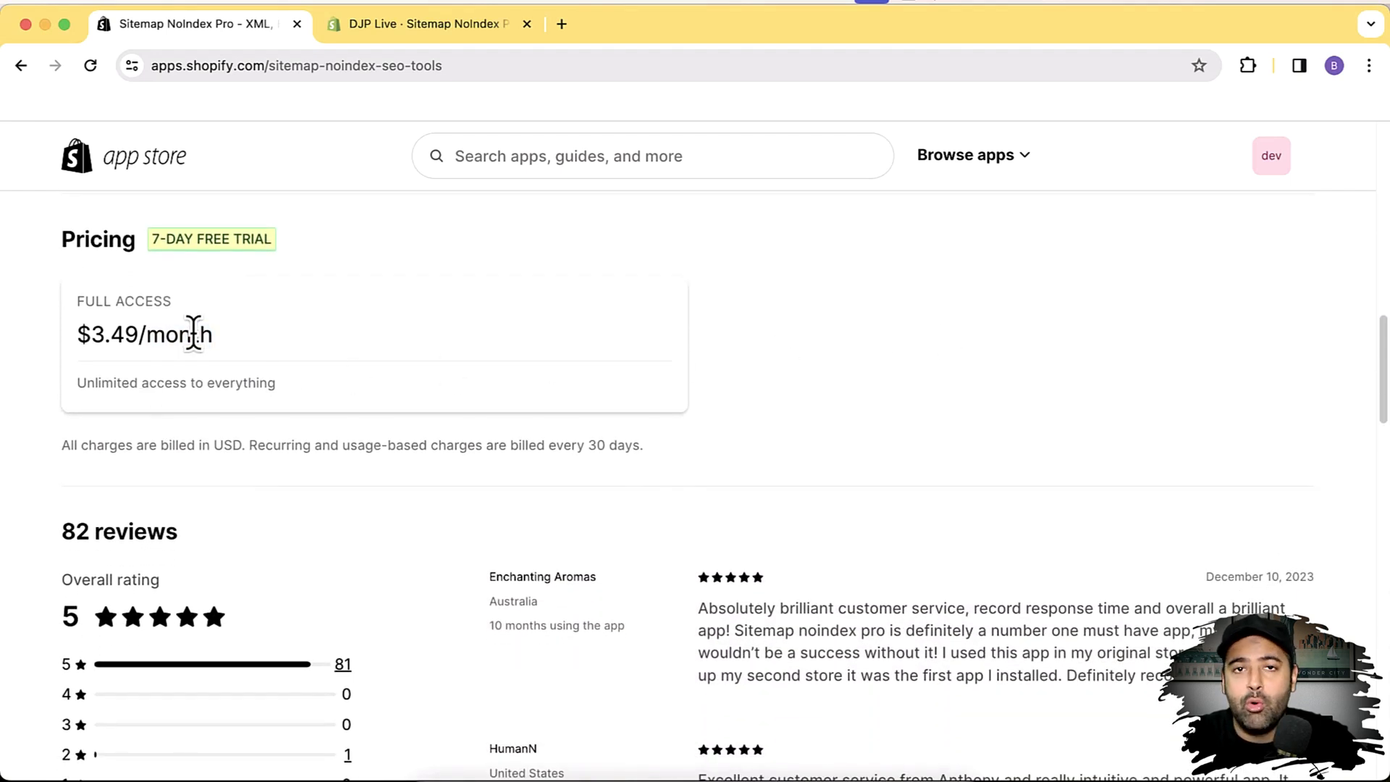
mouse_move(417, 305)
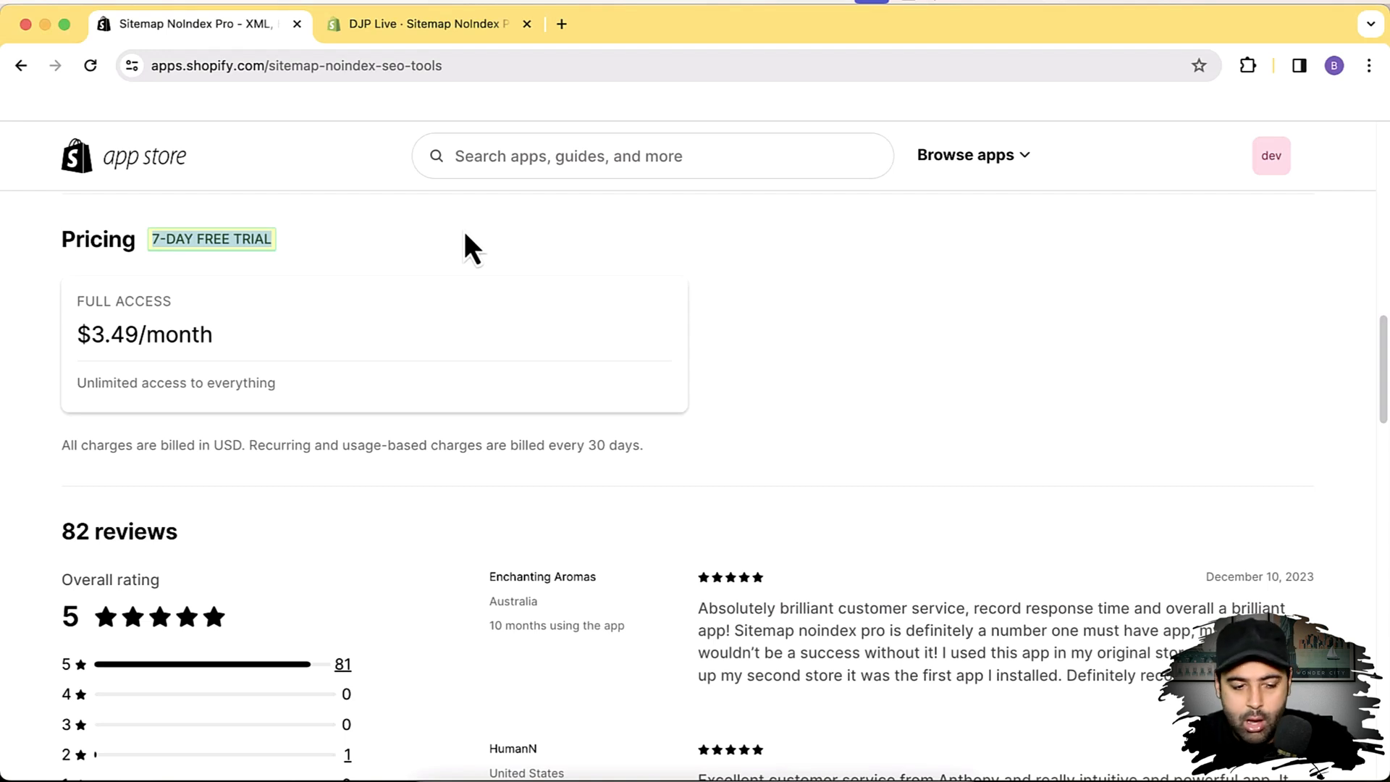
mouse_move(58, 404)
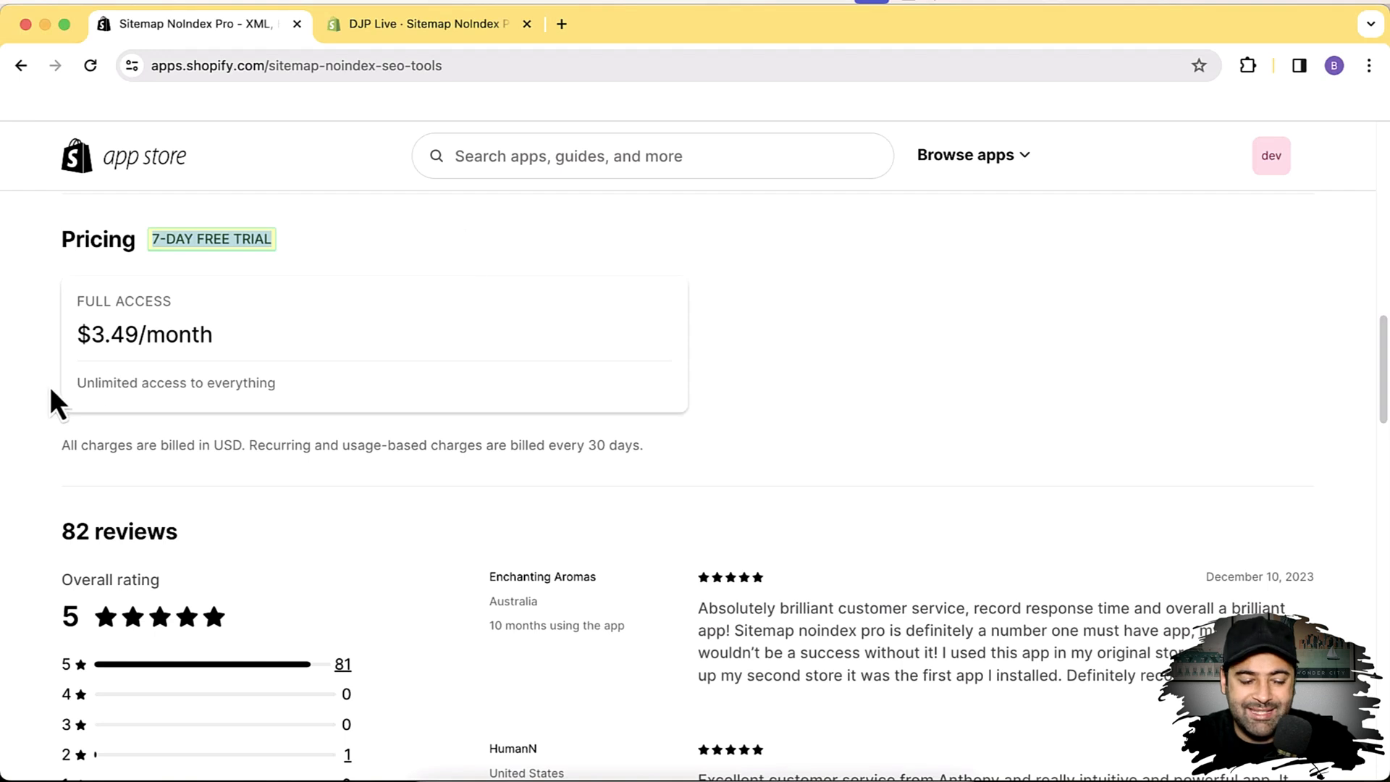
mouse_move(335, 204)
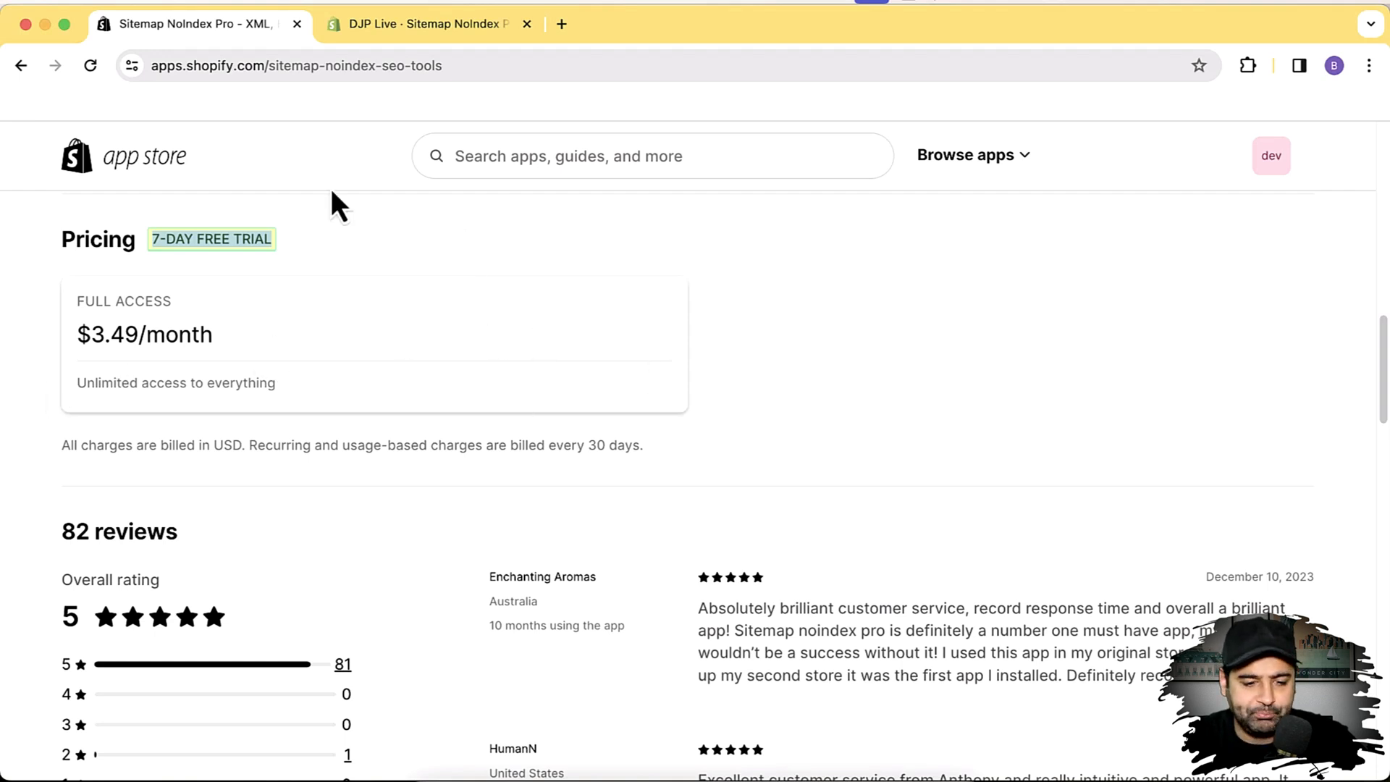
Switch to the DJP Live admin tab showing the Sitemap NoIndex Pro setup guide
left_click(426, 24)
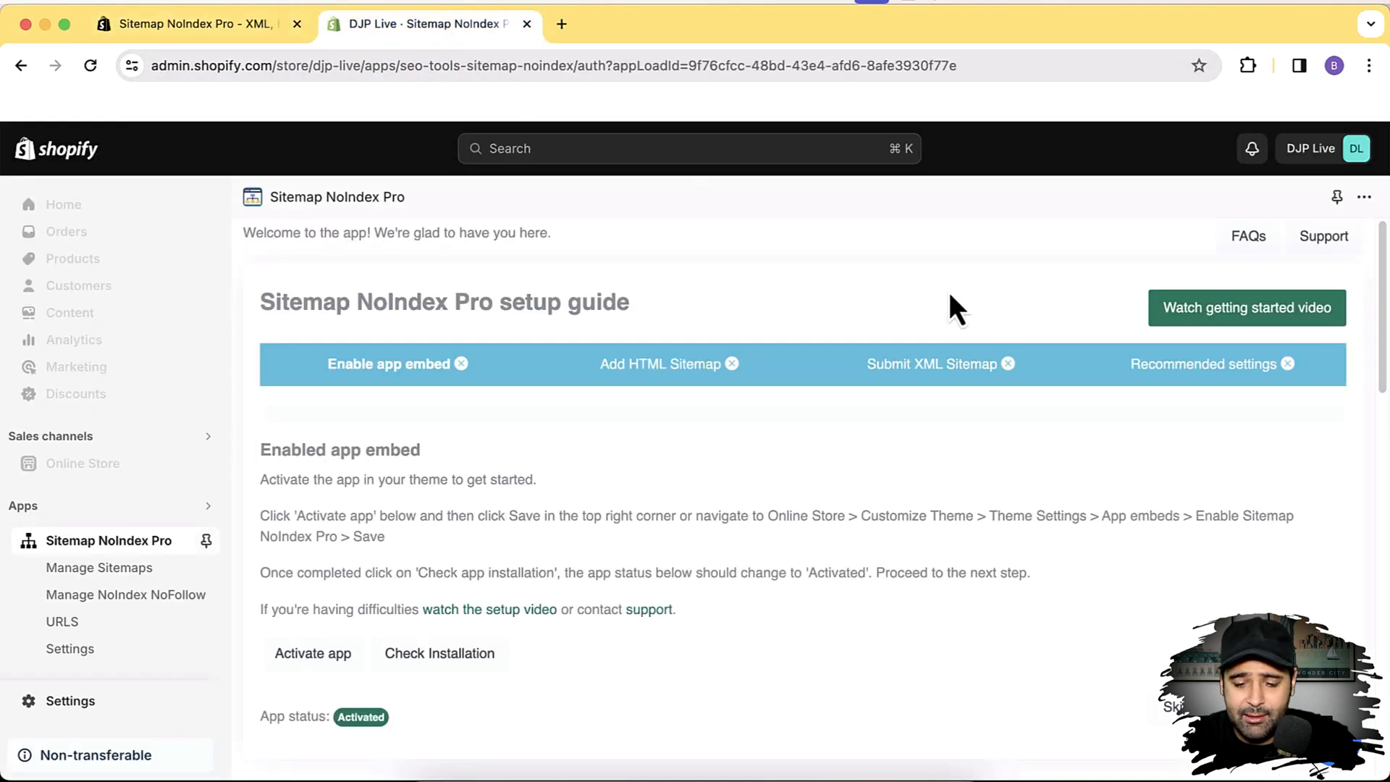
mouse_move(960, 288)
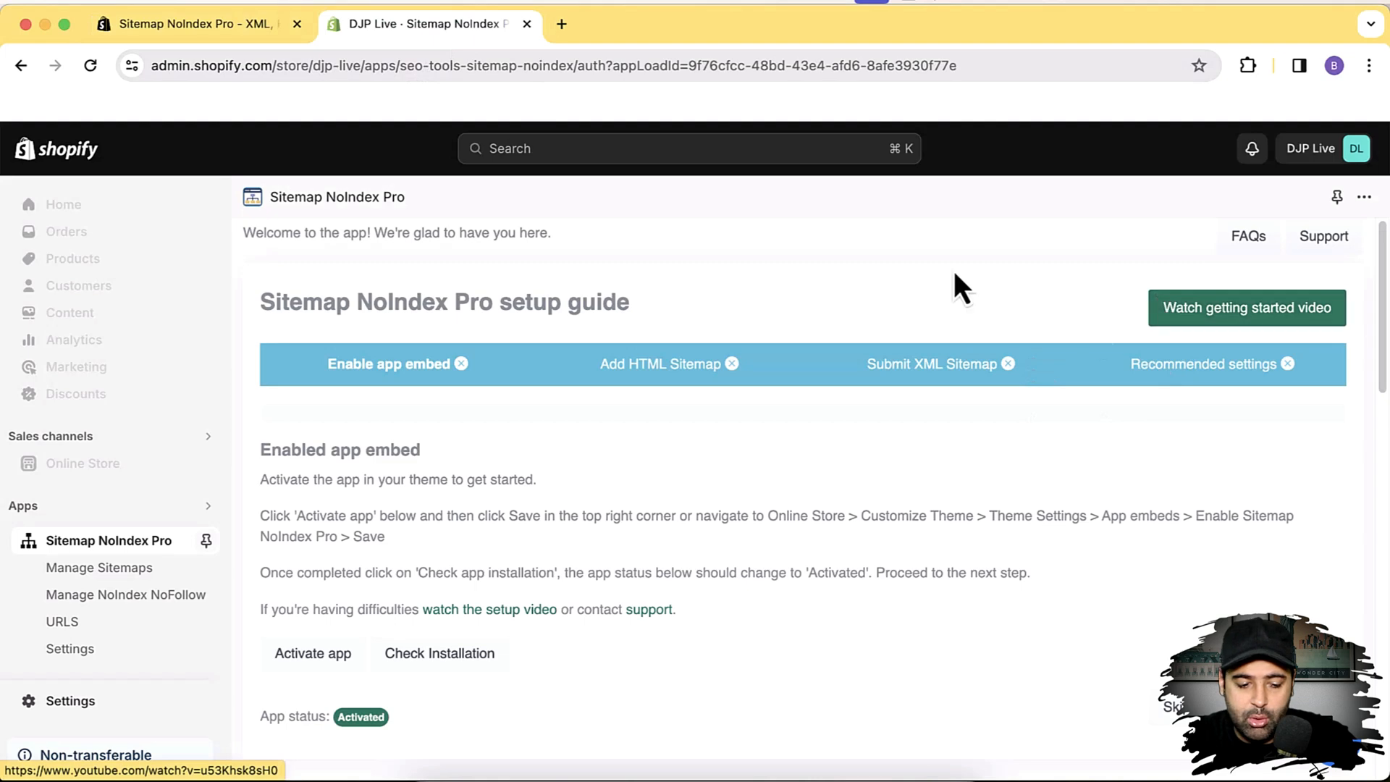
mouse_move(403, 293)
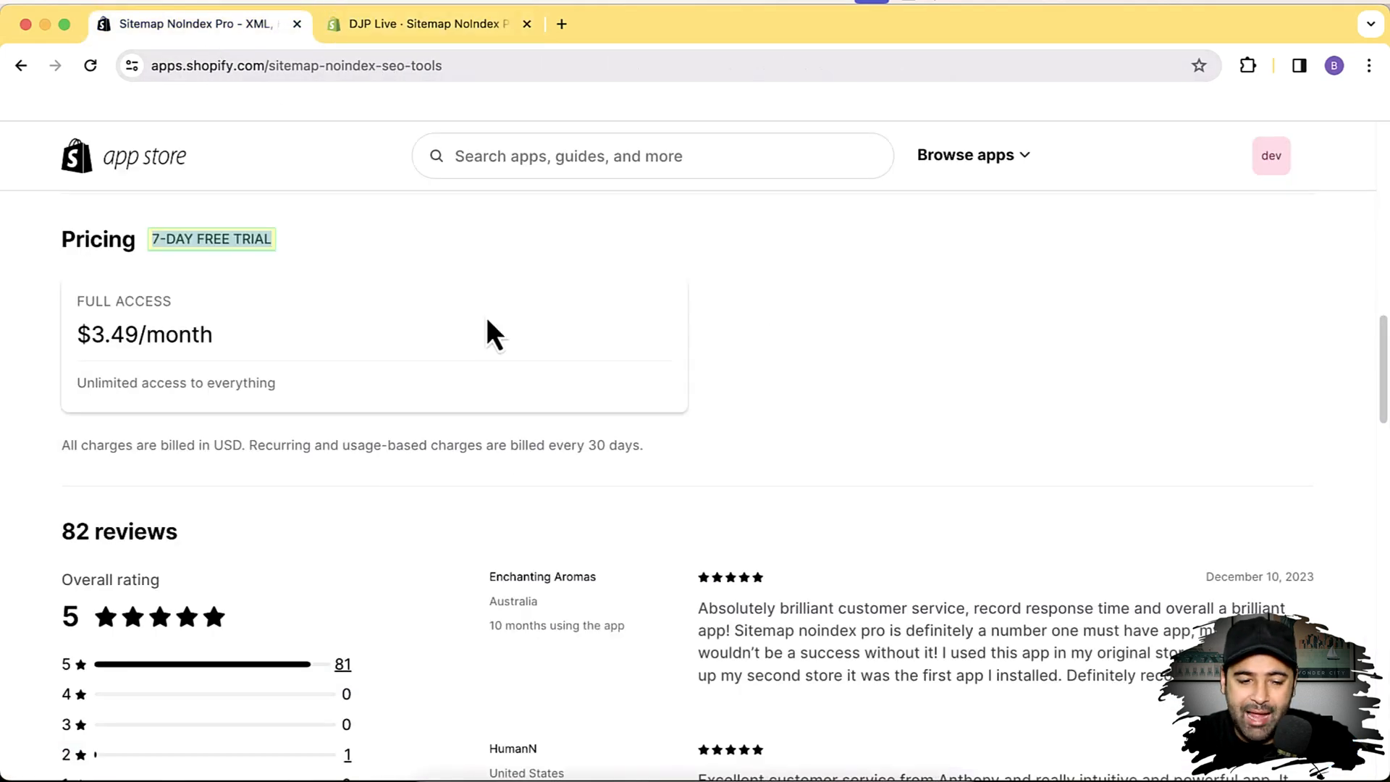
scroll("up", 3)
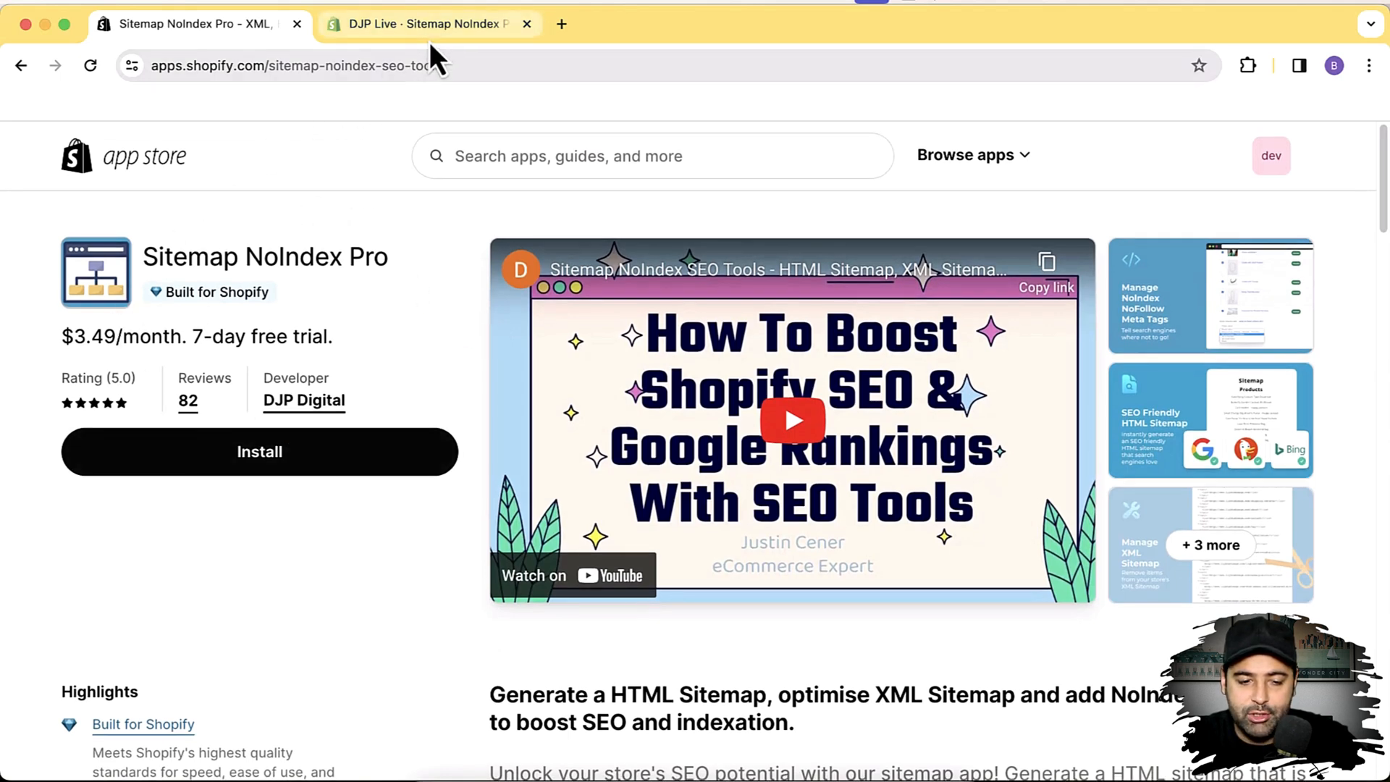
left_click(431, 24)
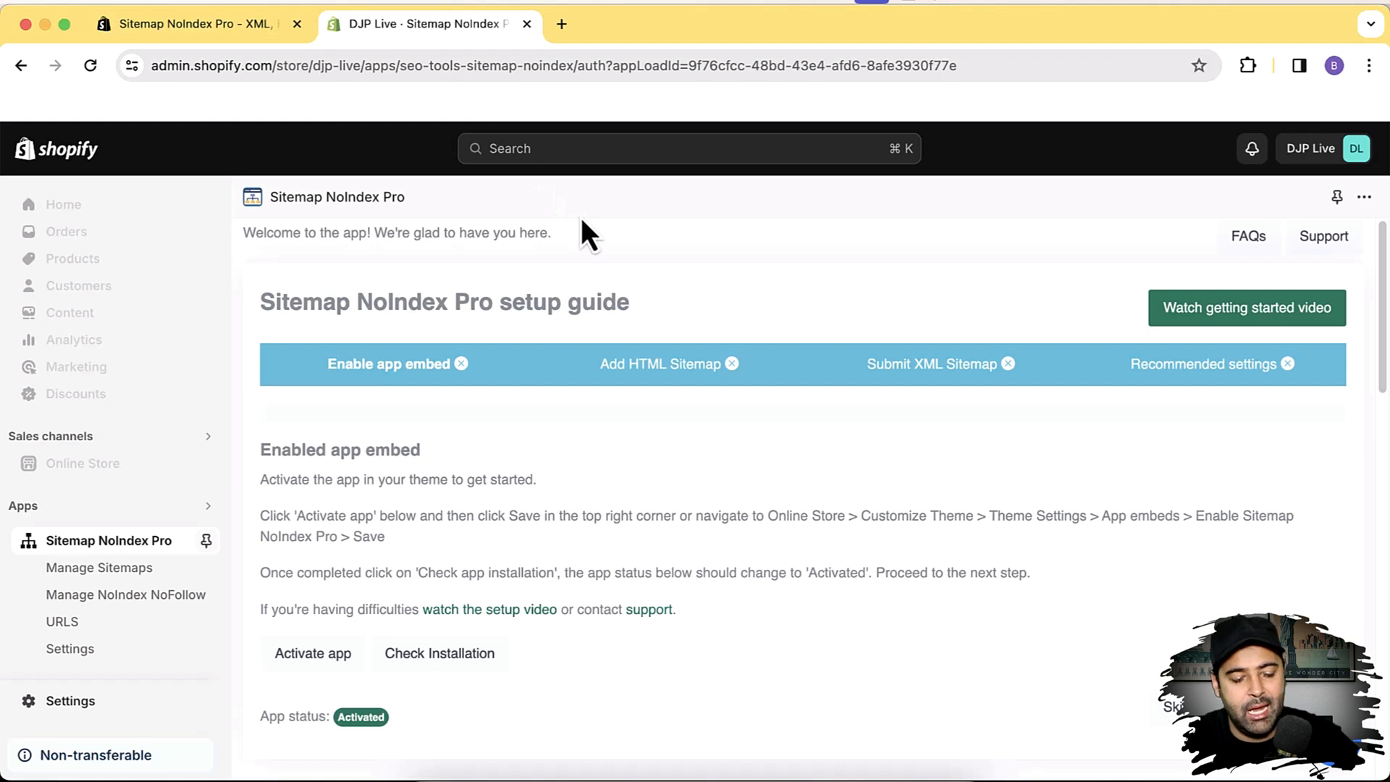
mouse_move(692, 257)
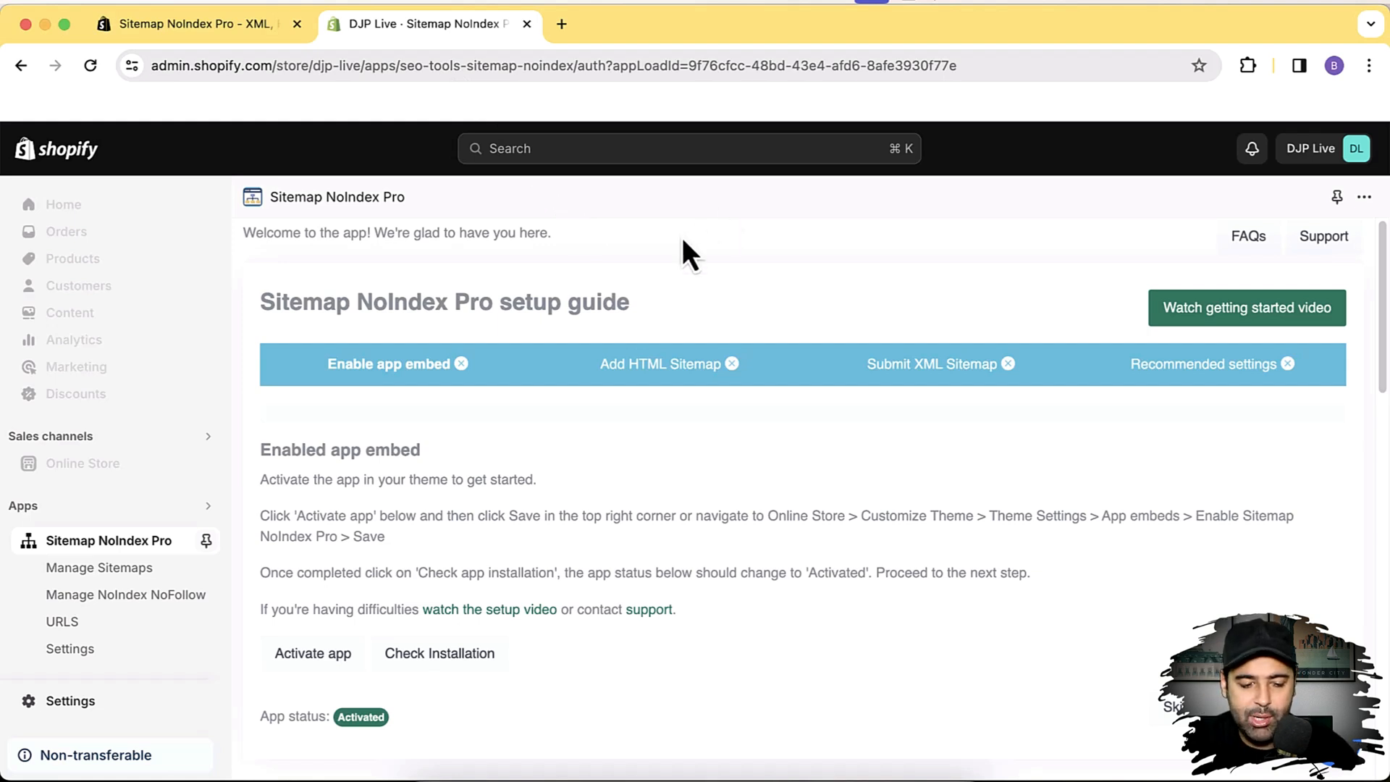
mouse_move(404, 395)
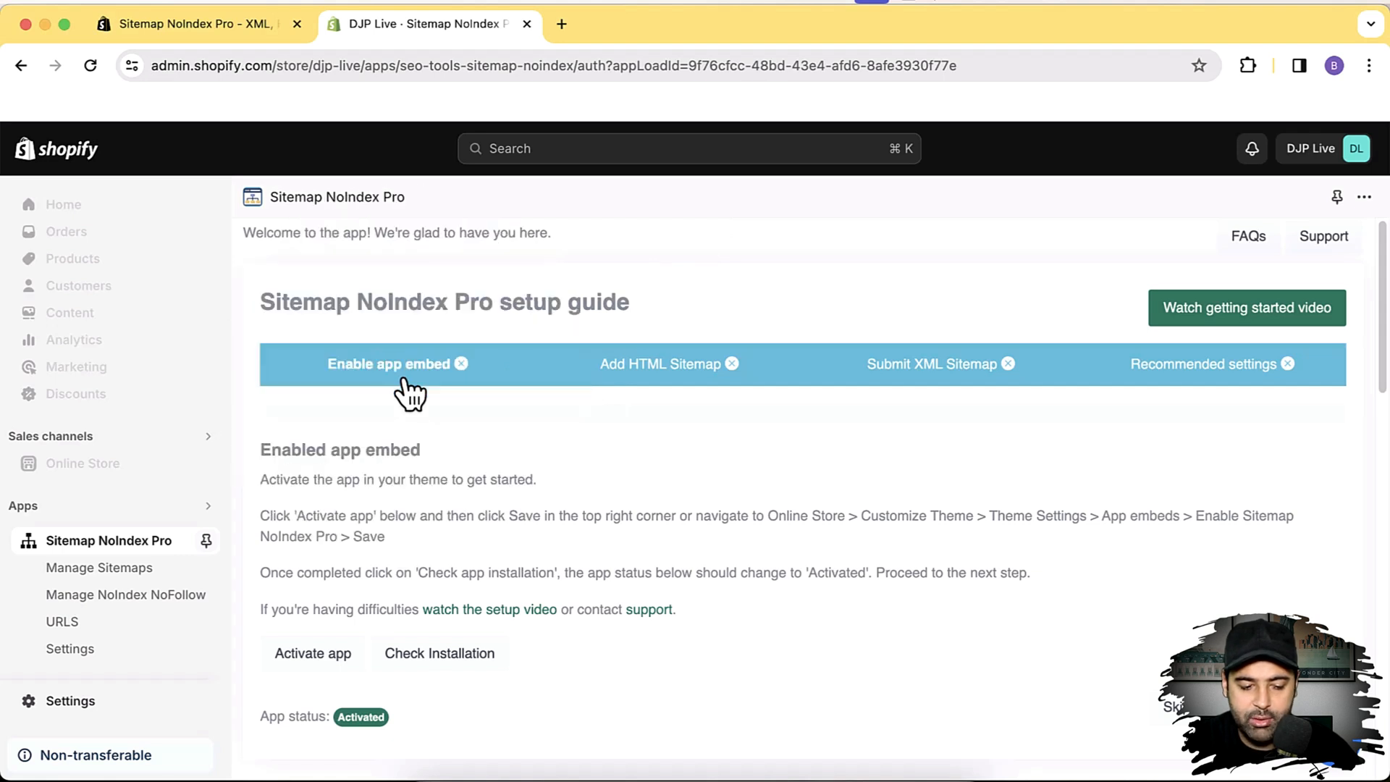
scroll("down", 3)
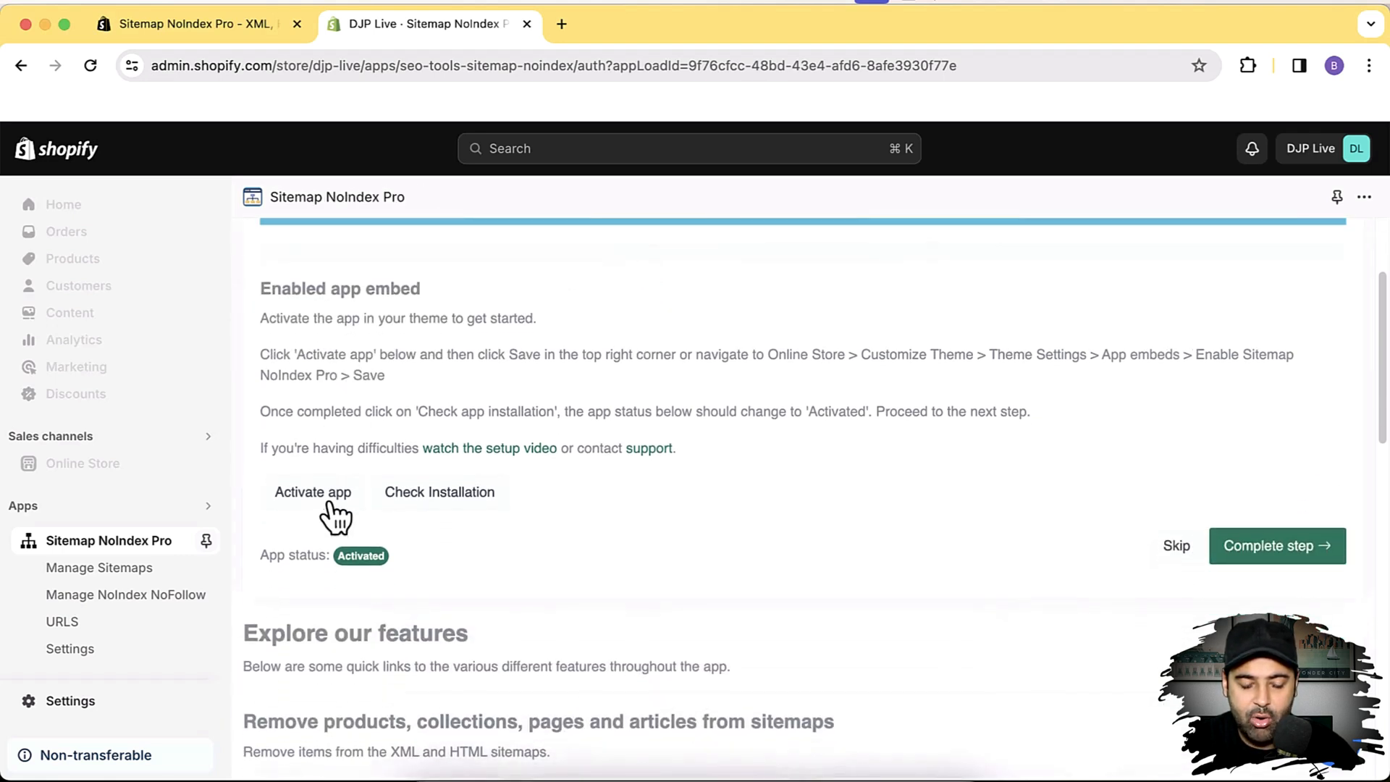
mouse_move(312, 497)
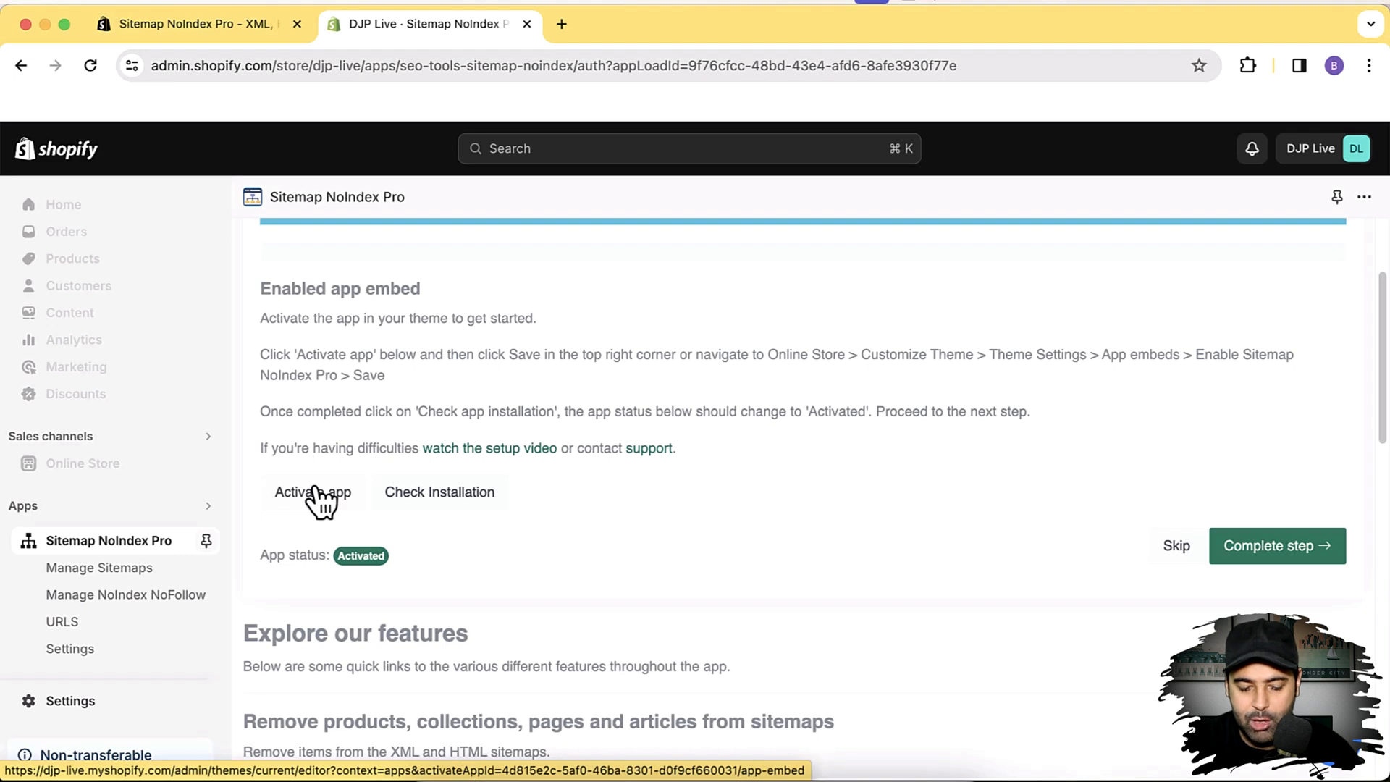
scroll("up", 3)
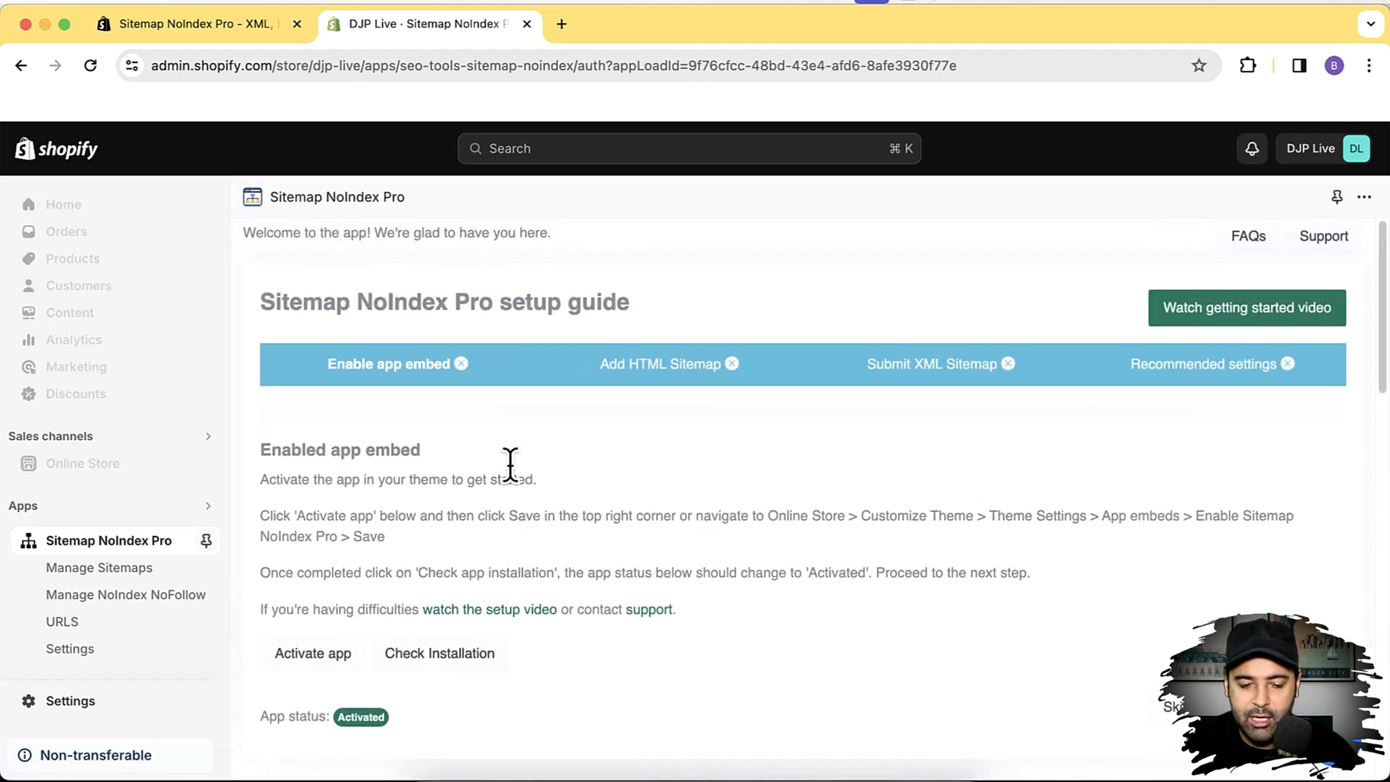
mouse_move(643, 519)
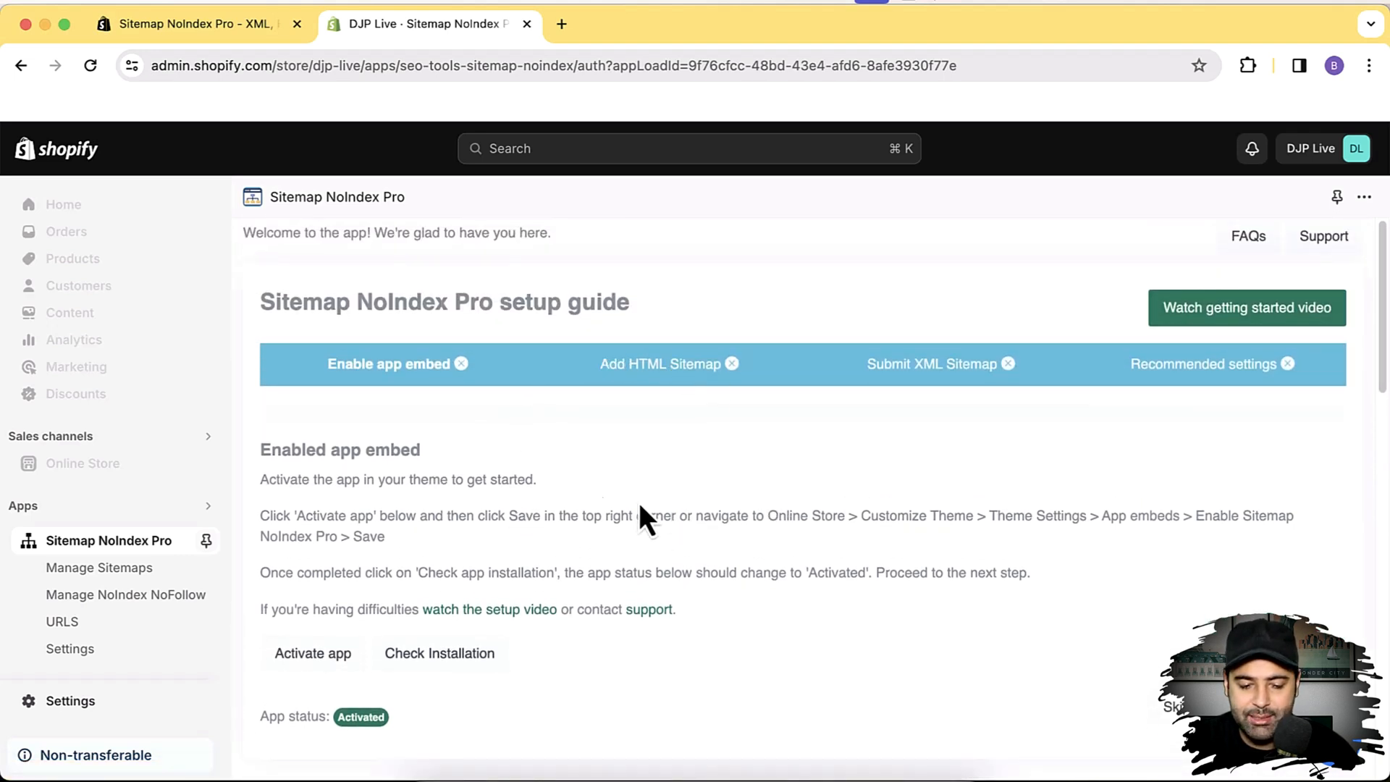
Advance the setup guide to the 'Add HTML Sitemap' step
left_click(659, 364)
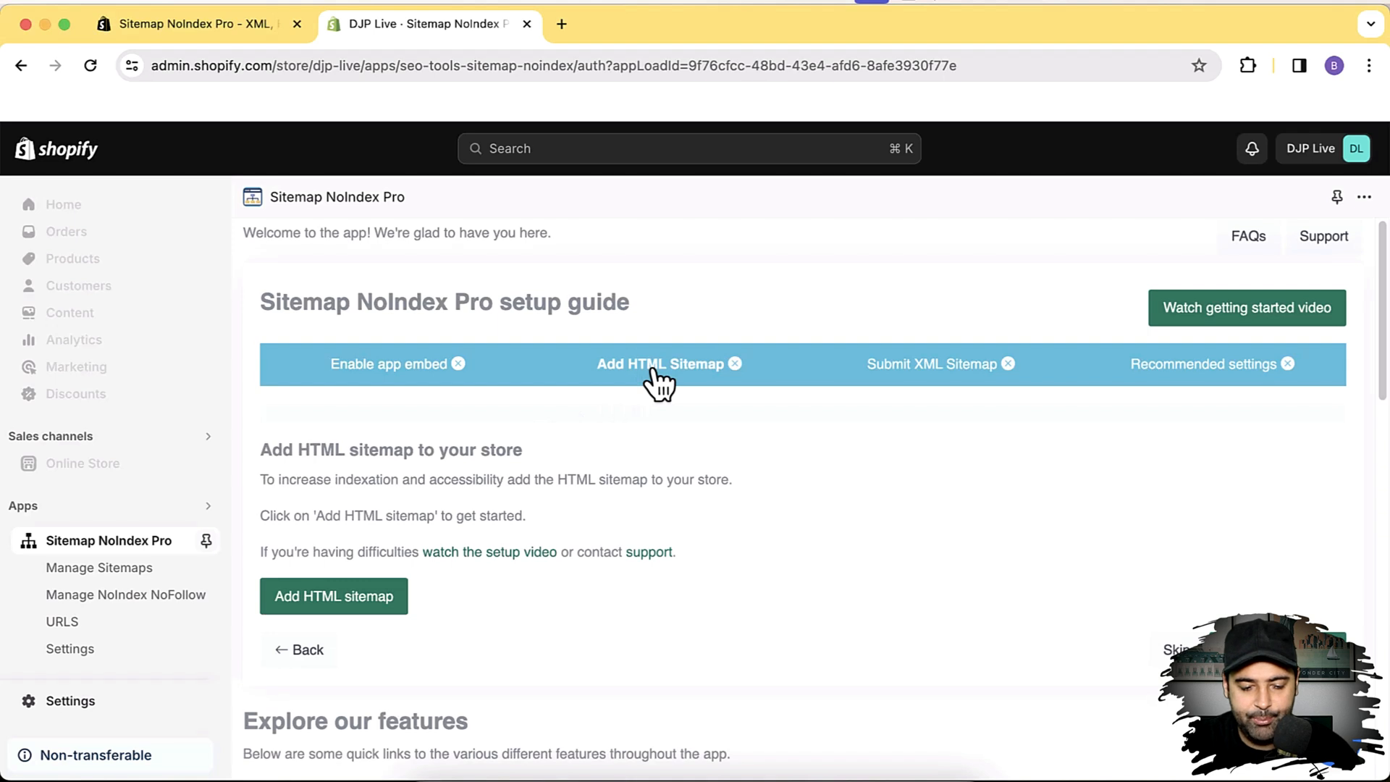
mouse_move(886, 467)
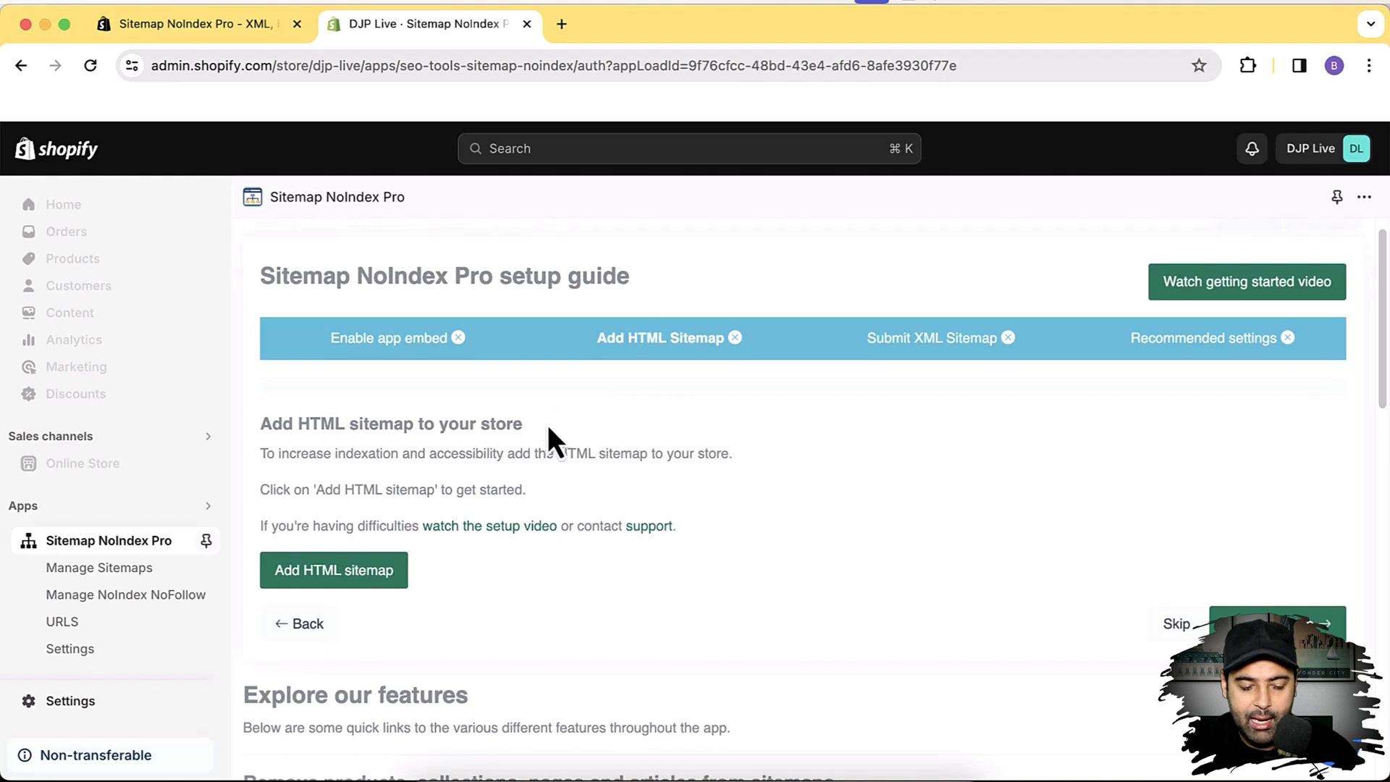
mouse_move(639, 351)
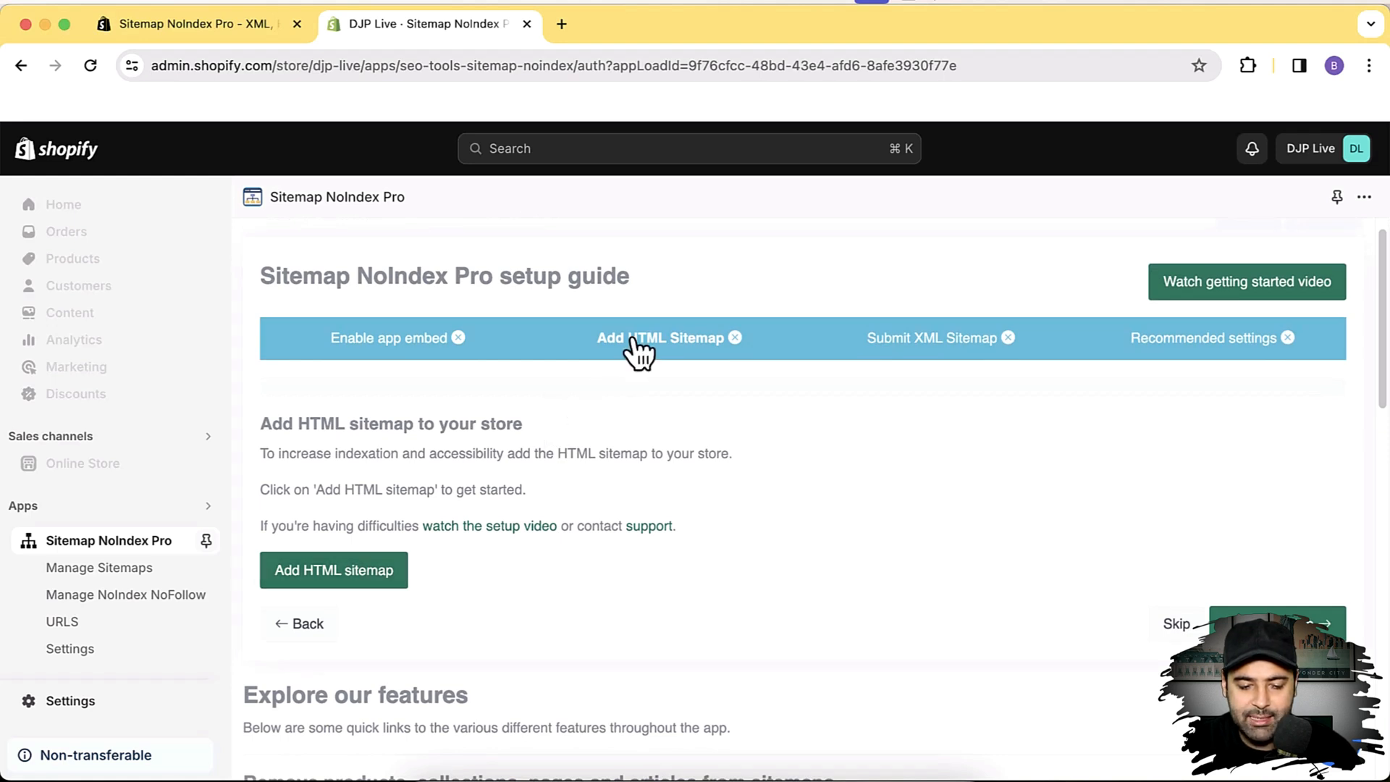
mouse_move(372, 570)
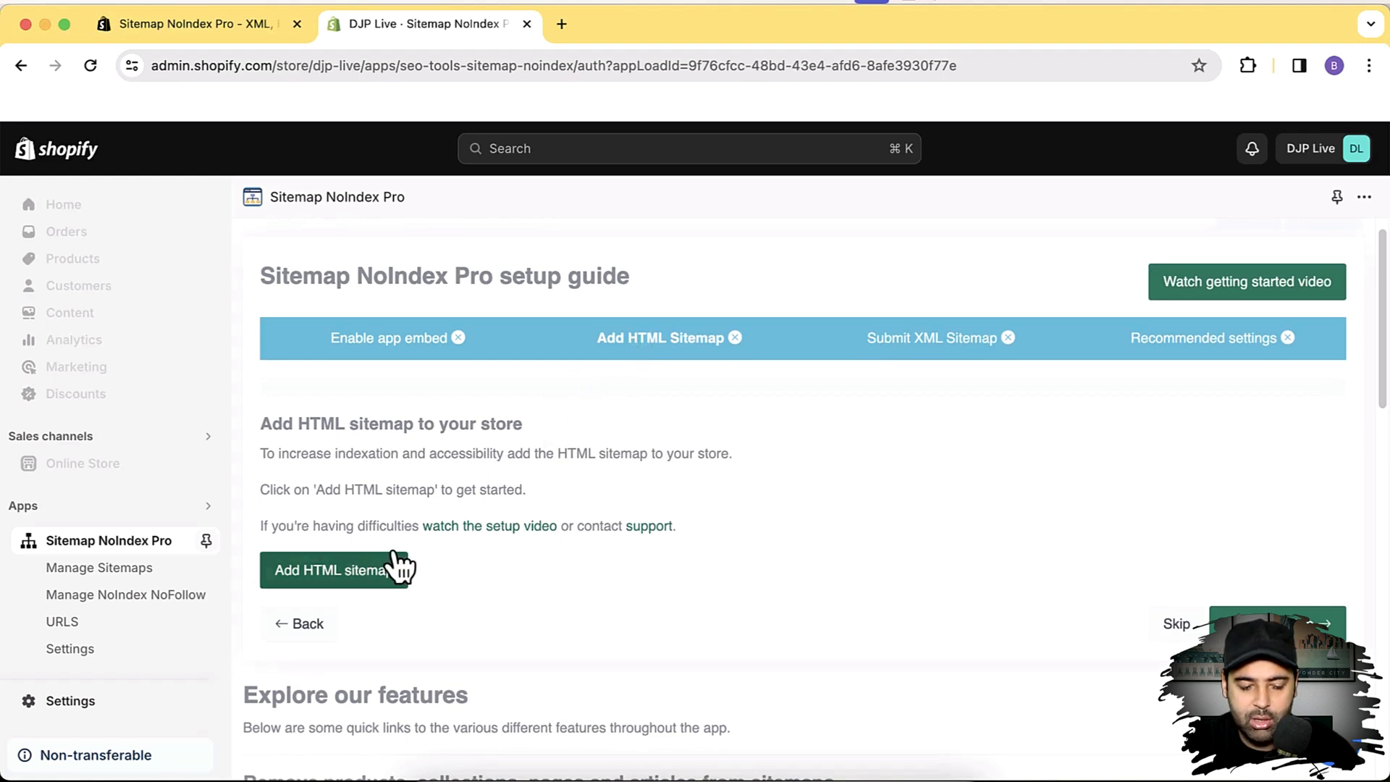
left_click(333, 569)
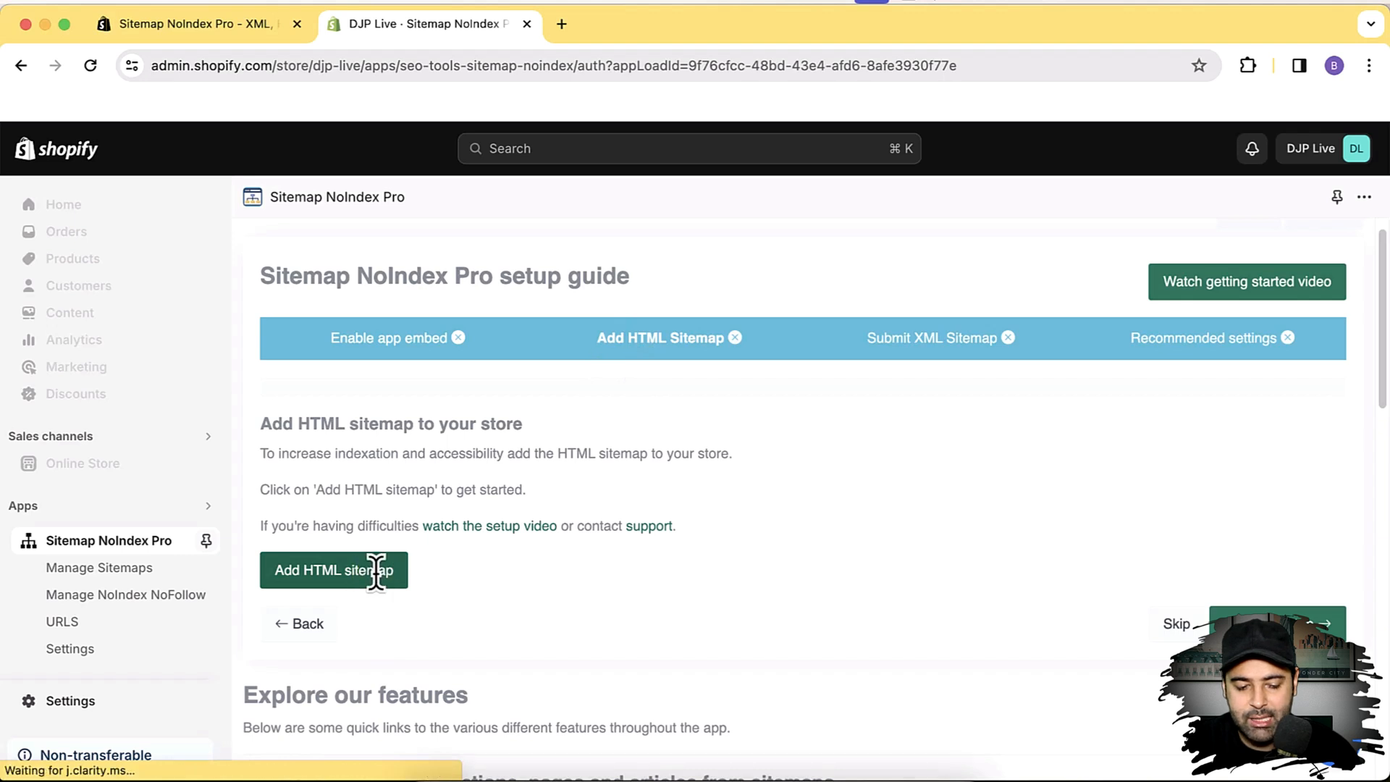
View the 'Add HTML sitemap' instructions, then go to Manage Sitemaps
left_click(333, 570)
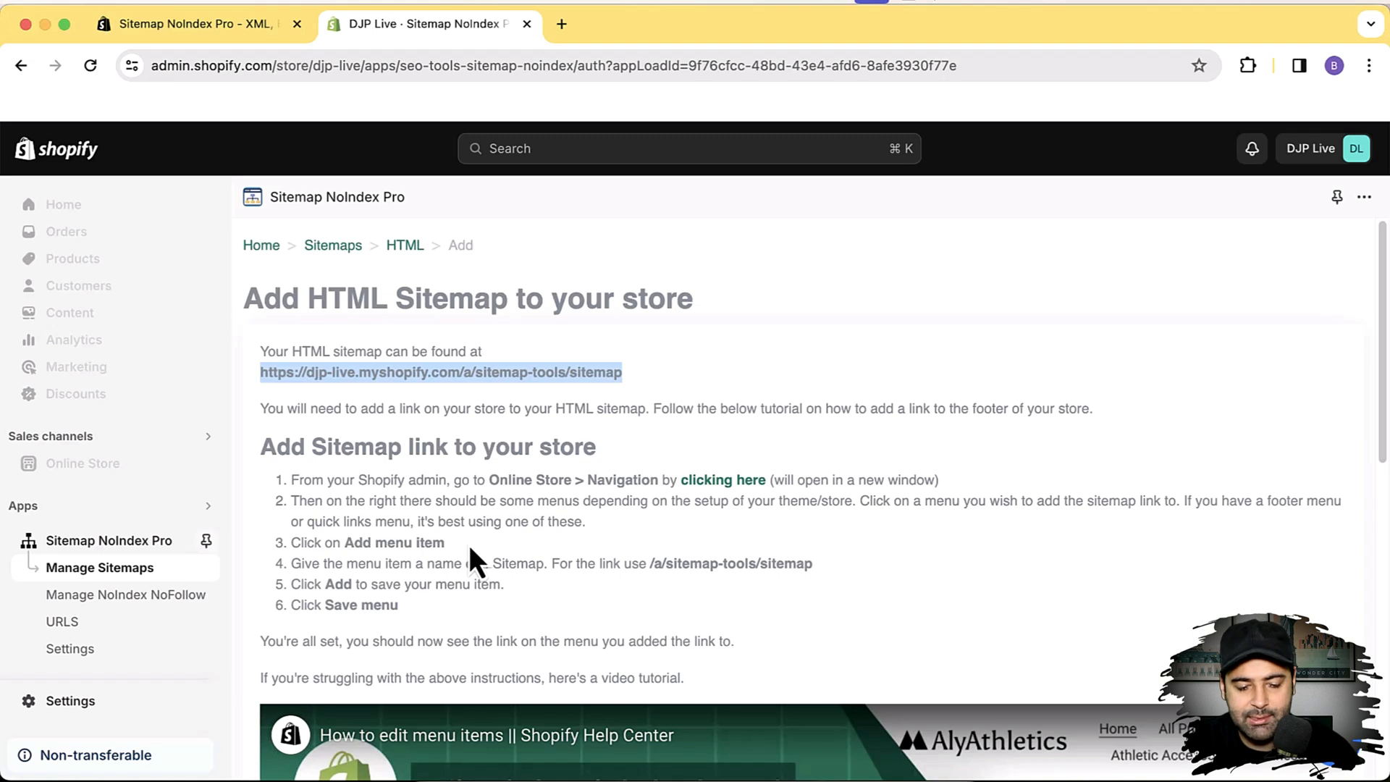
mouse_move(403, 506)
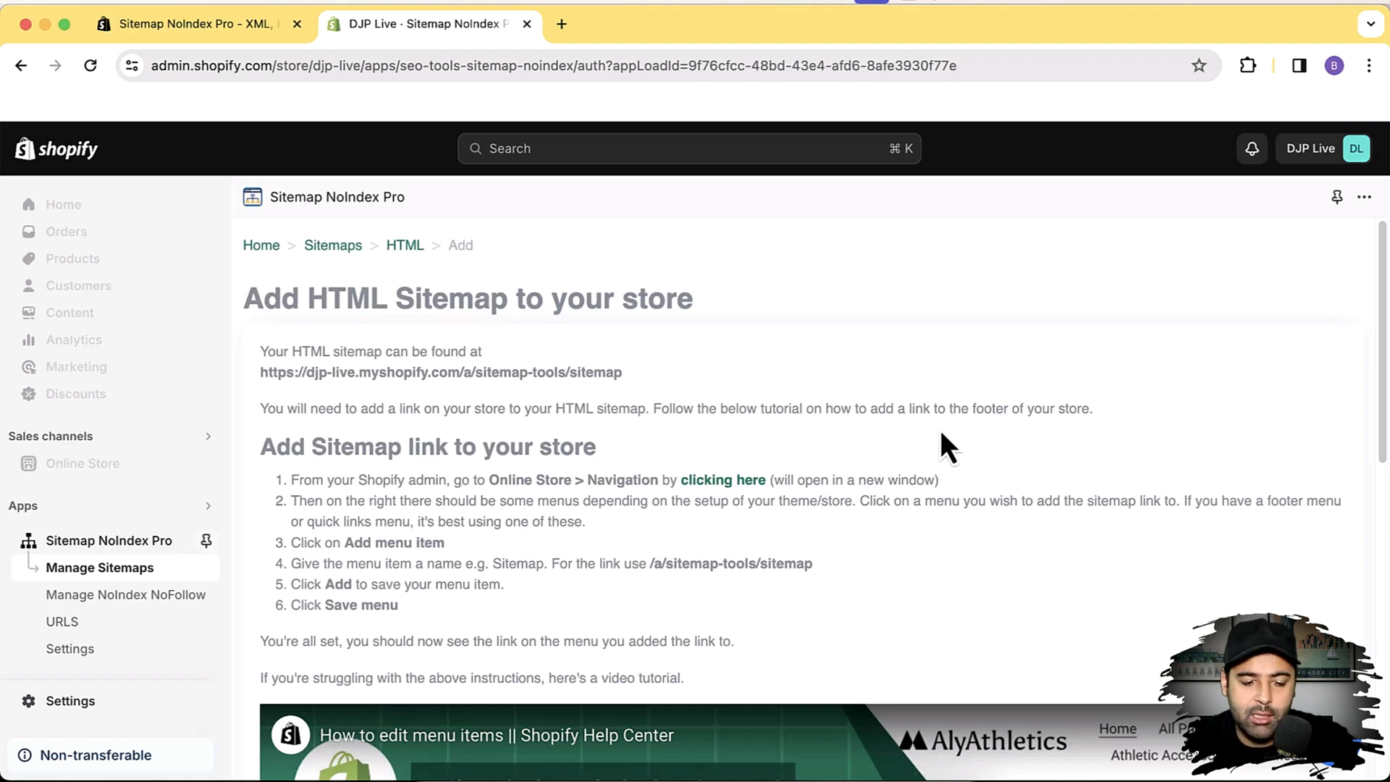
mouse_move(541, 323)
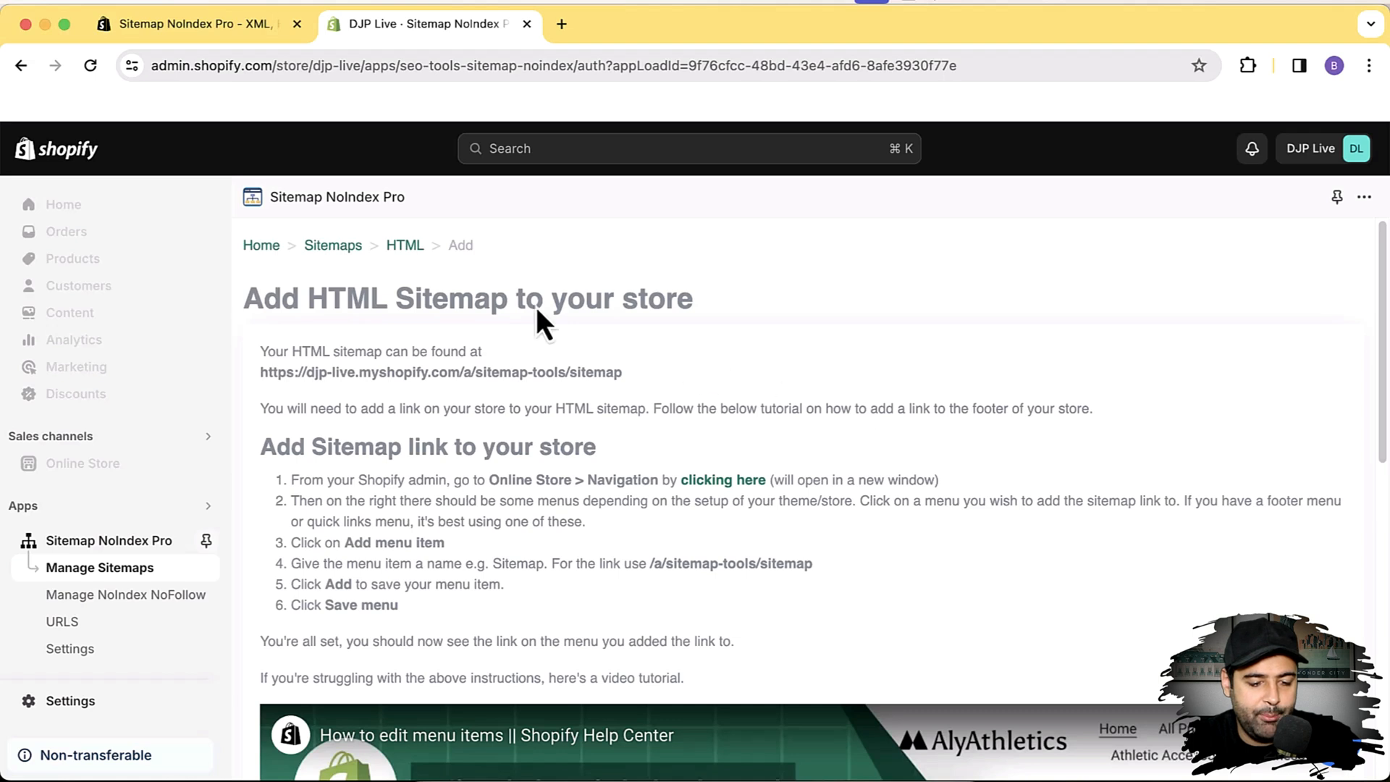
left_click(333, 245)
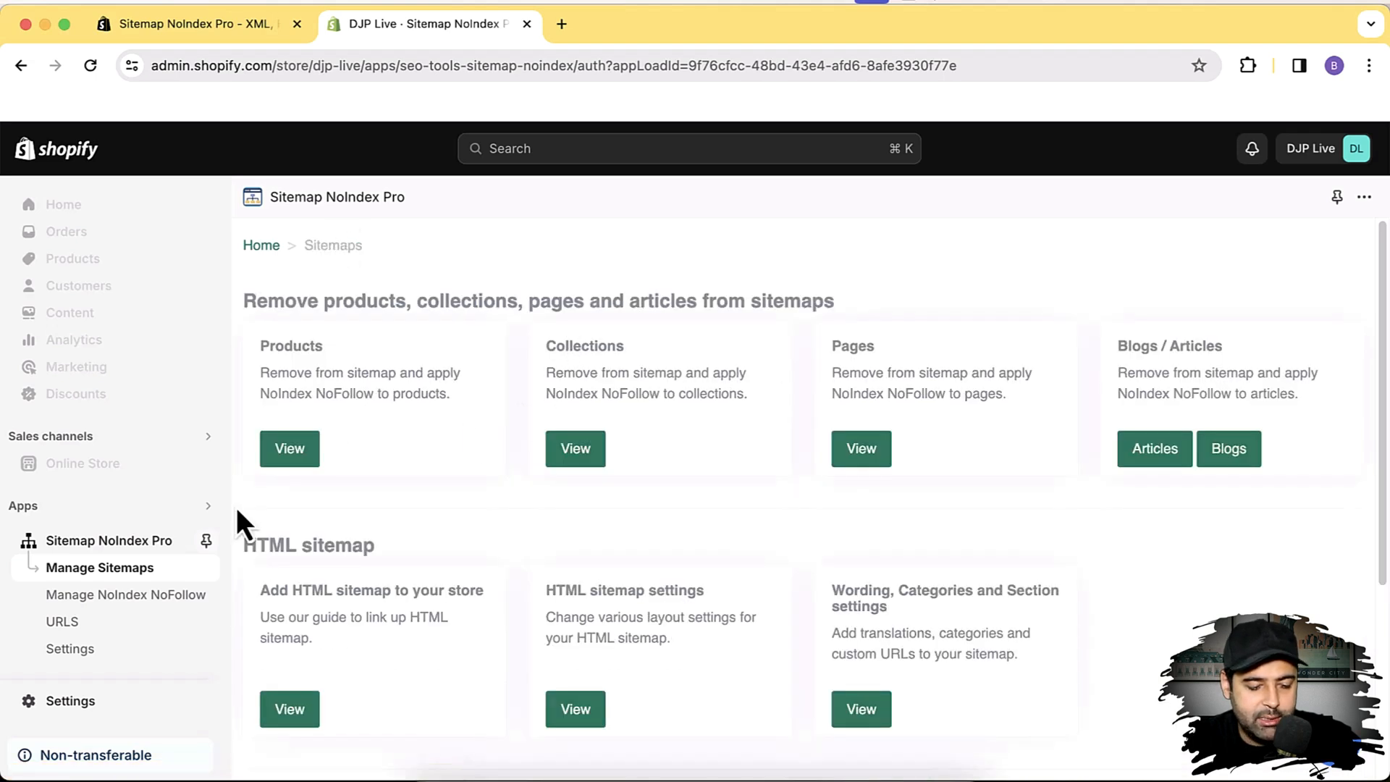
Go back to the Sitemap NoIndex Pro home and select the 'Submit XML Sitemap' step
left_click(107, 540)
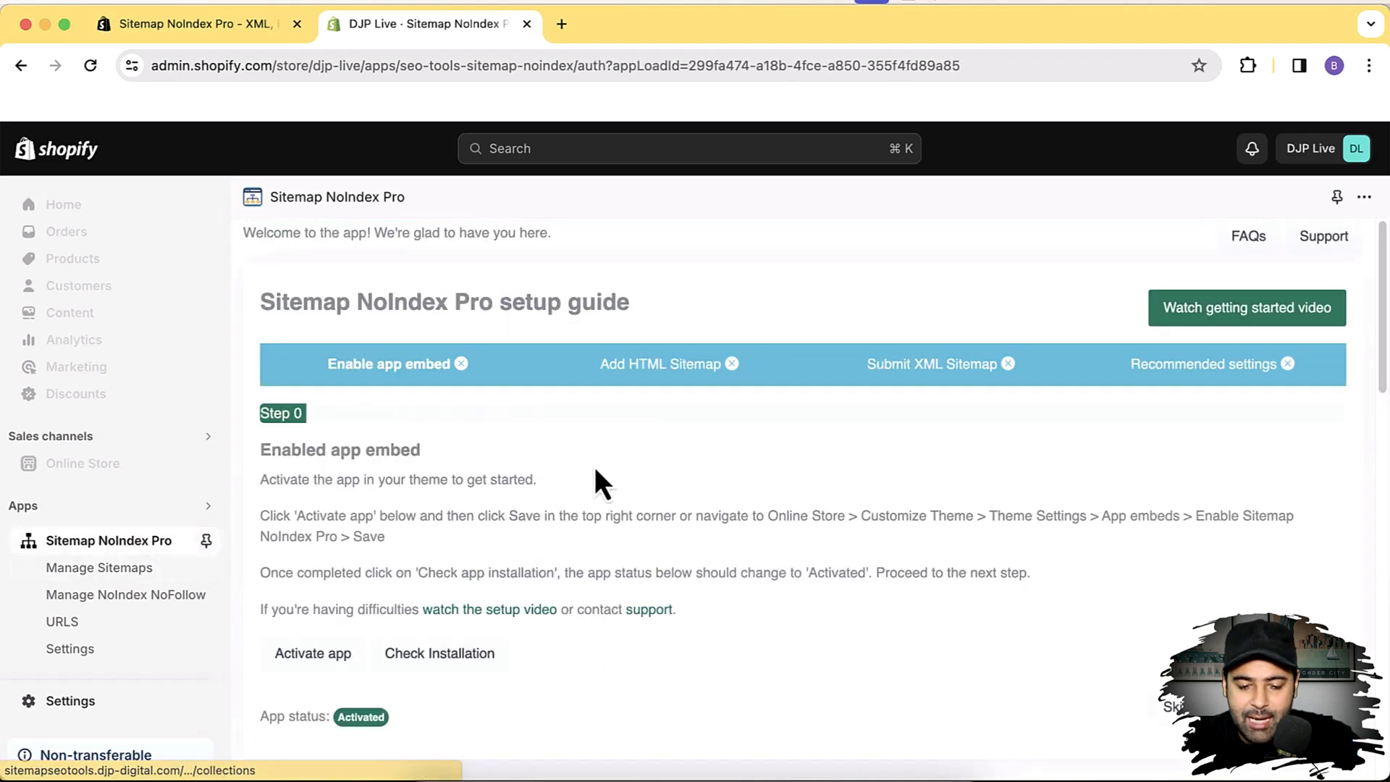
mouse_move(906, 382)
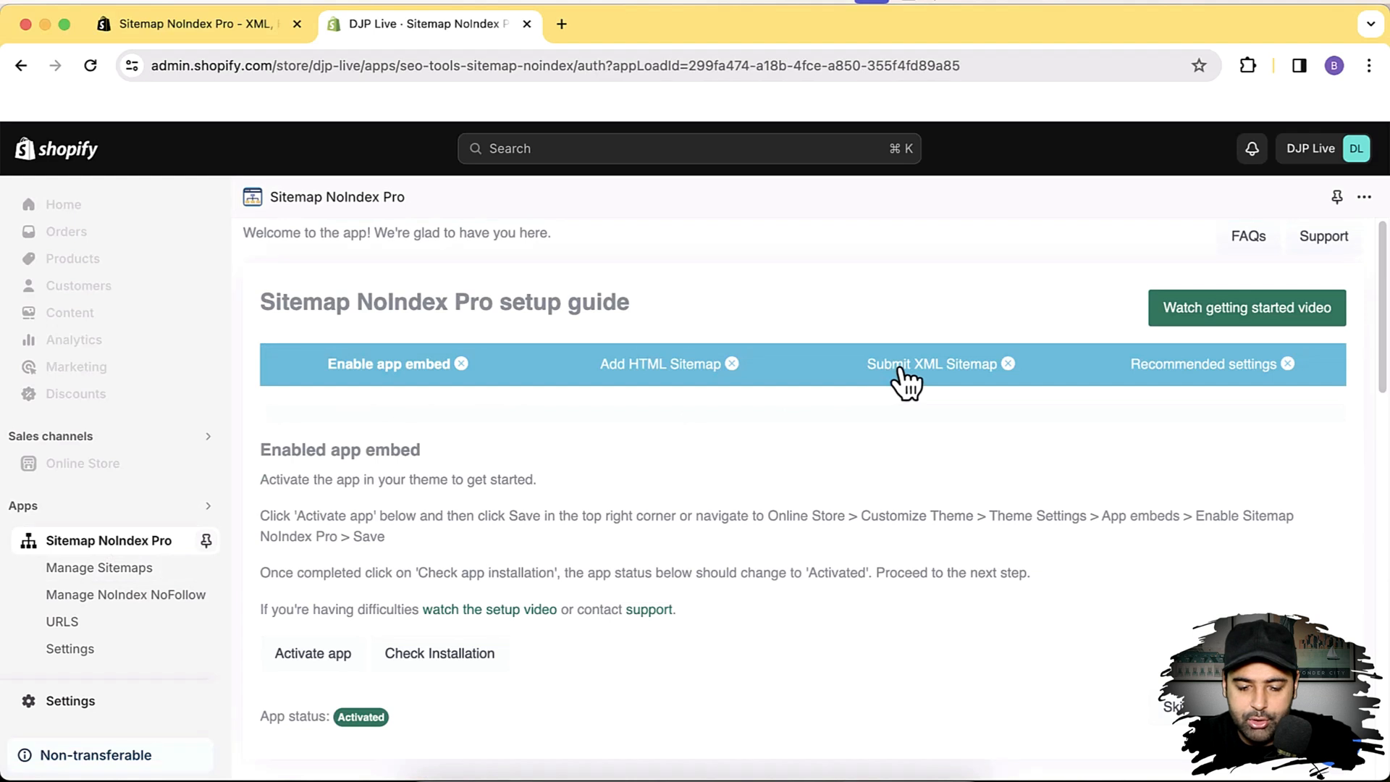
left_click(931, 363)
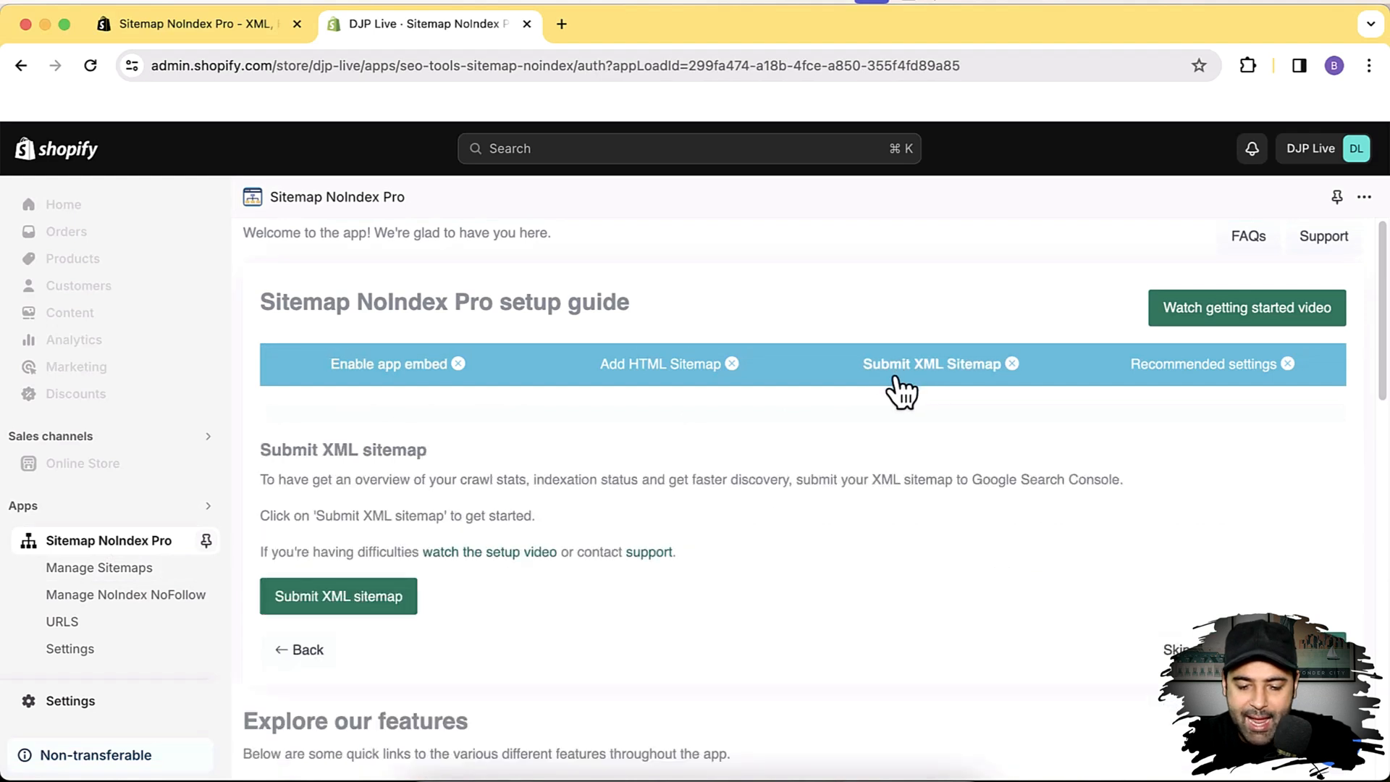
mouse_move(377, 604)
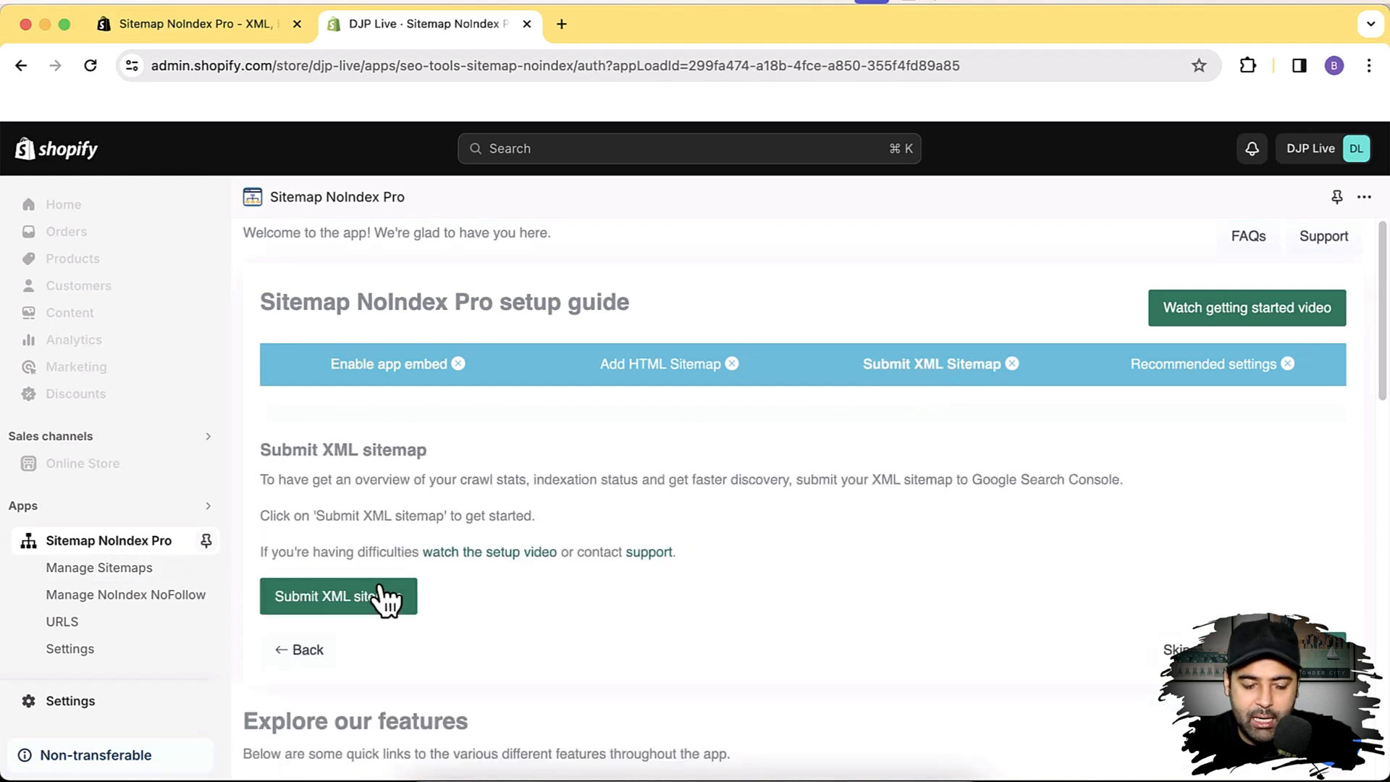
Open the 'Submit XML sitemap' guide page and scroll through its Search Console instructions
left_click(337, 596)
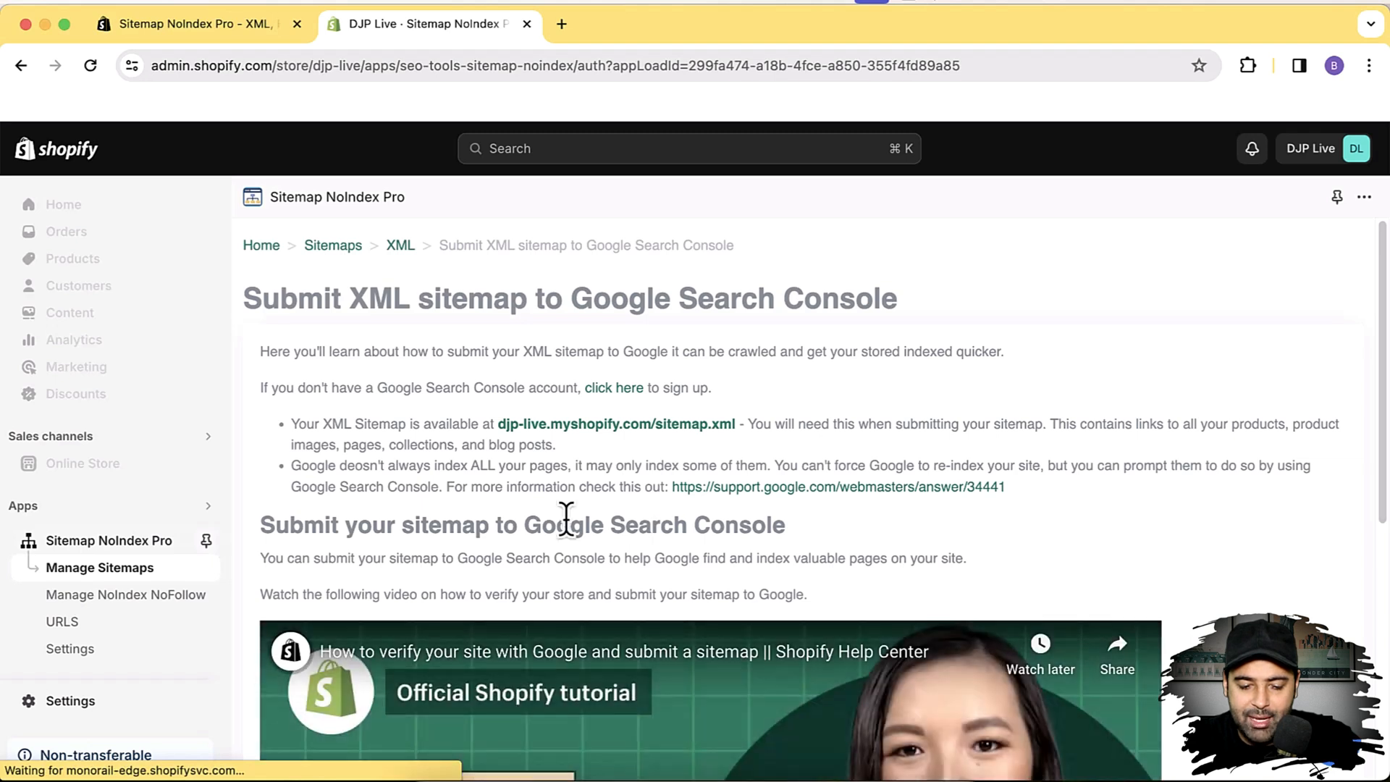
mouse_move(740, 426)
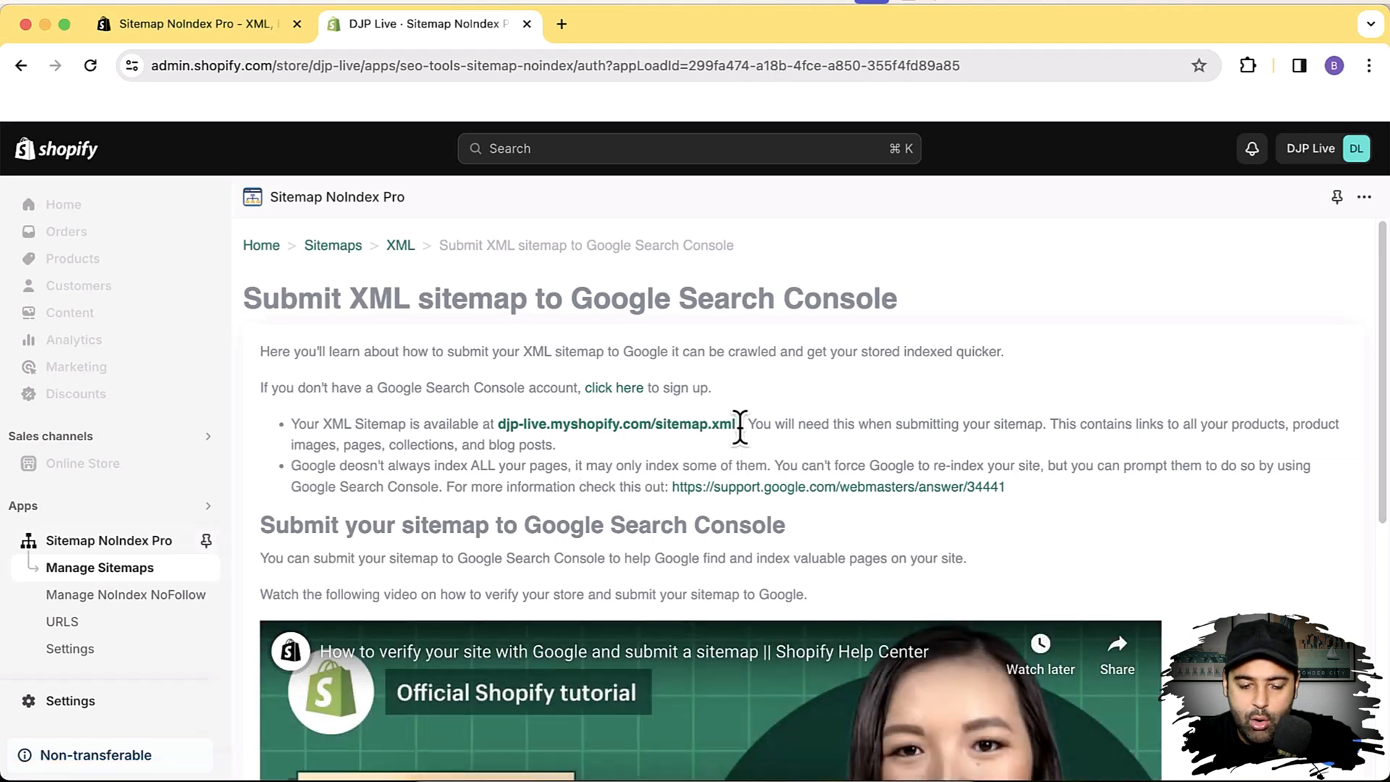
mouse_move(868, 424)
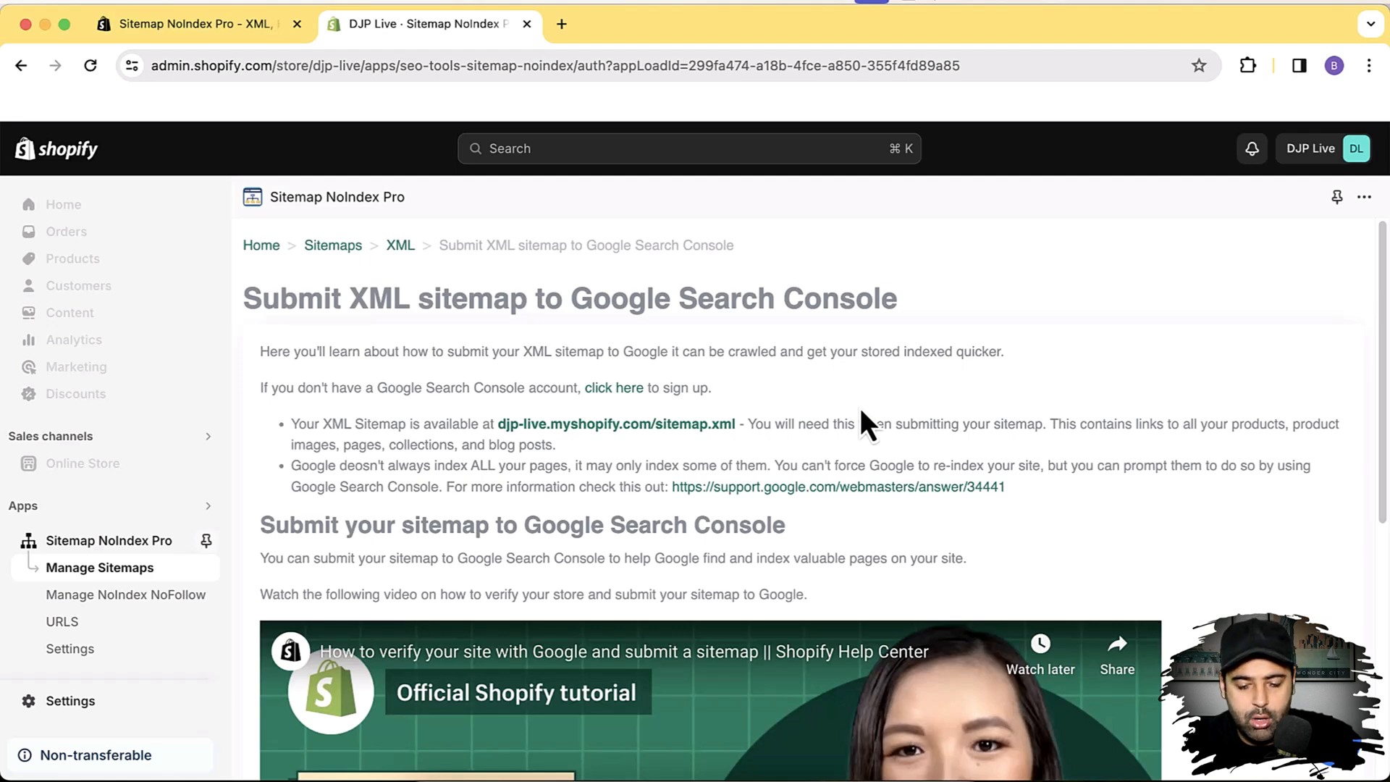
scroll("down", 3)
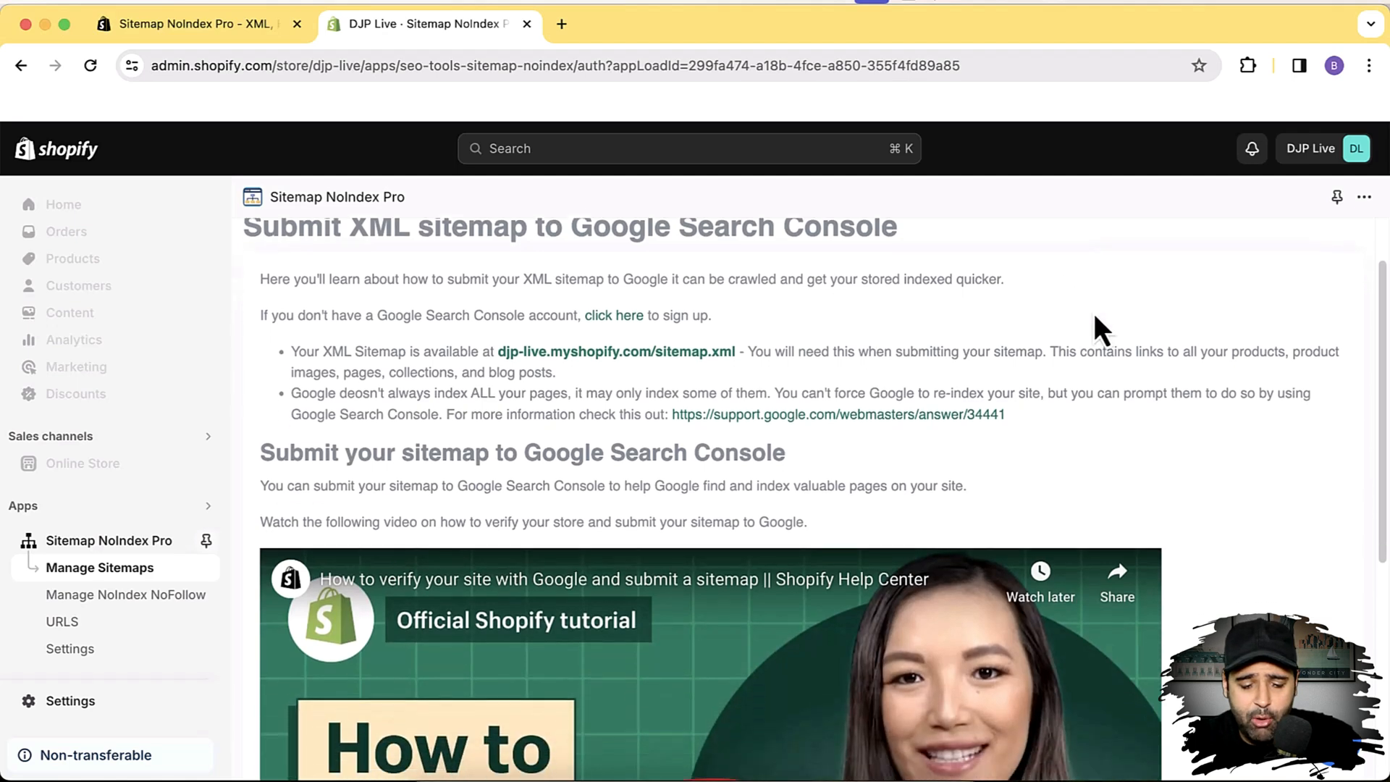
scroll("up", 3)
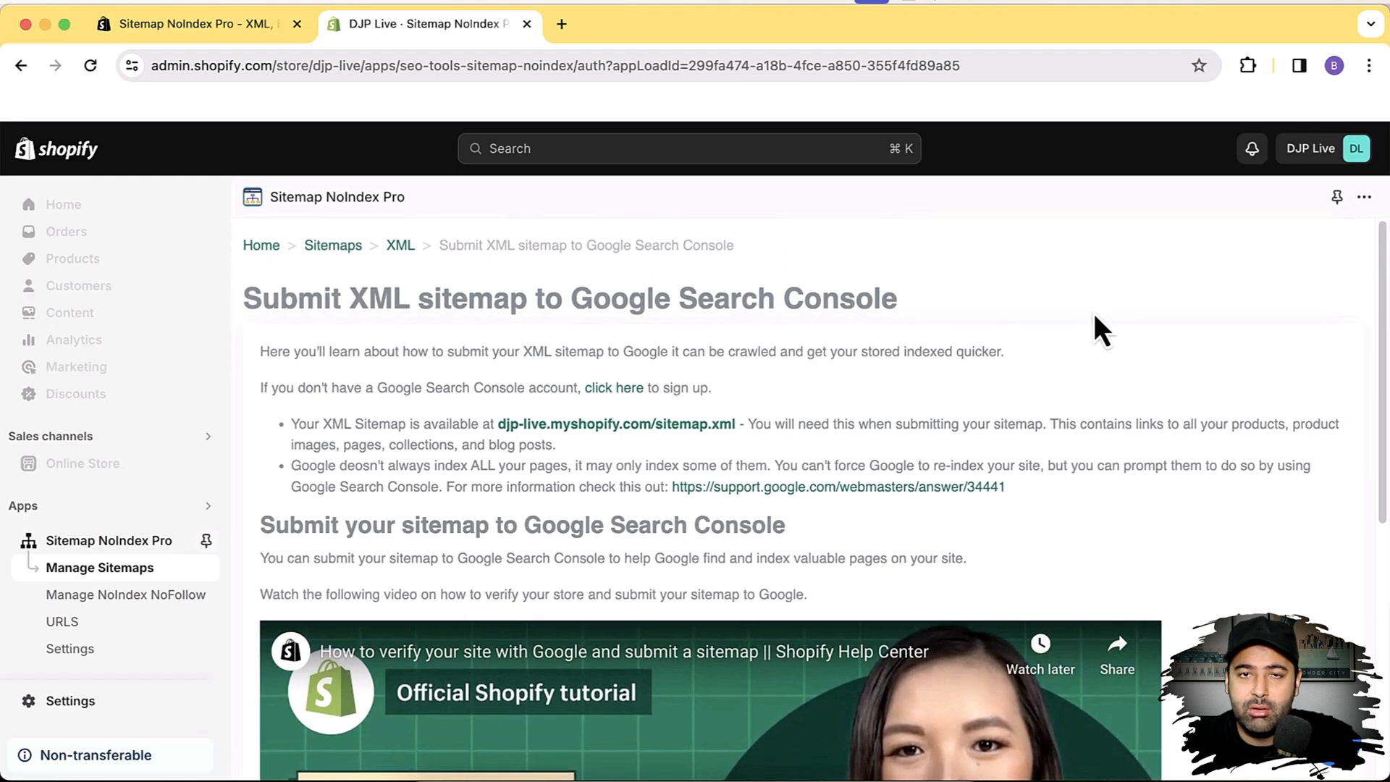
mouse_move(549, 355)
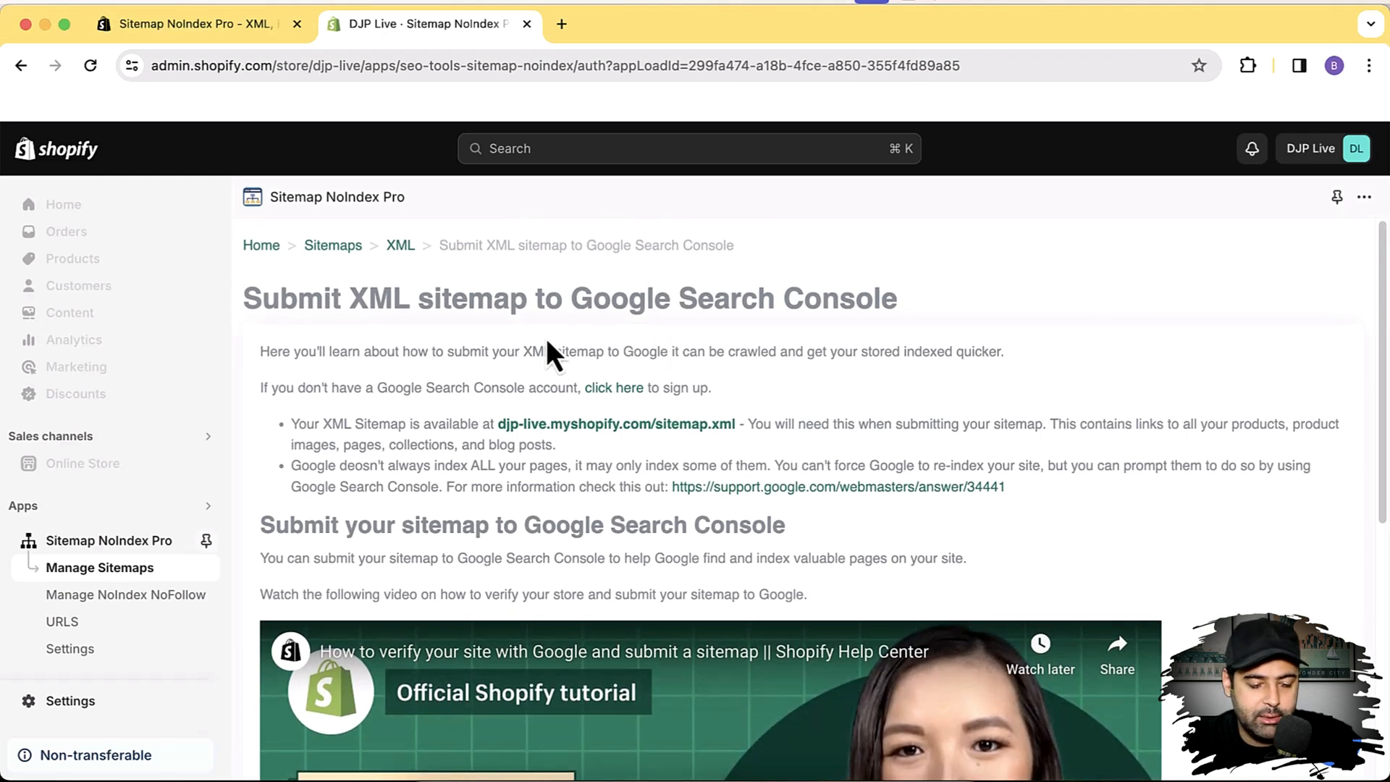
mouse_move(260, 257)
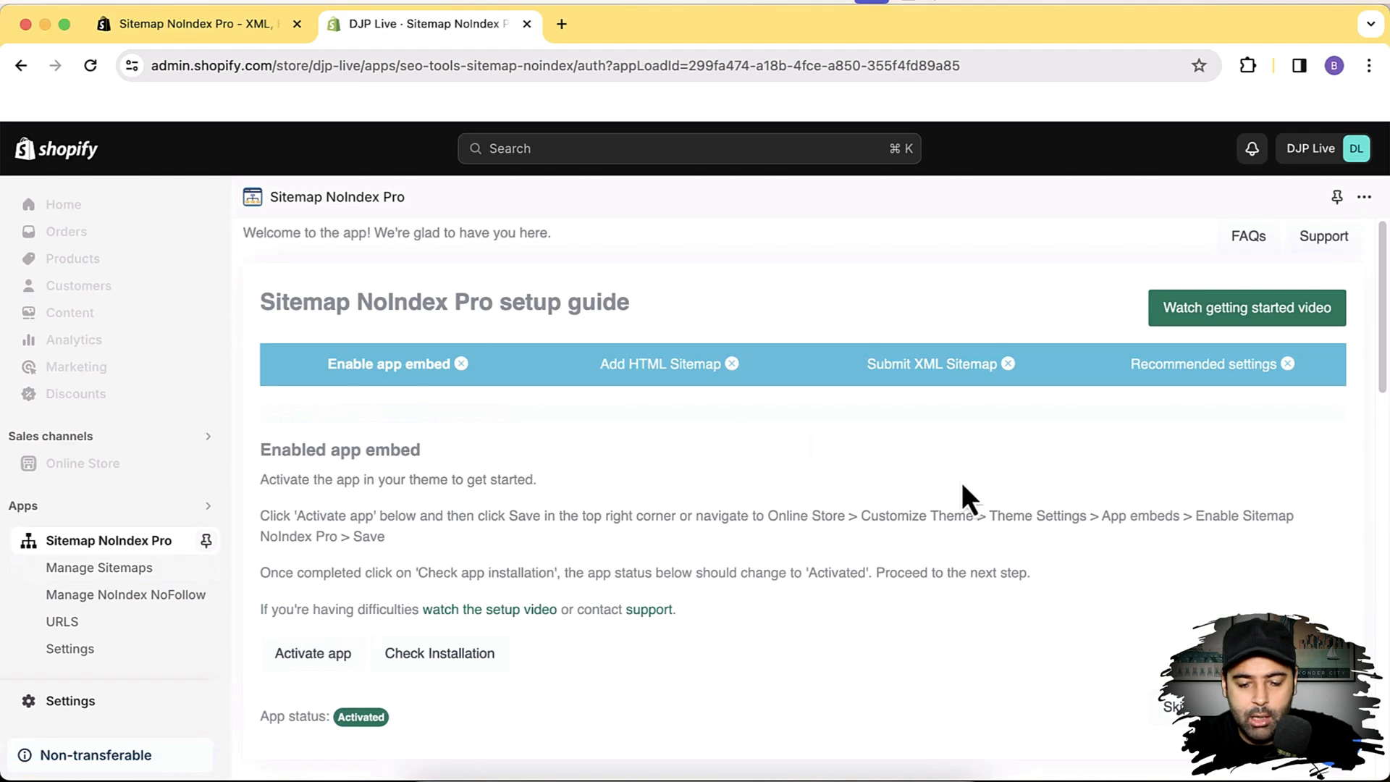
mouse_move(932, 492)
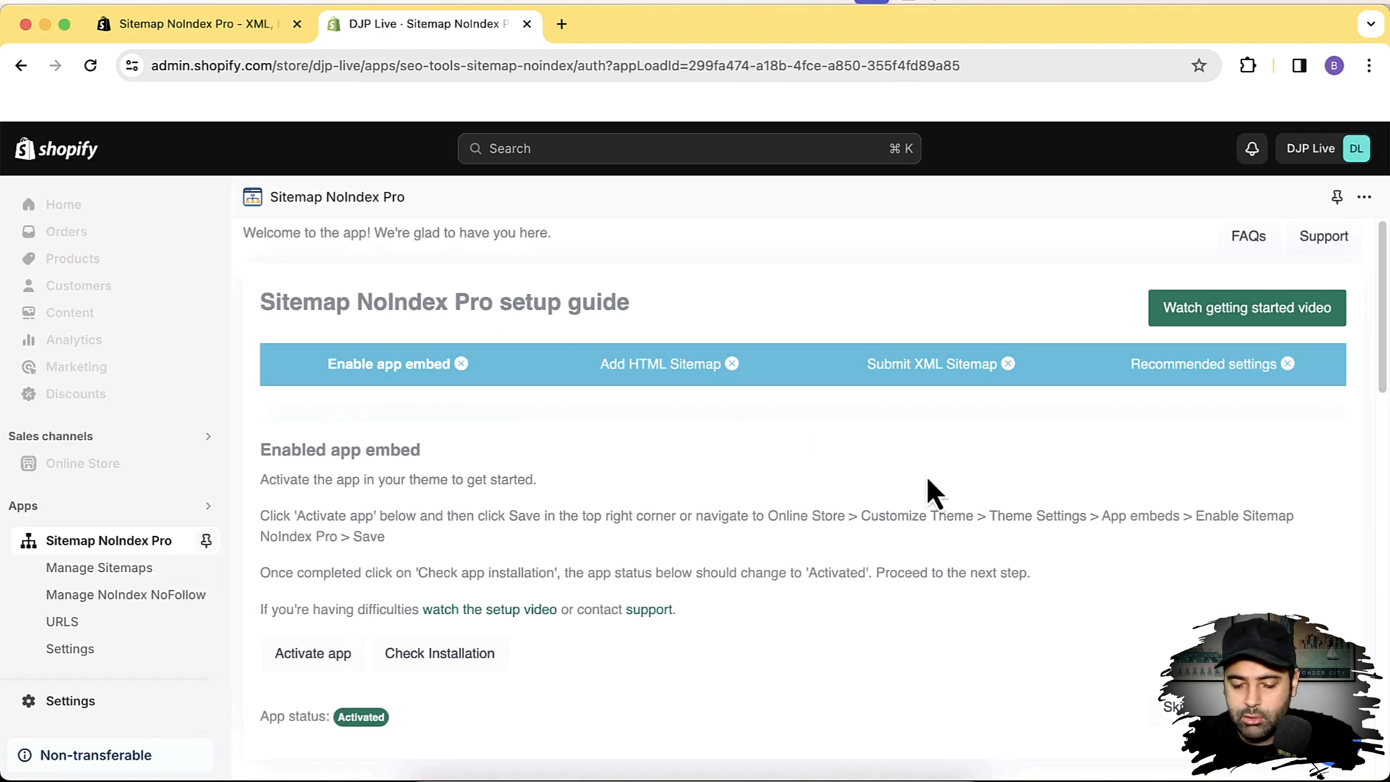
mouse_move(1026, 497)
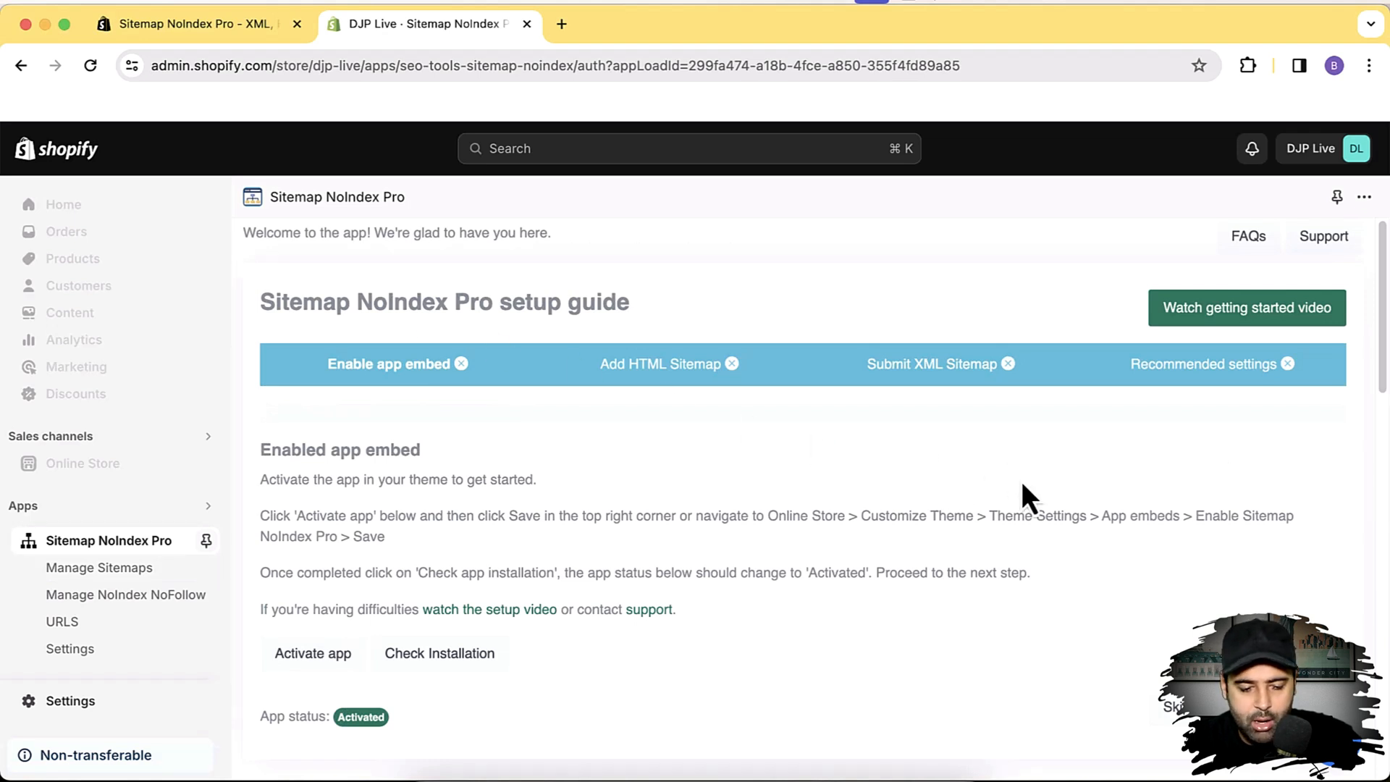
mouse_move(1169, 390)
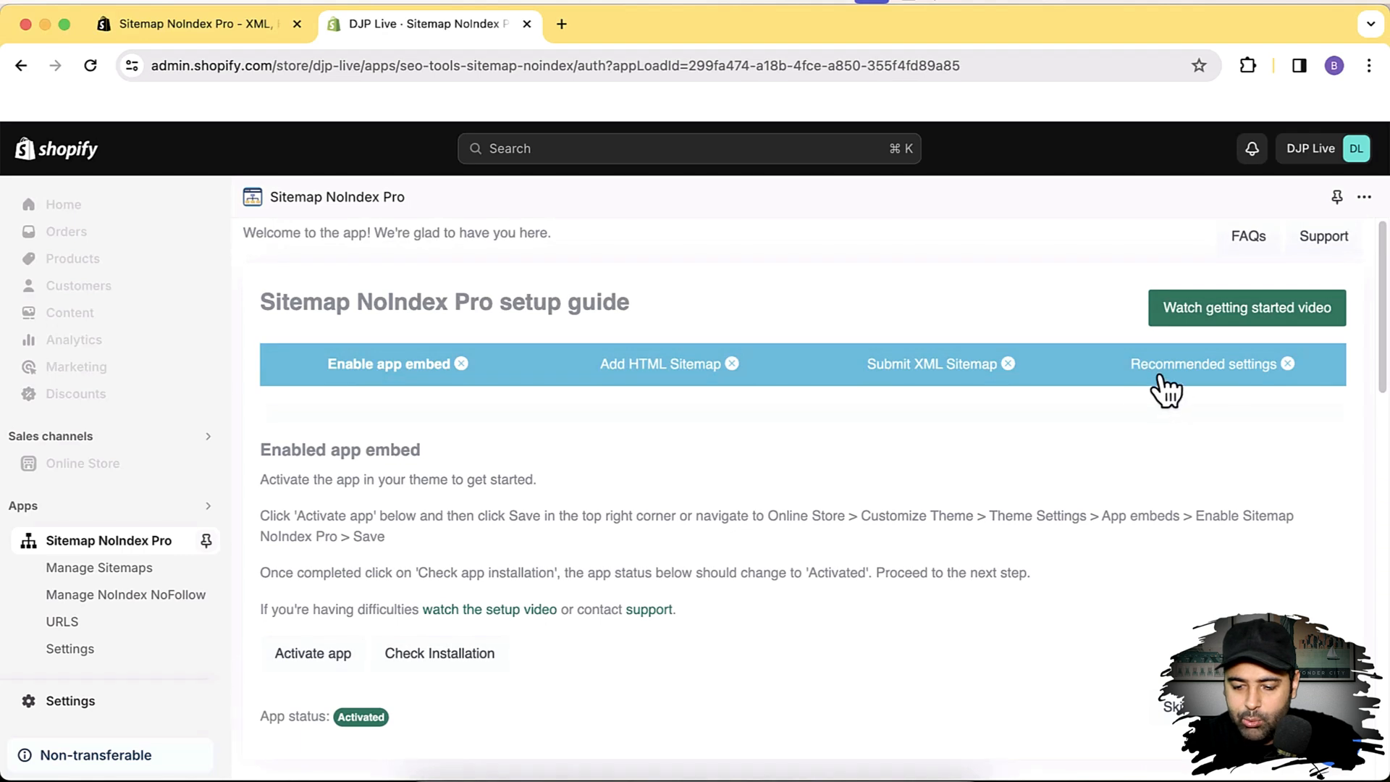
Select the 'Apply recommended settings' step and scroll through its NoIndex/NoFollow options
left_click(1204, 364)
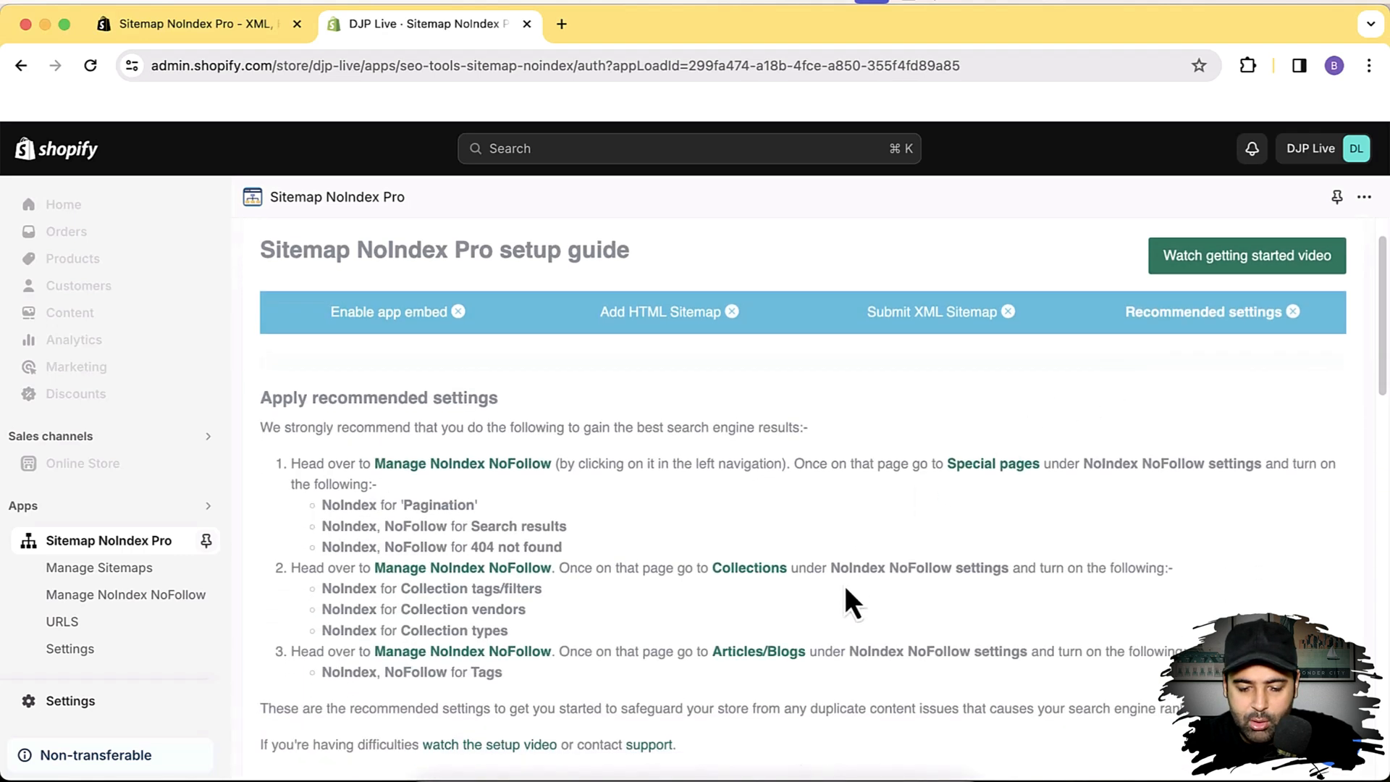
scroll("down", 3)
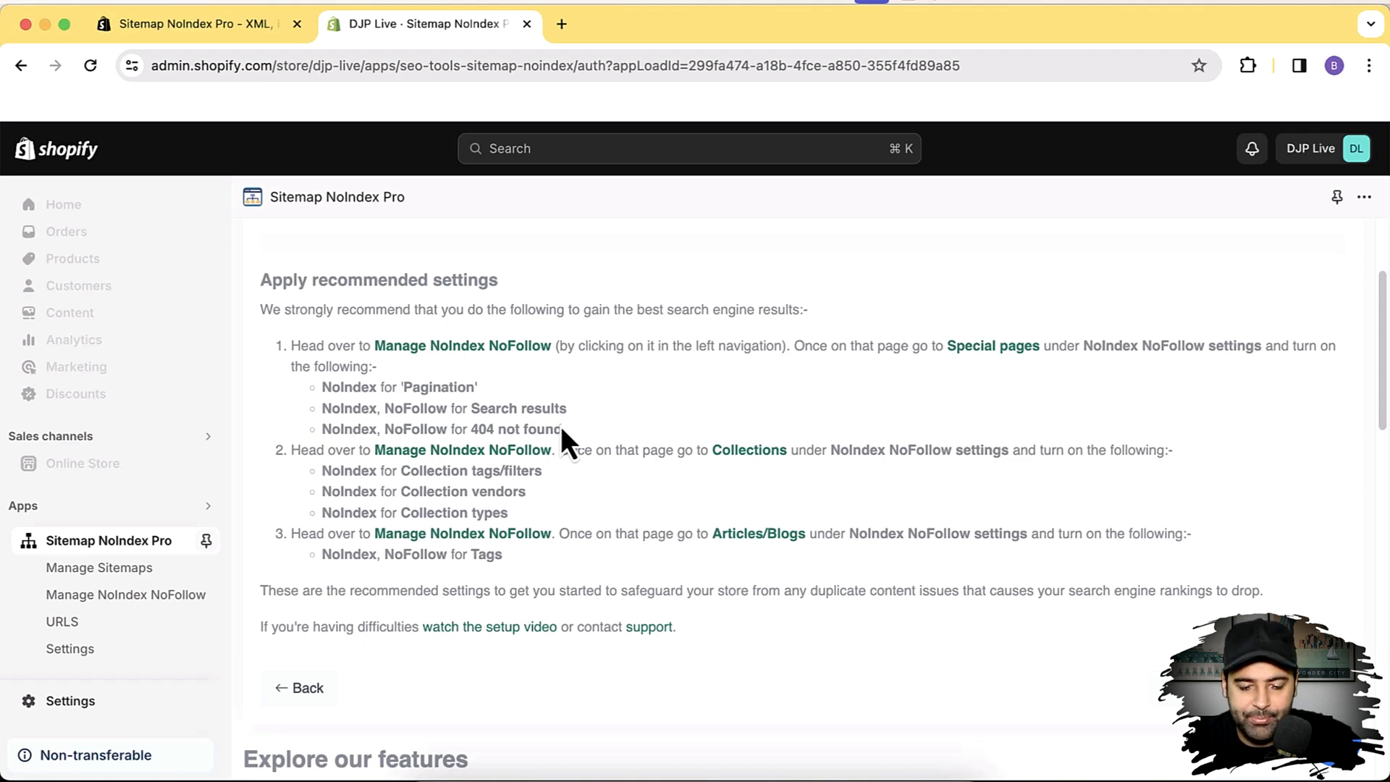
mouse_move(607, 377)
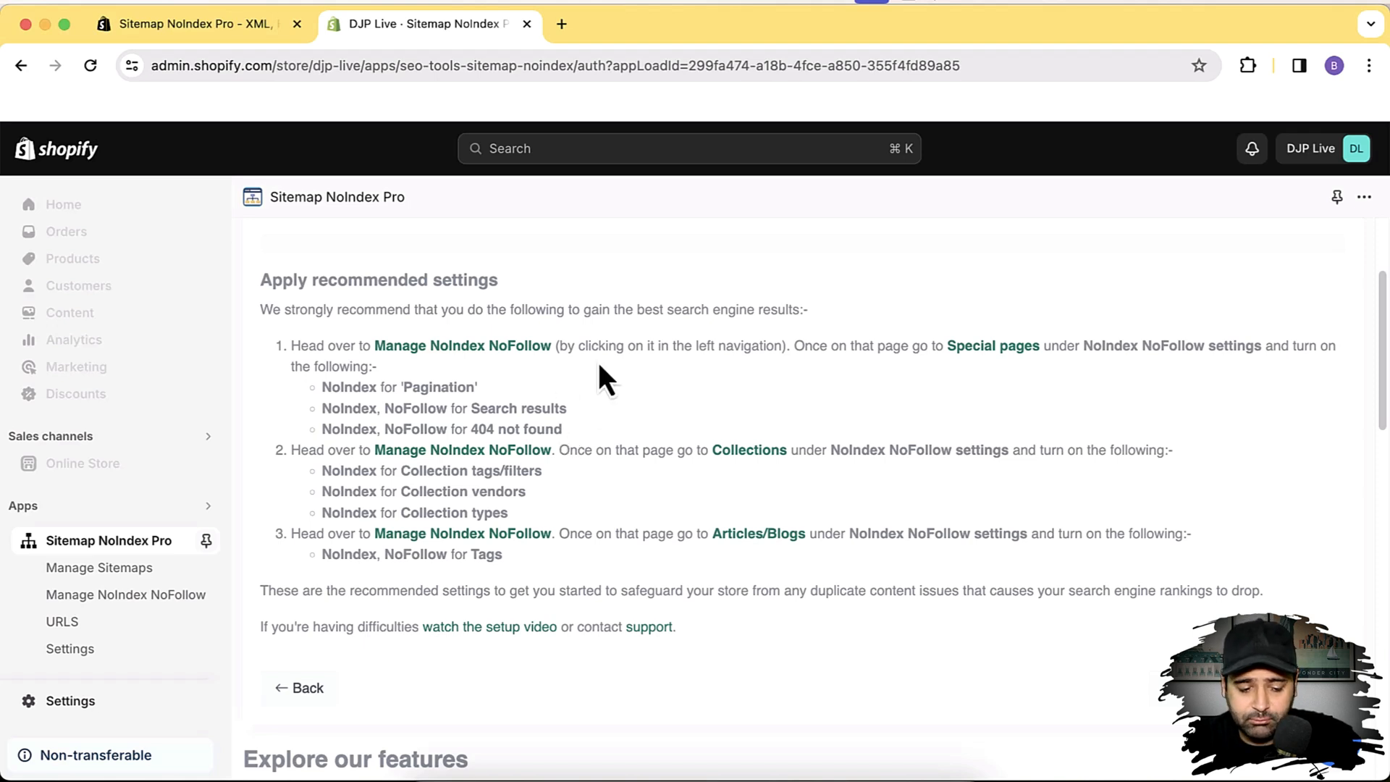
mouse_move(998, 399)
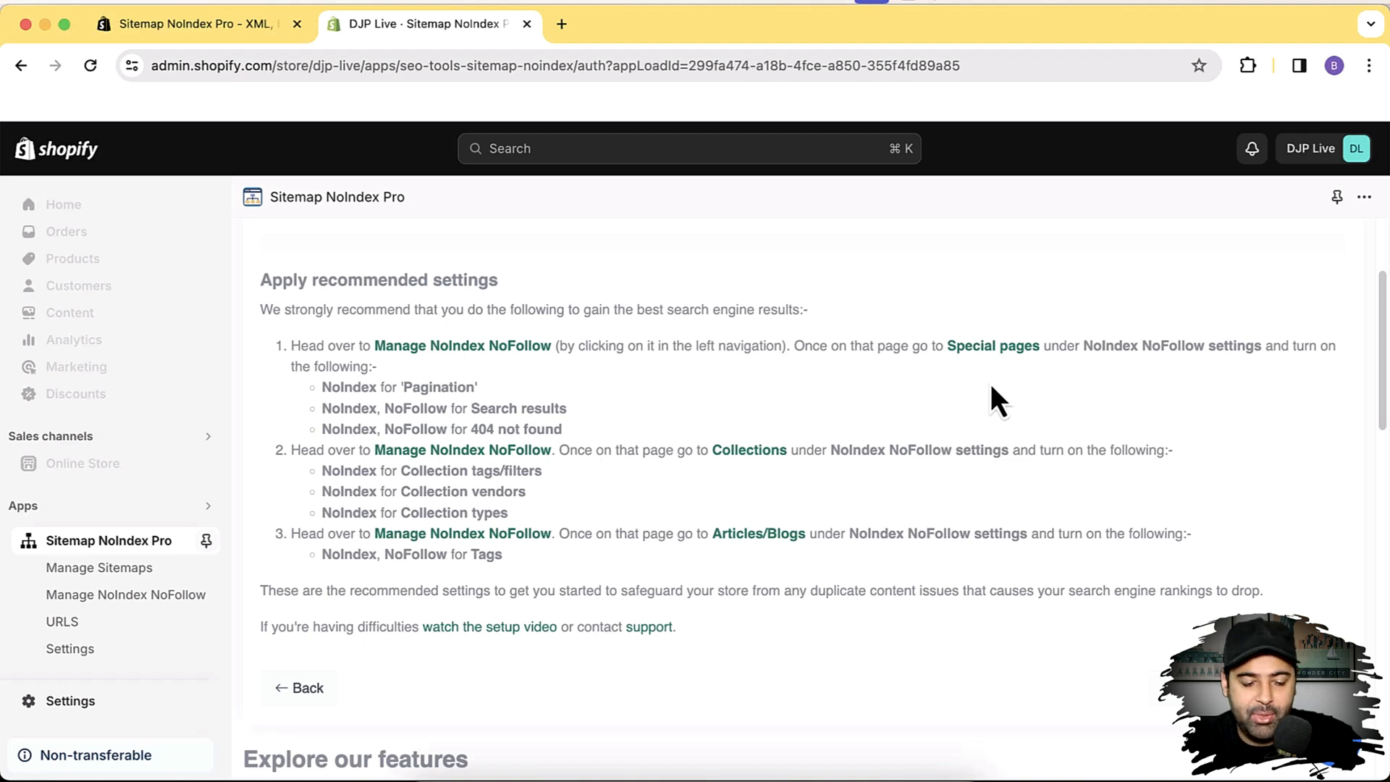
mouse_move(700, 528)
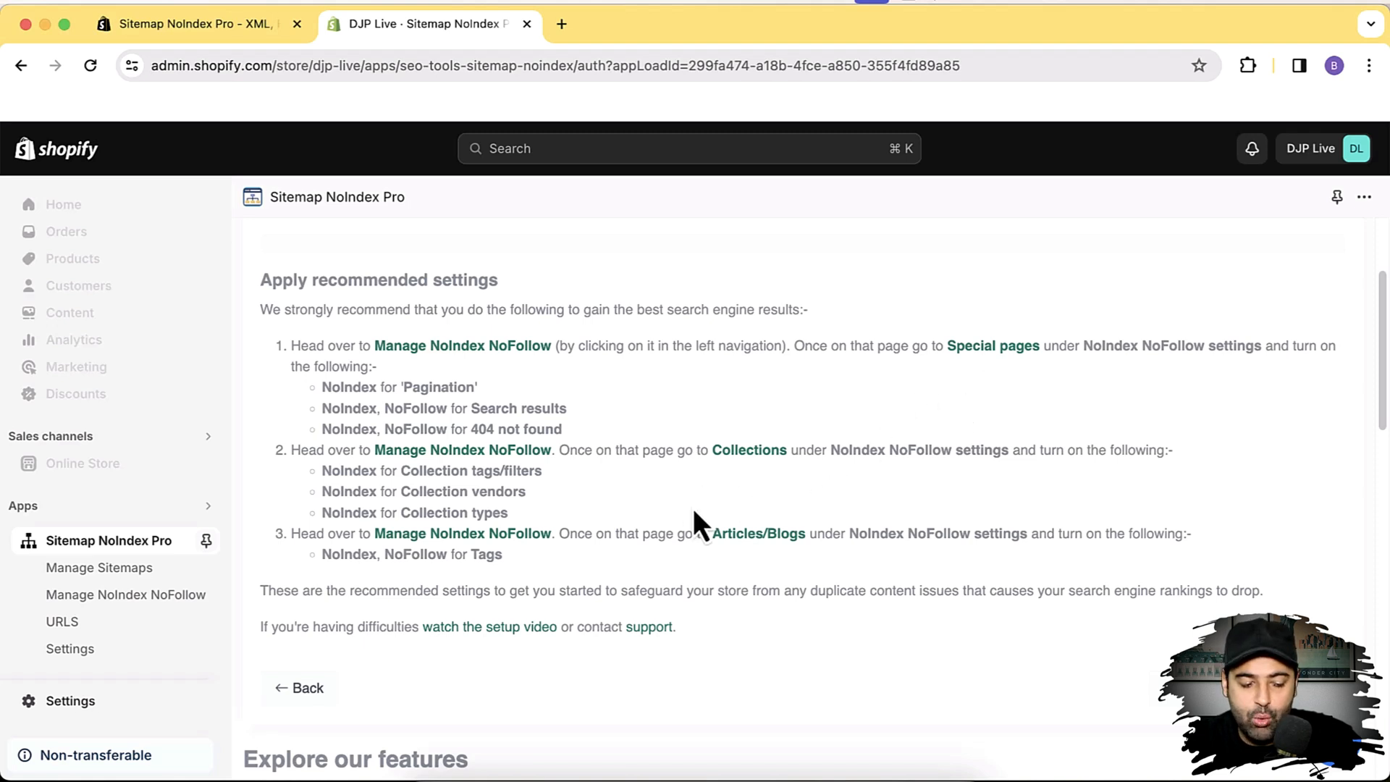
mouse_move(549, 519)
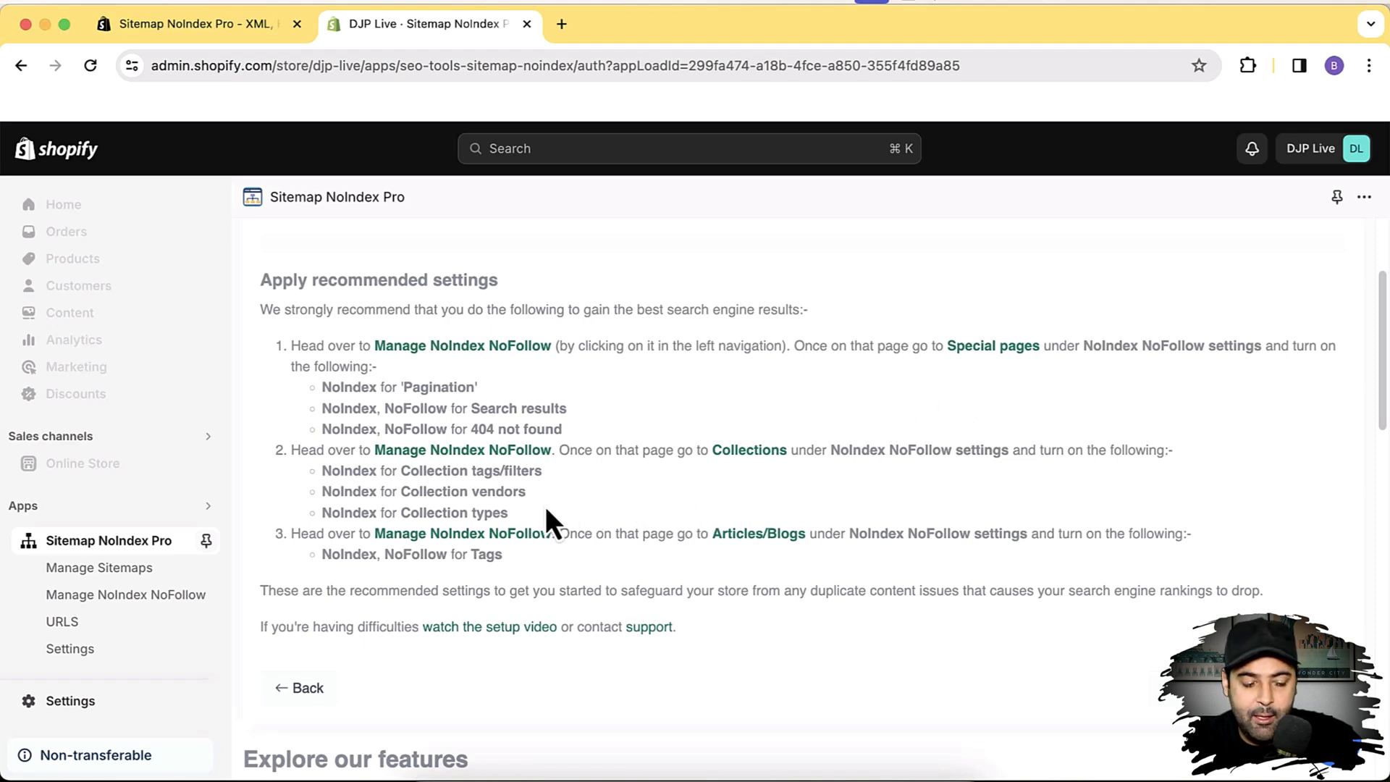
mouse_move(126, 594)
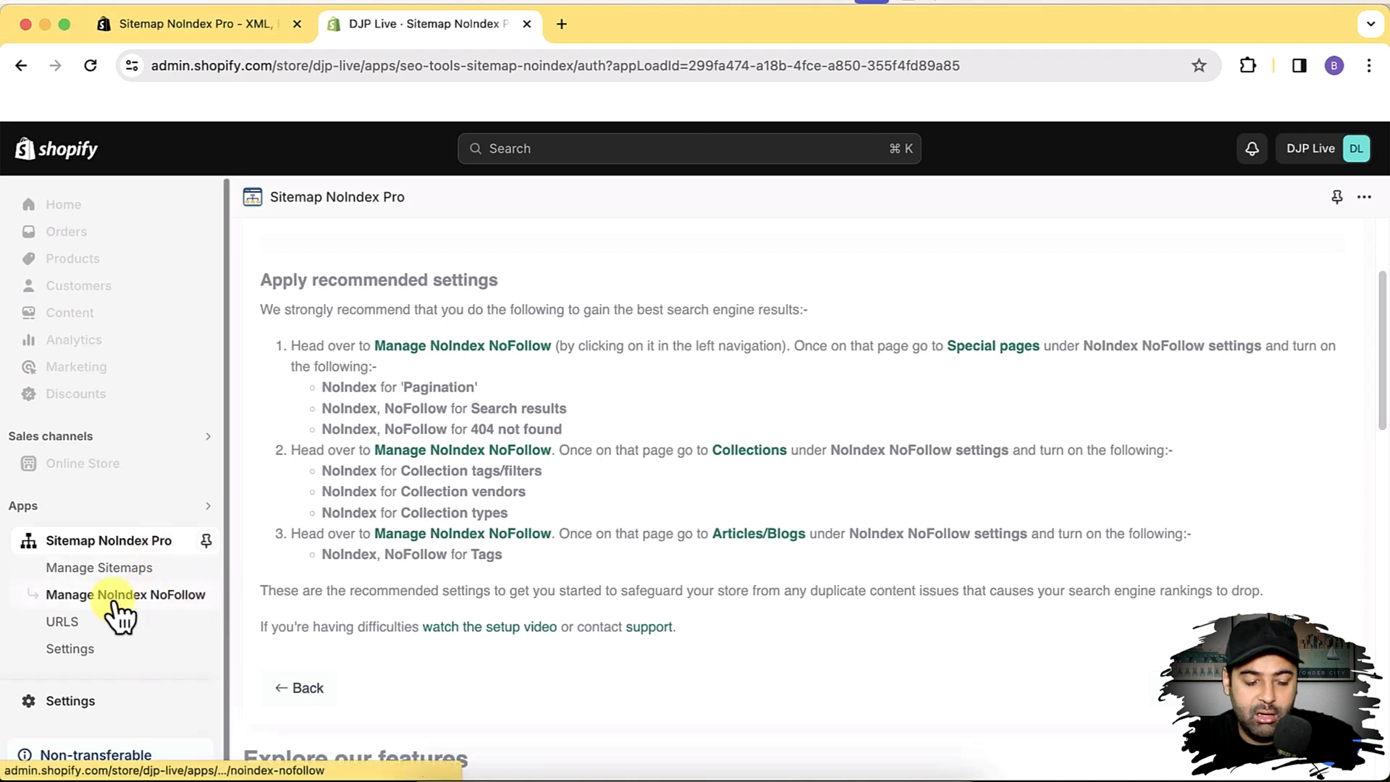
Open Manage NoIndex NoFollow, then View the Special Pages custom settings
left_click(125, 594)
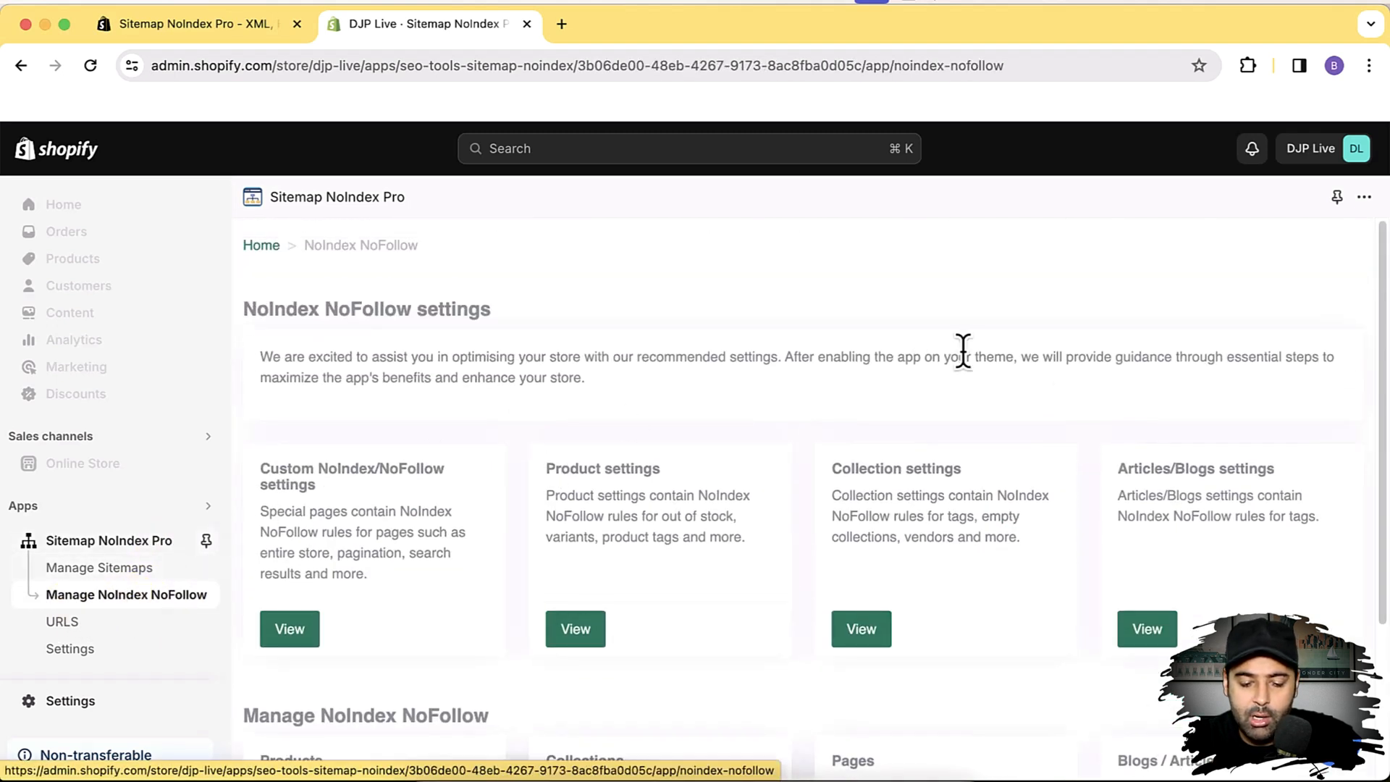
scroll("down", 3)
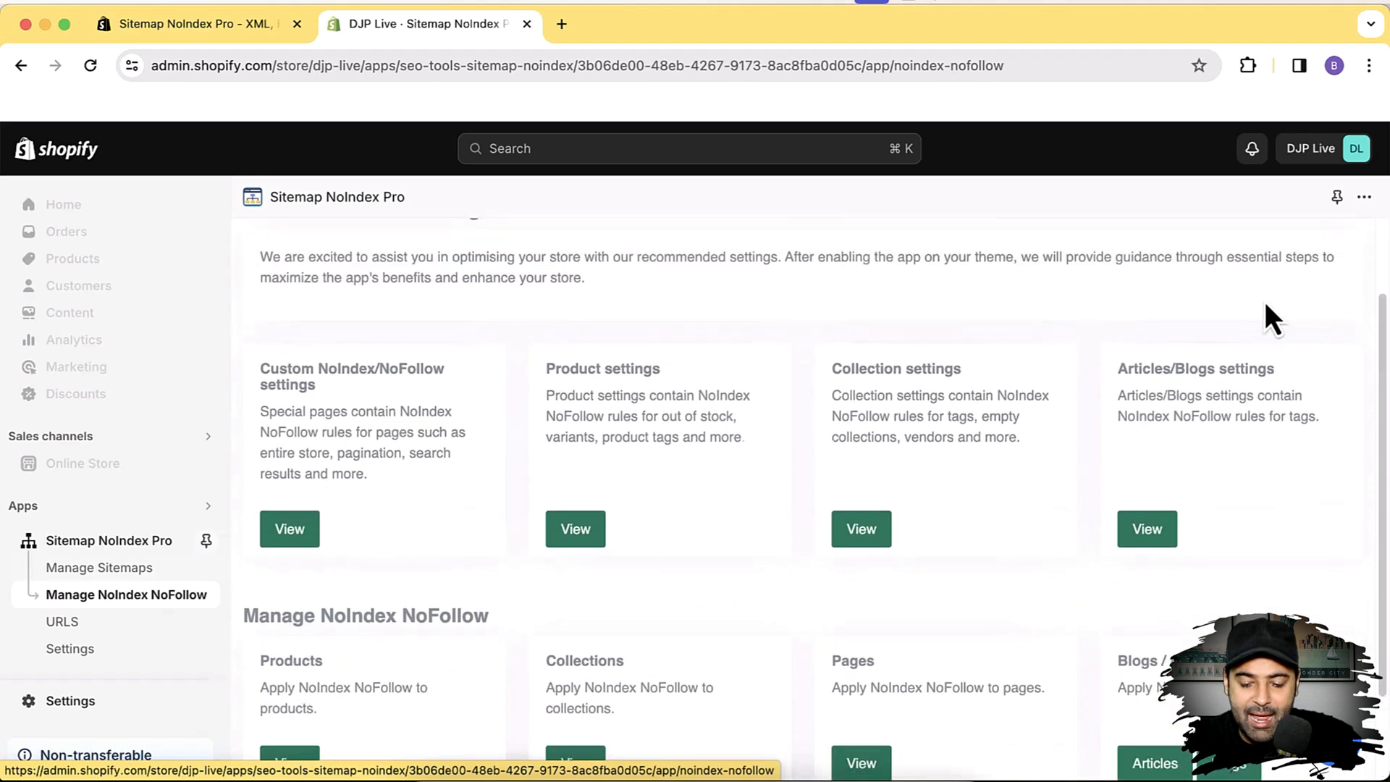
scroll("up", 3)
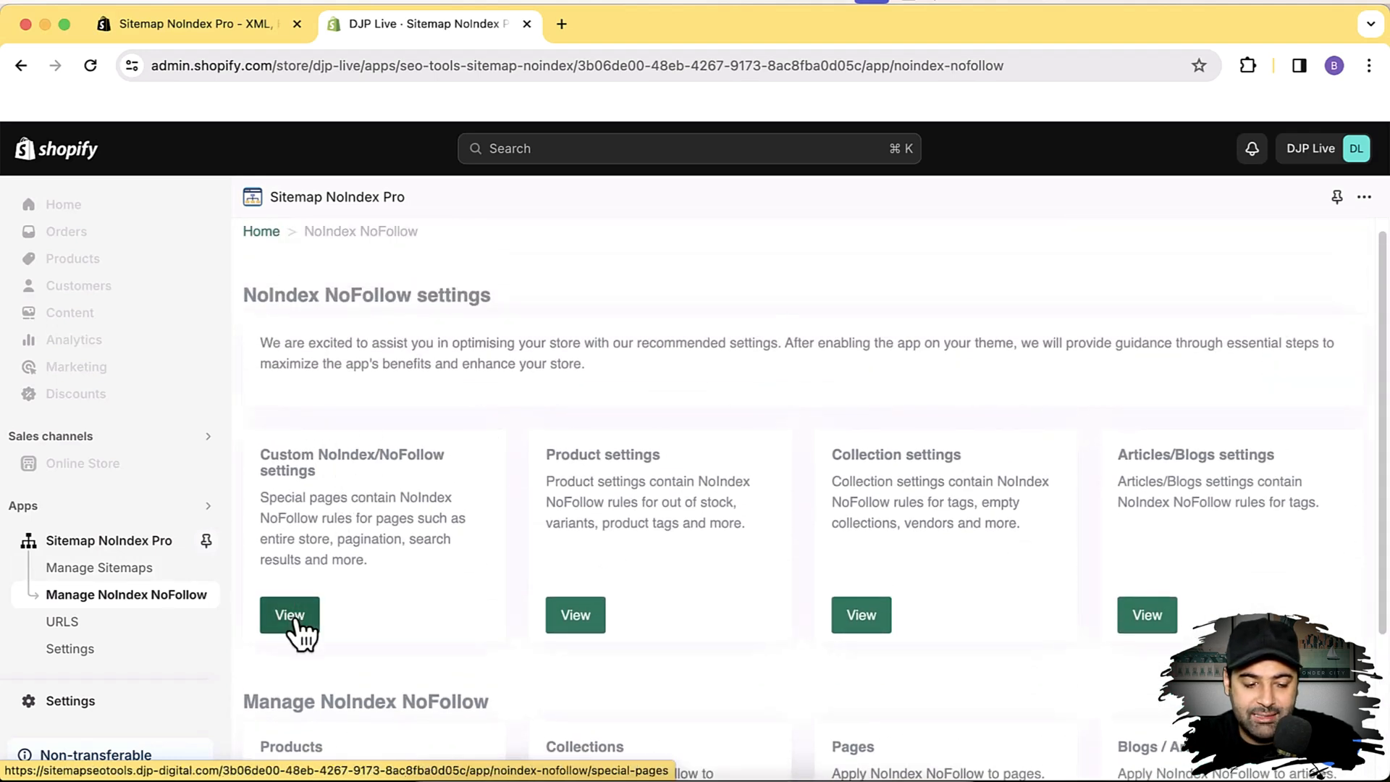
left_click(289, 615)
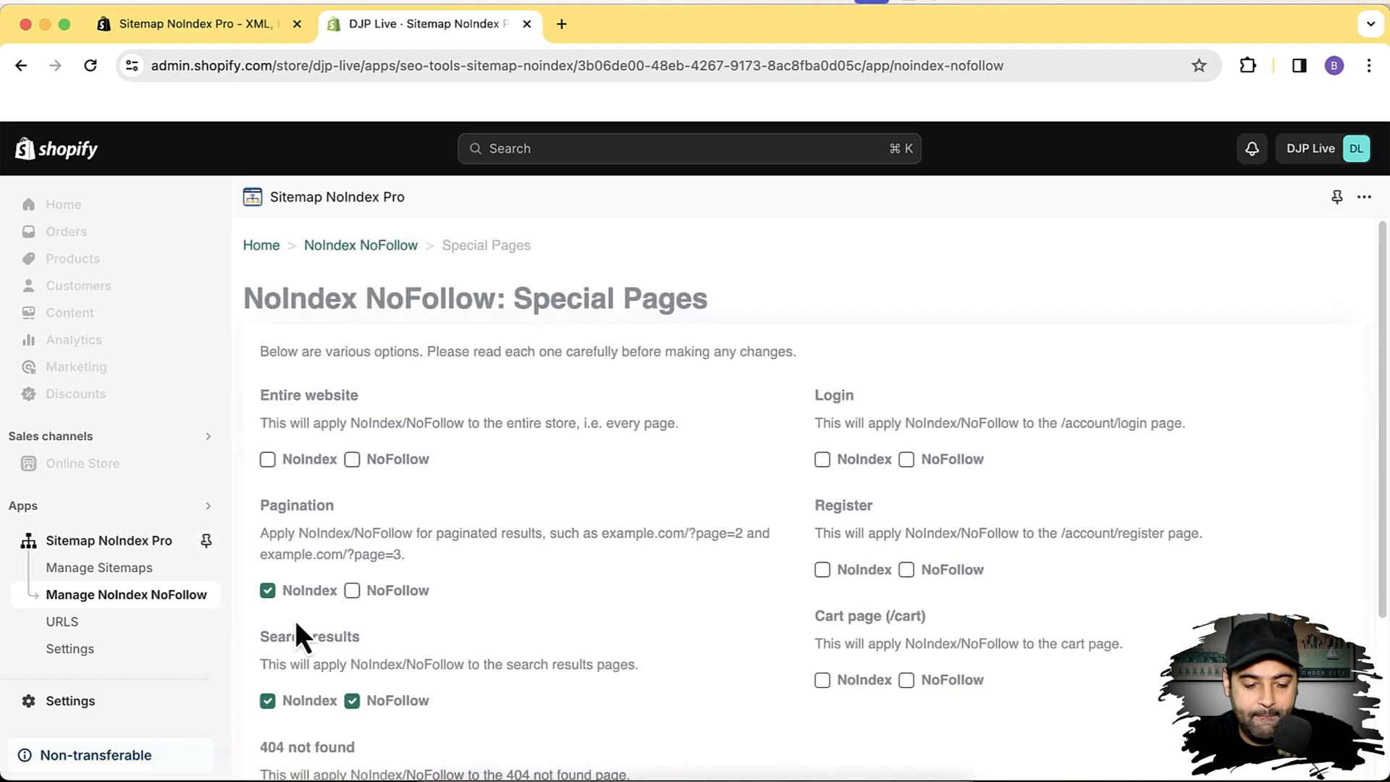
scroll("down", 3)
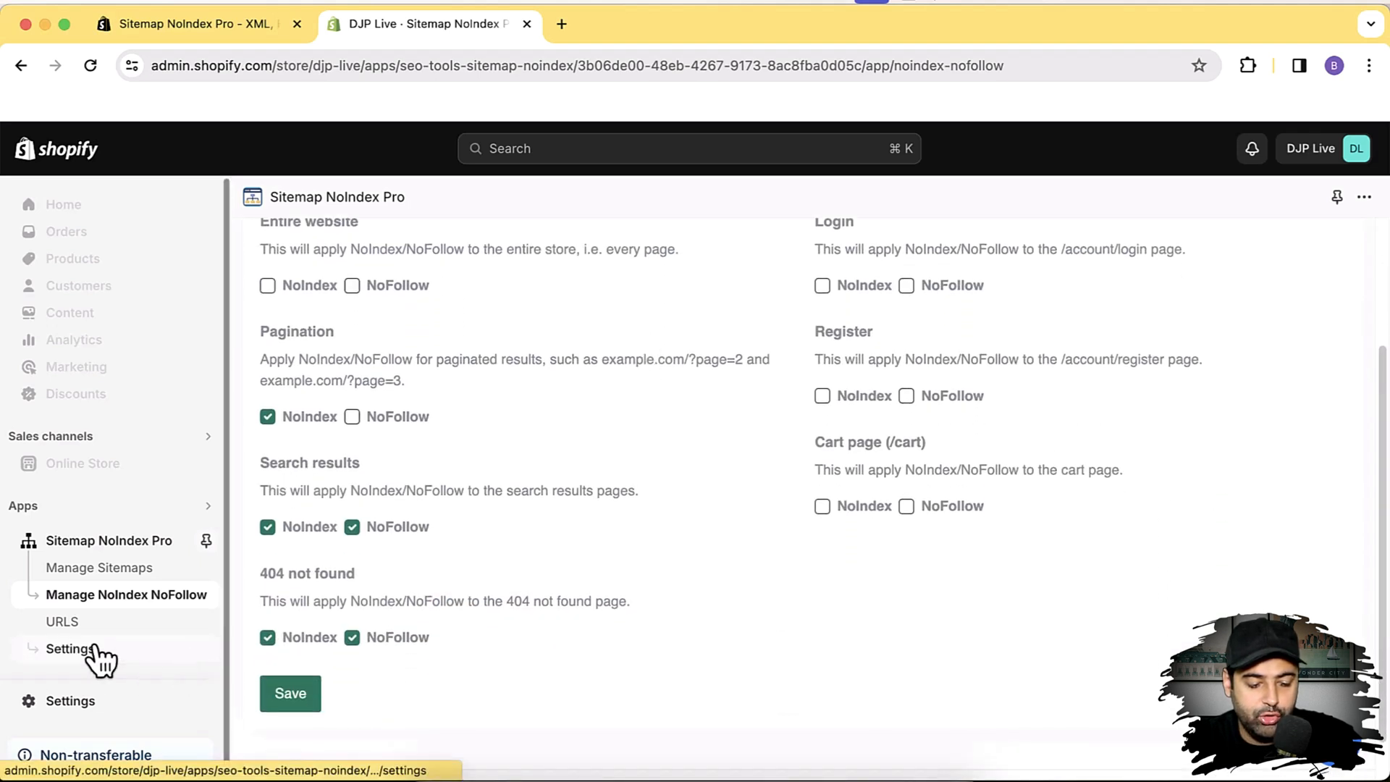
Open URLS, then View the NoIndex NoFollow Full URLs page and scroll it
left_click(62, 621)
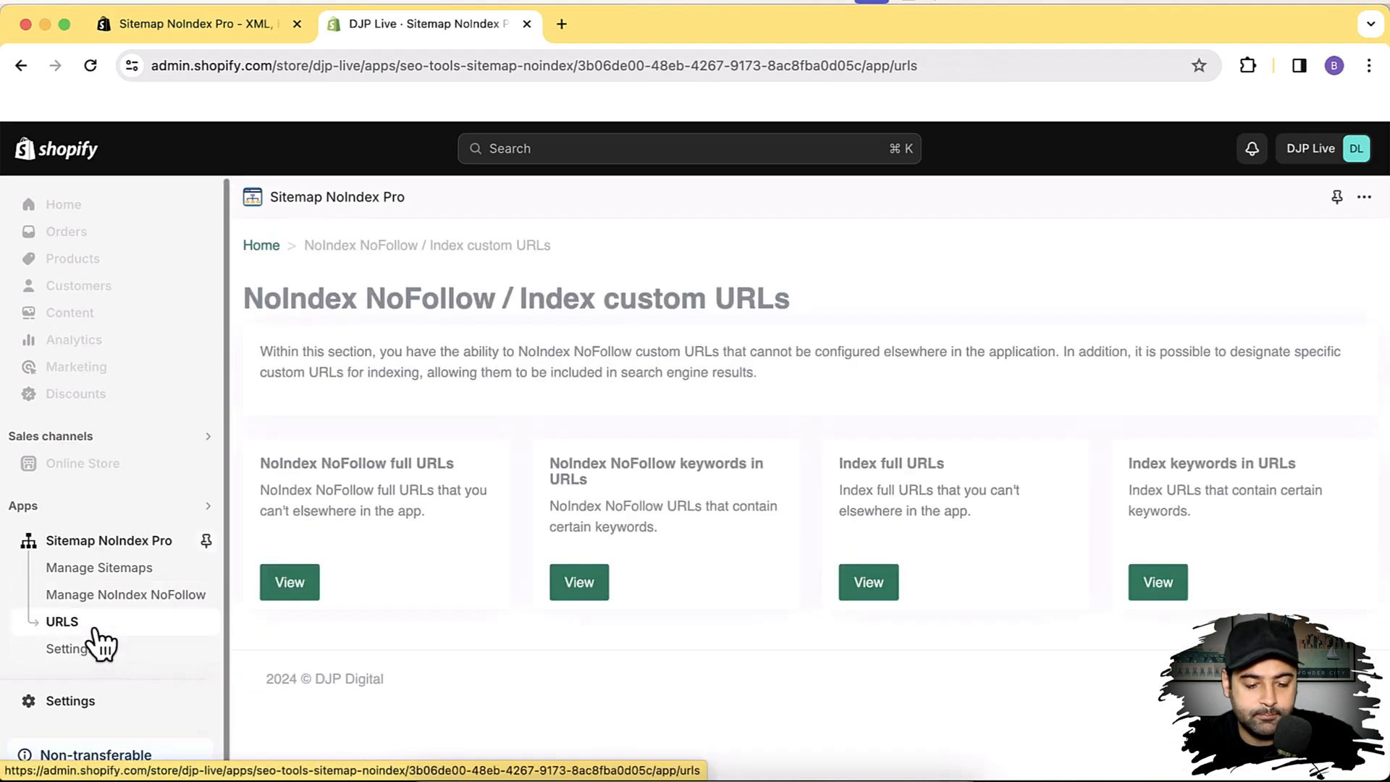
mouse_move(289, 590)
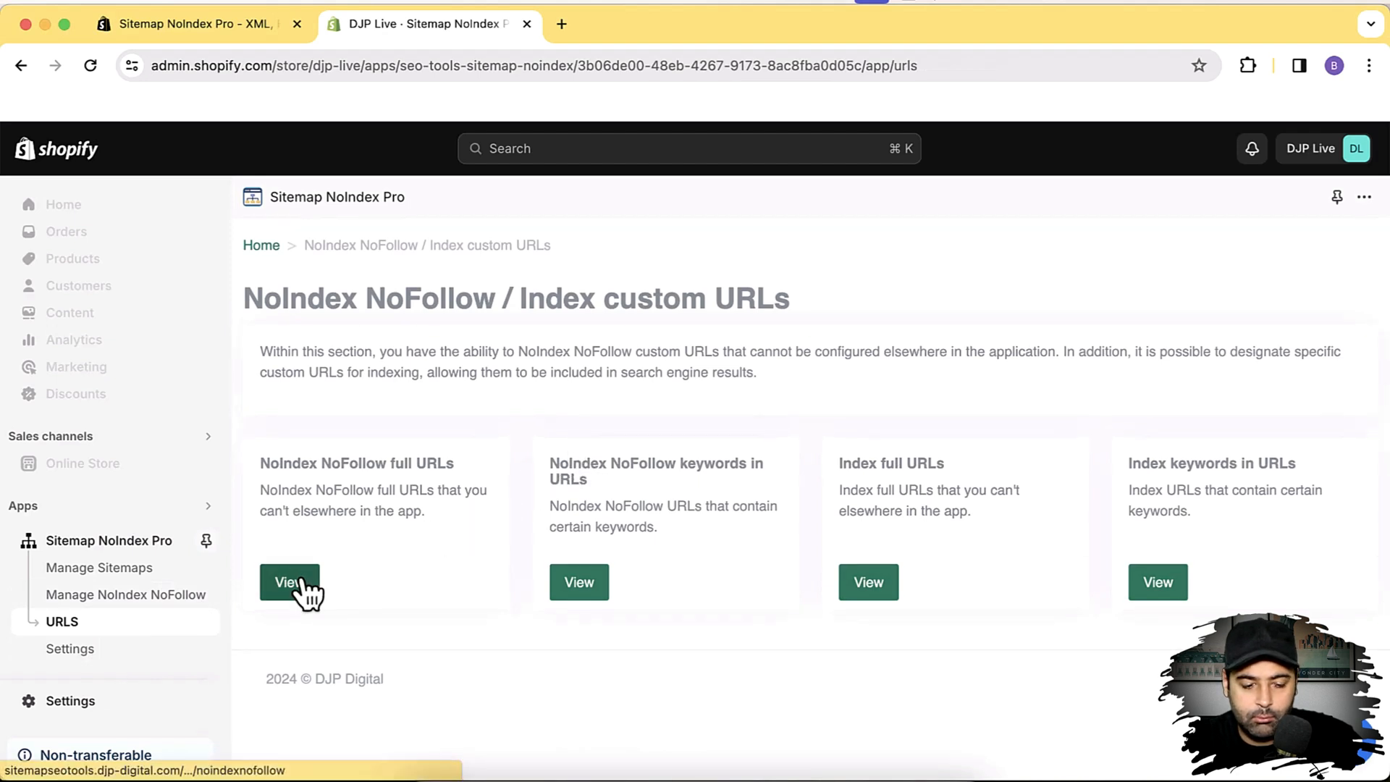
left_click(288, 581)
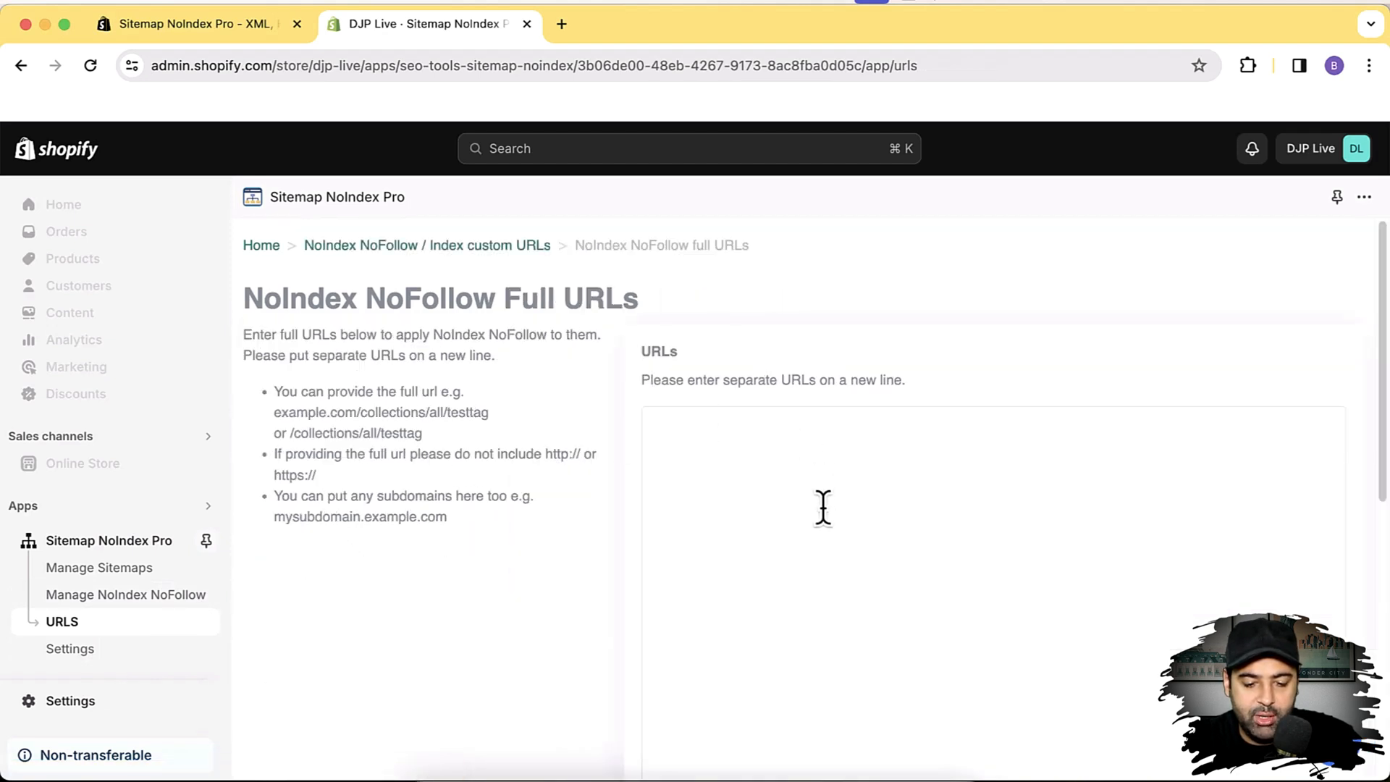
mouse_move(1379, 304)
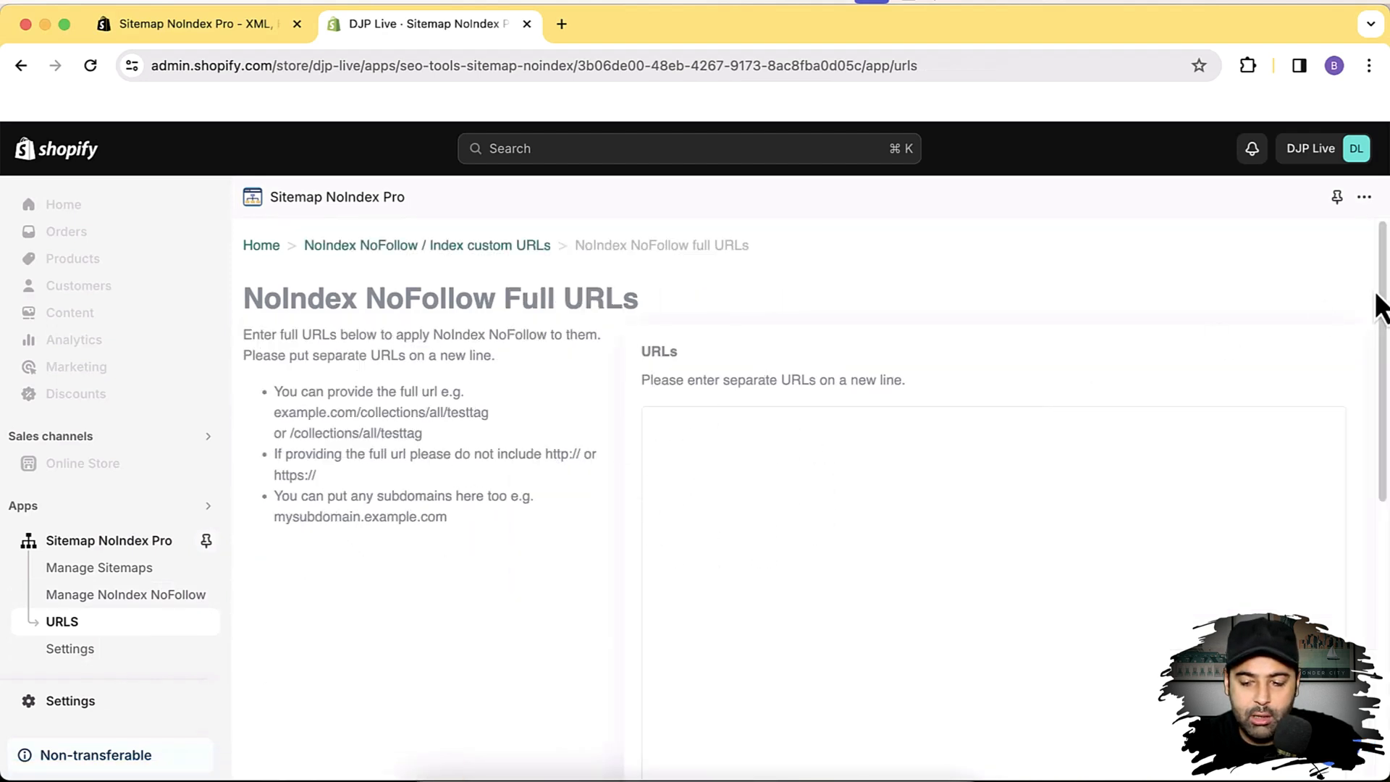
scroll("up", 3)
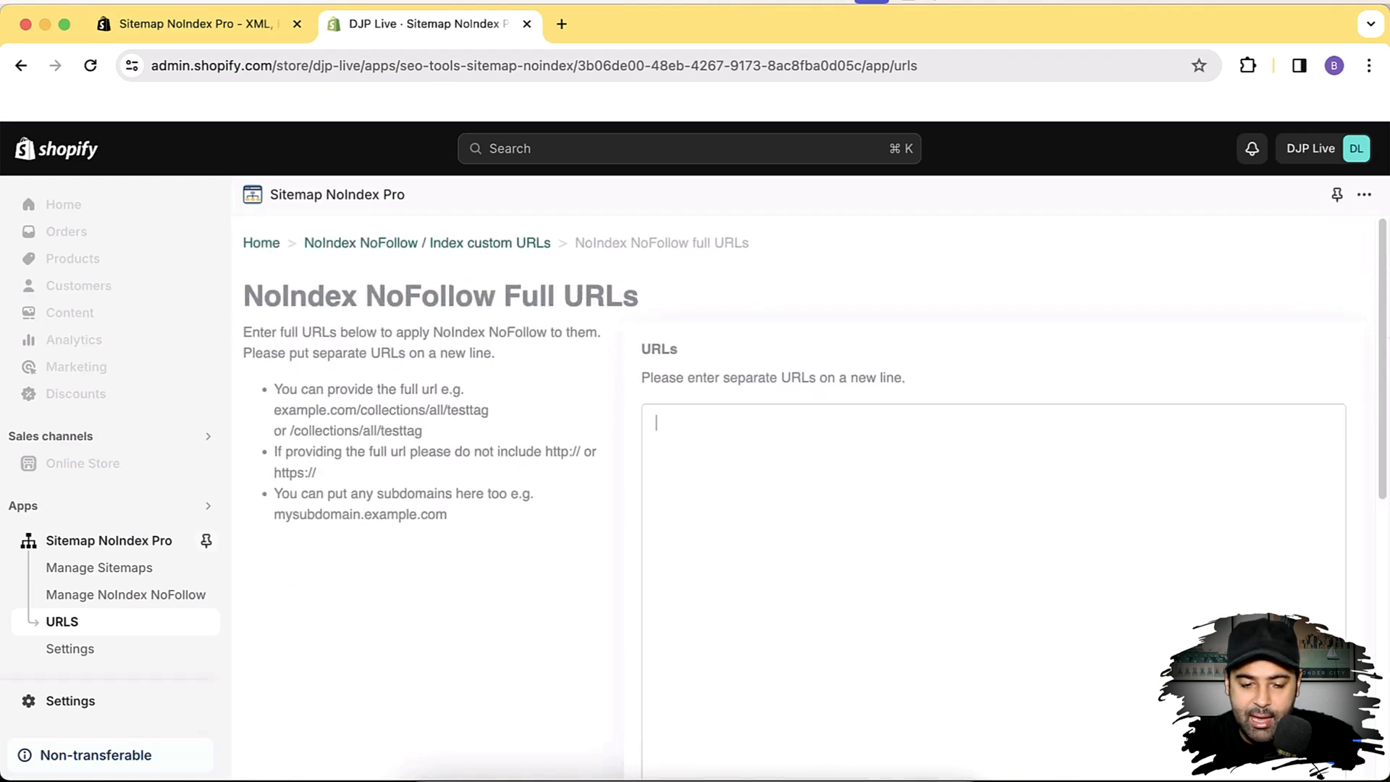
scroll("down", 3)
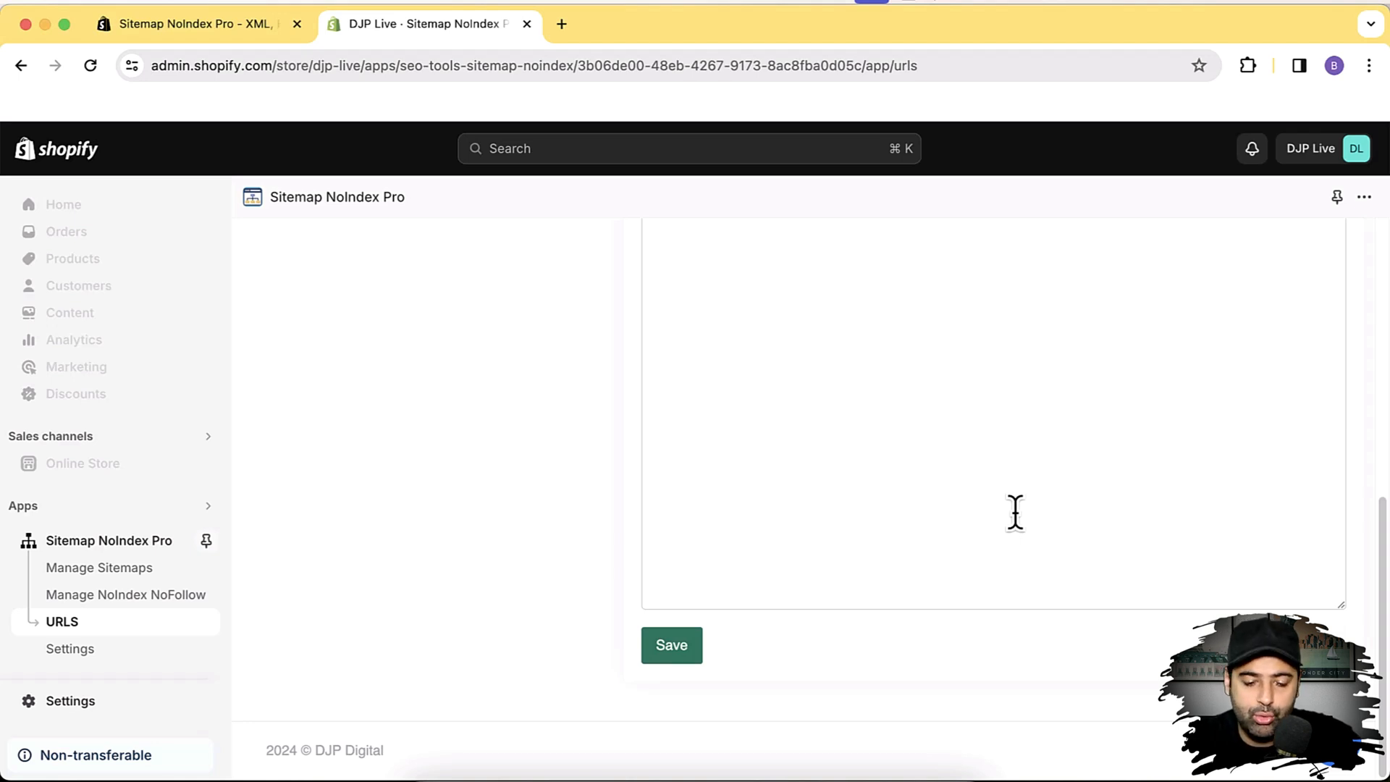
scroll("up", 3)
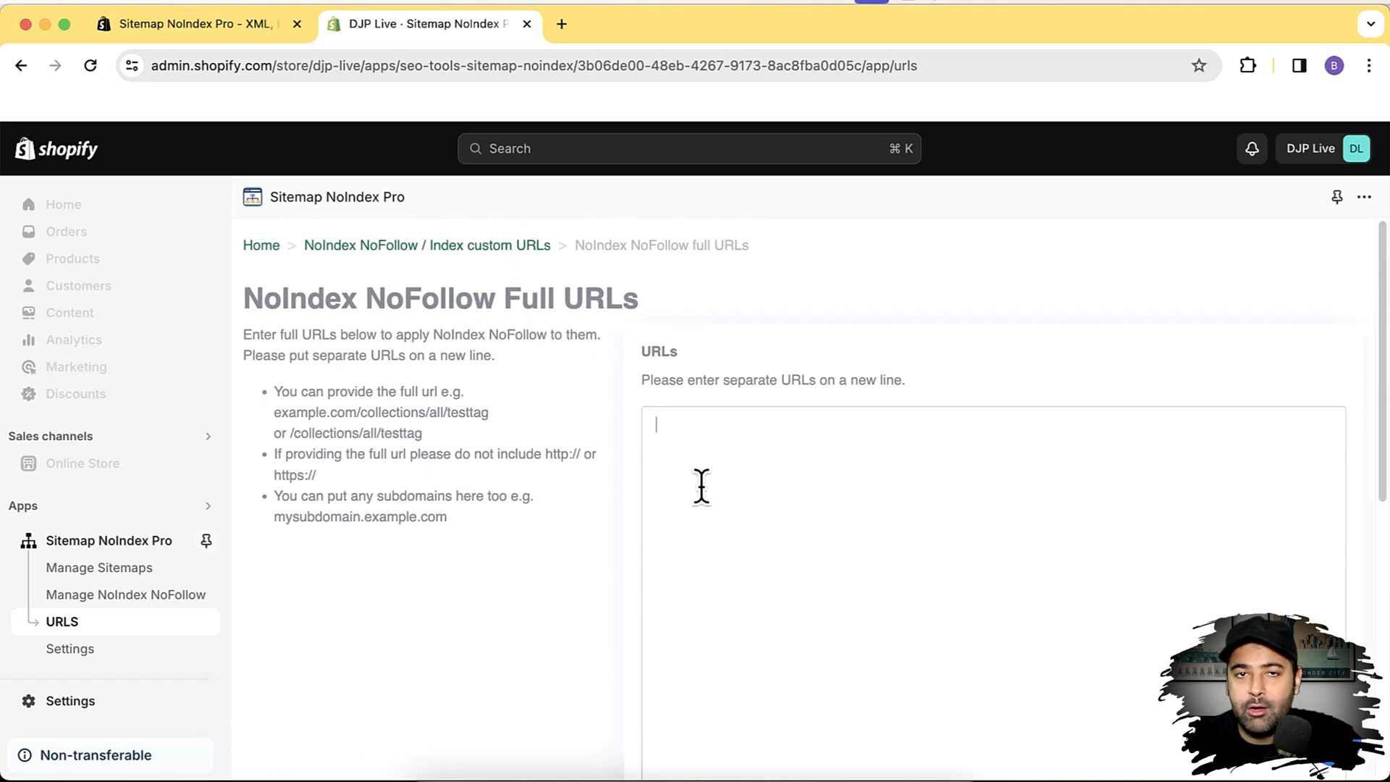
mouse_move(98, 568)
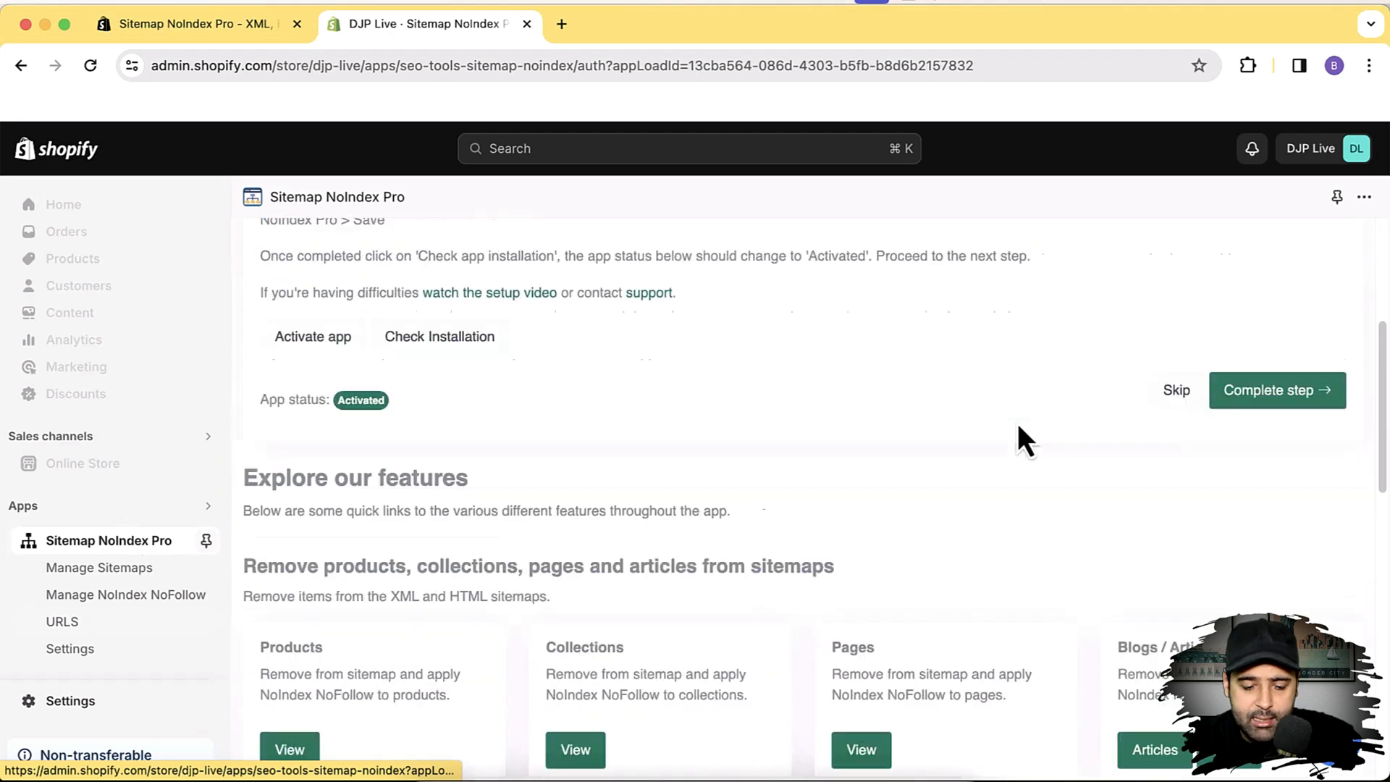
Scroll down the home page to the Explore our features sitemap removal and HTML/XML sitemap links
scroll("down", 3)
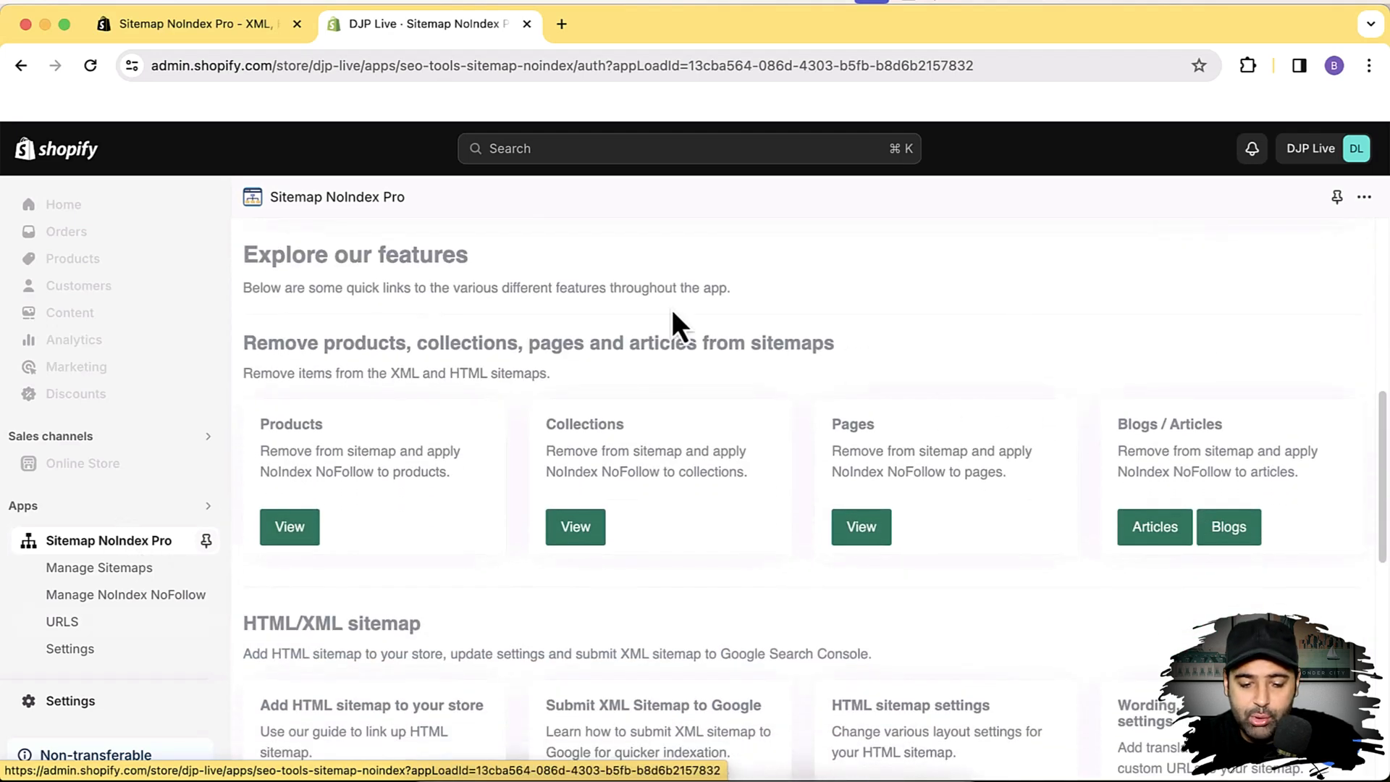
scroll("down", 3)
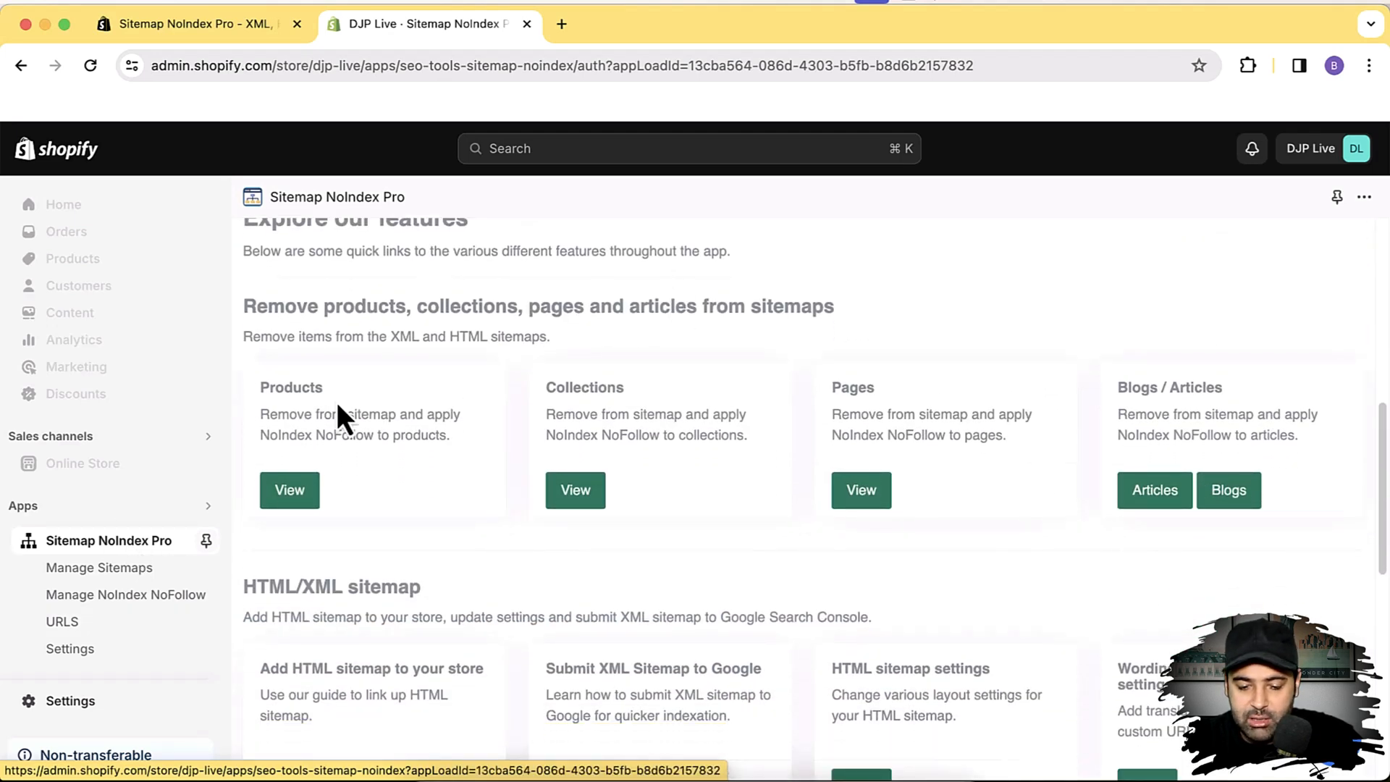
scroll("down", 3)
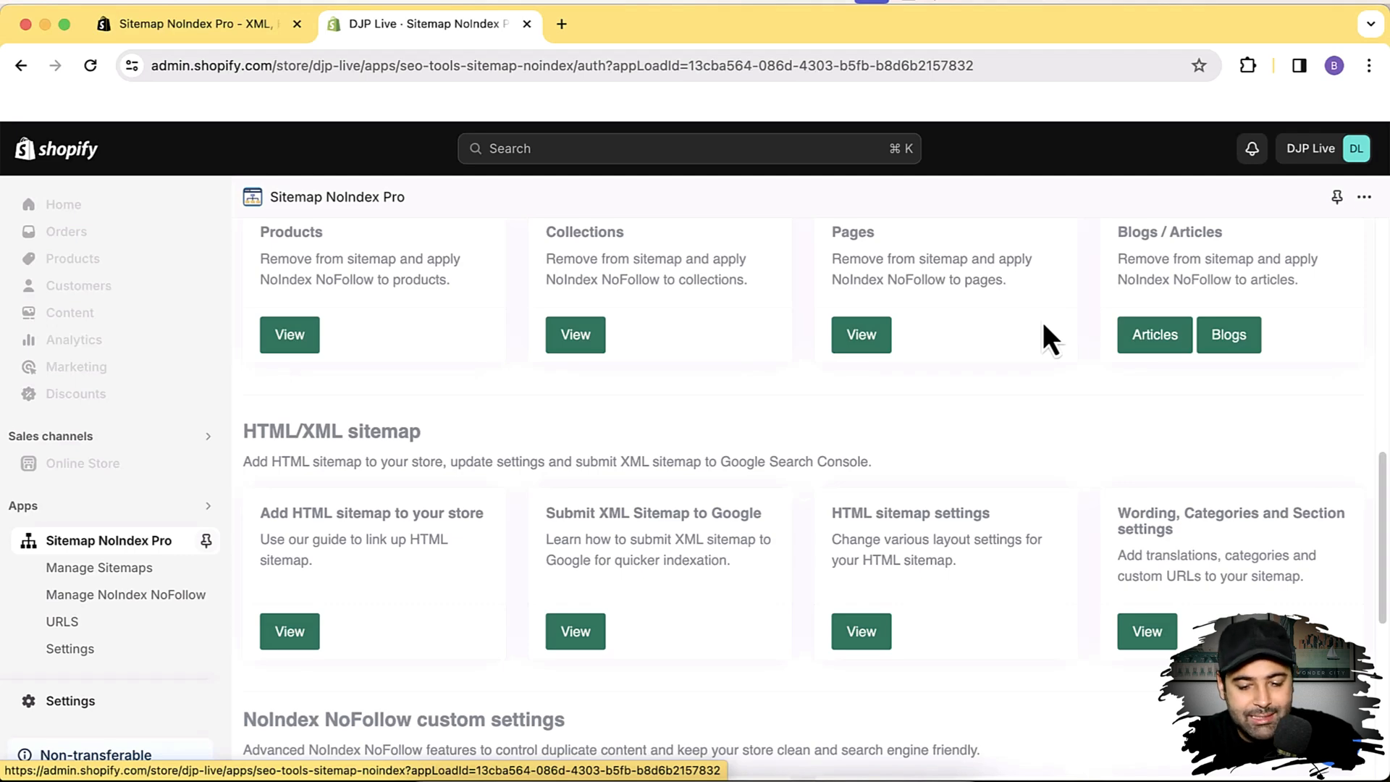
scroll("up", 3)
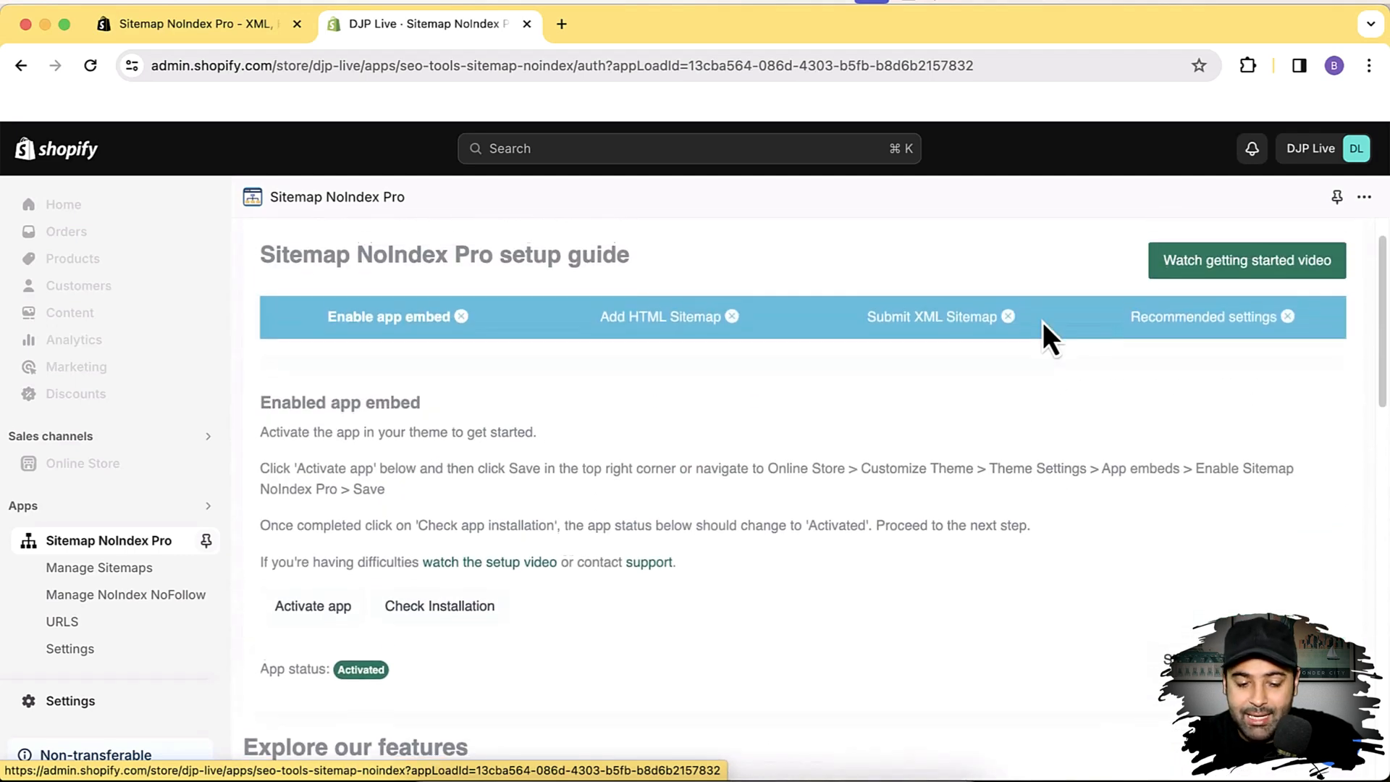
scroll("up", 3)
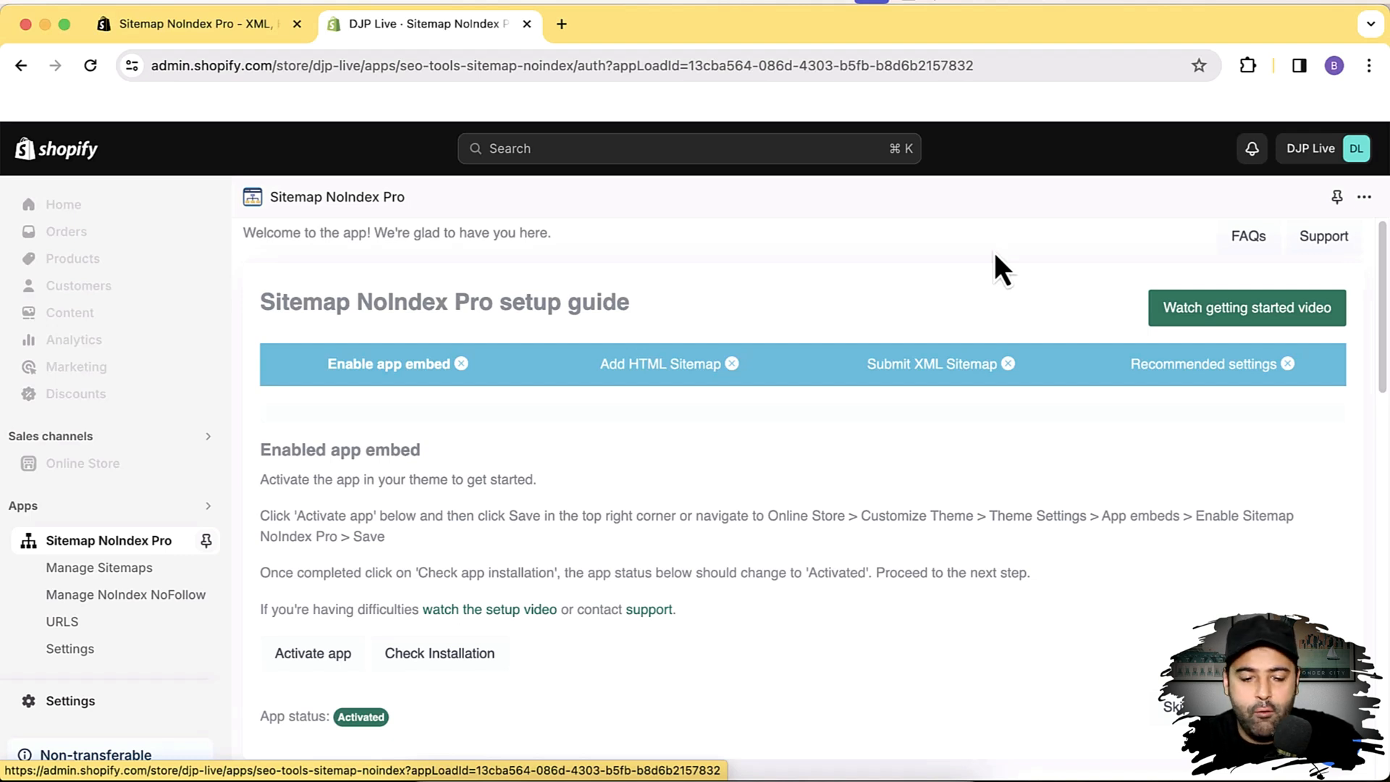
mouse_move(825, 311)
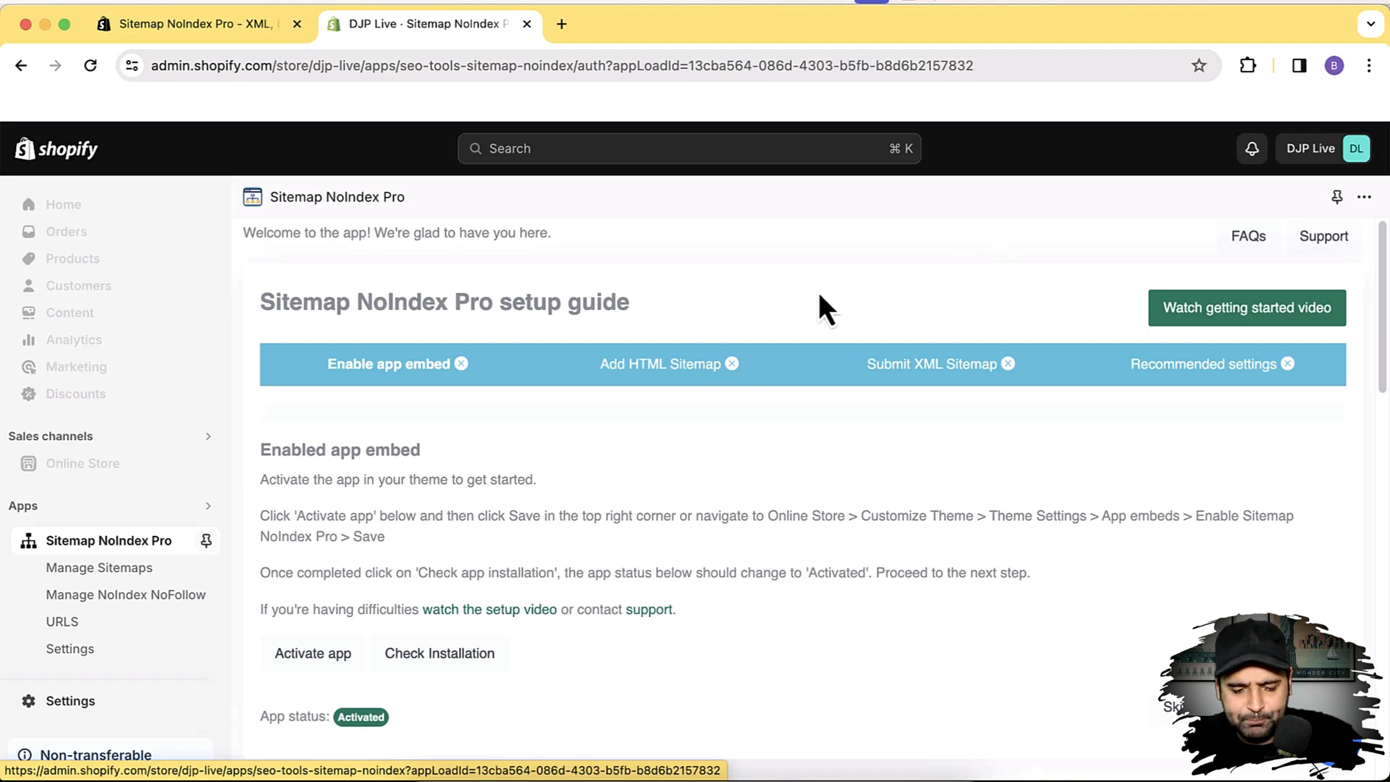
mouse_move(736, 246)
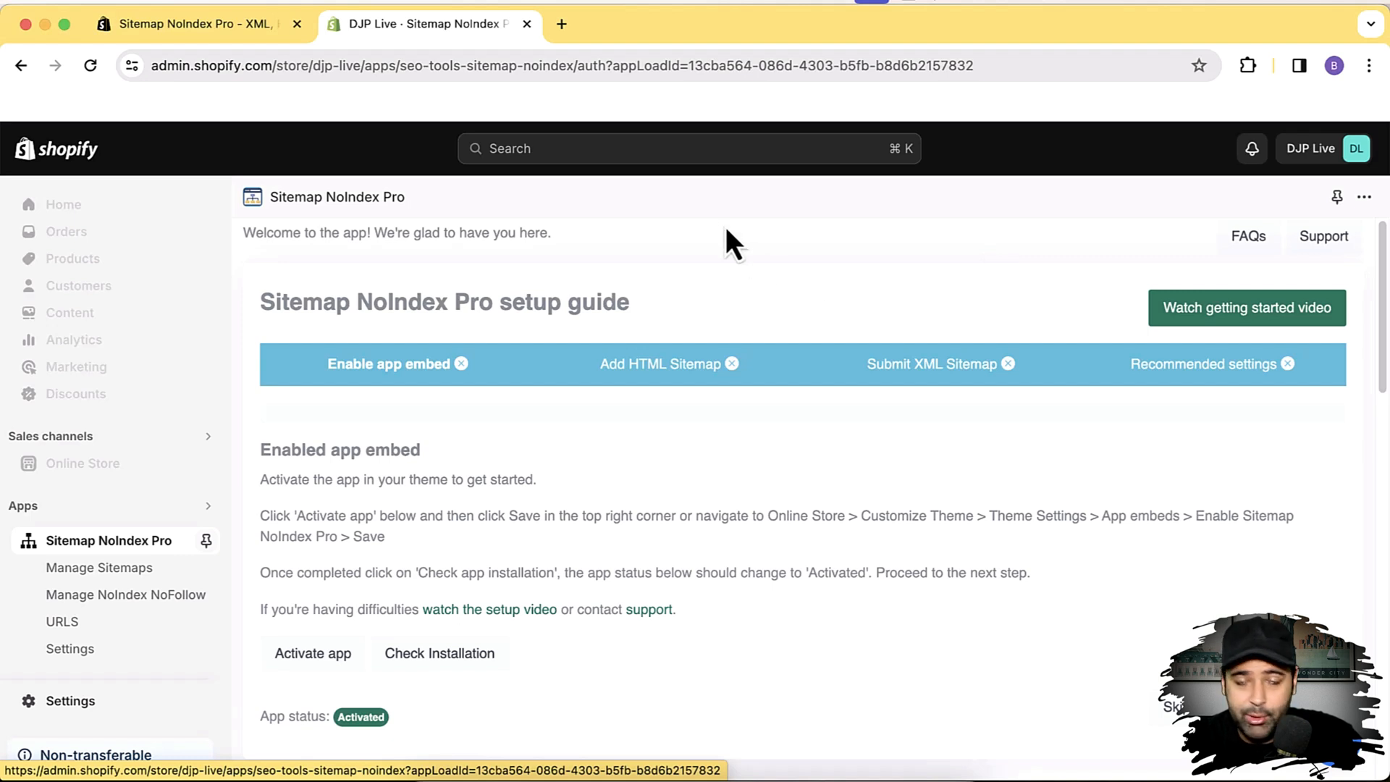
scroll("down", 3)
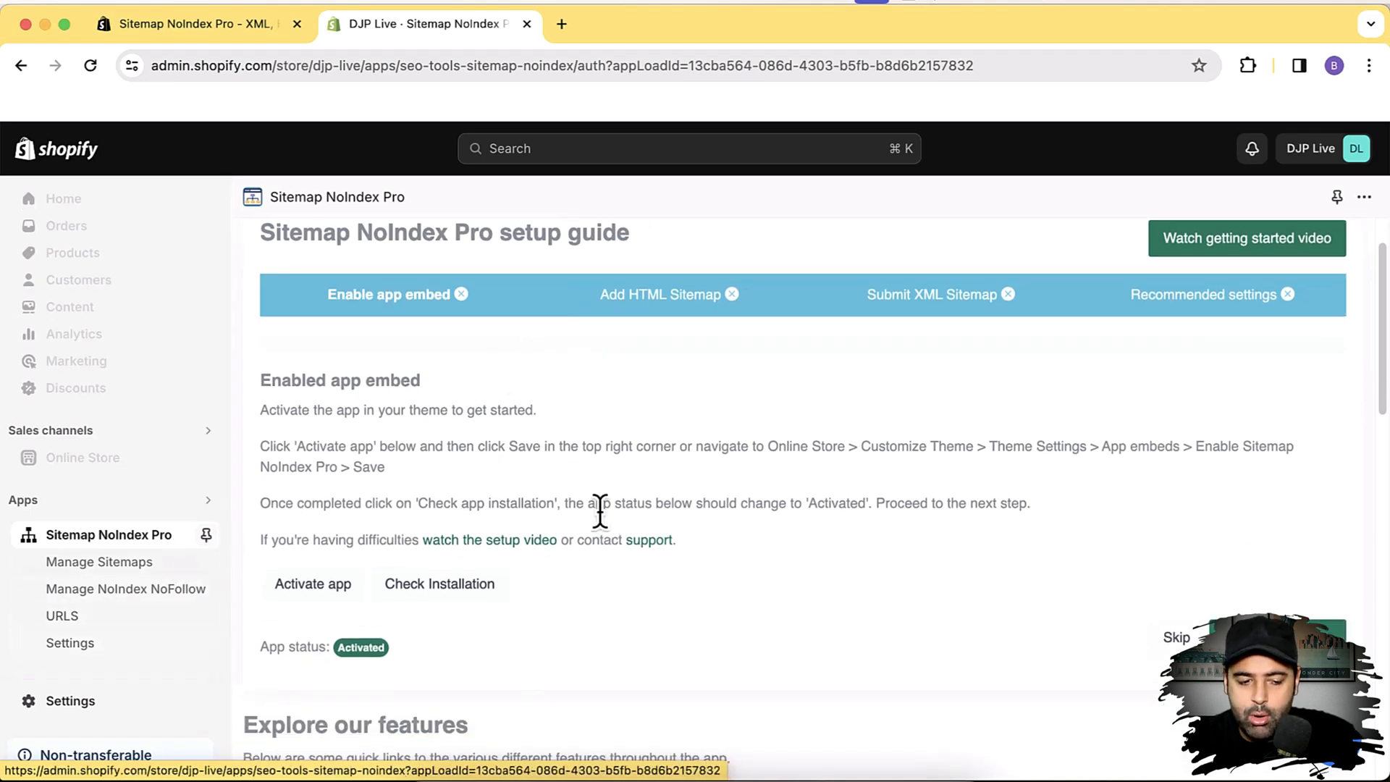
scroll("up", 3)
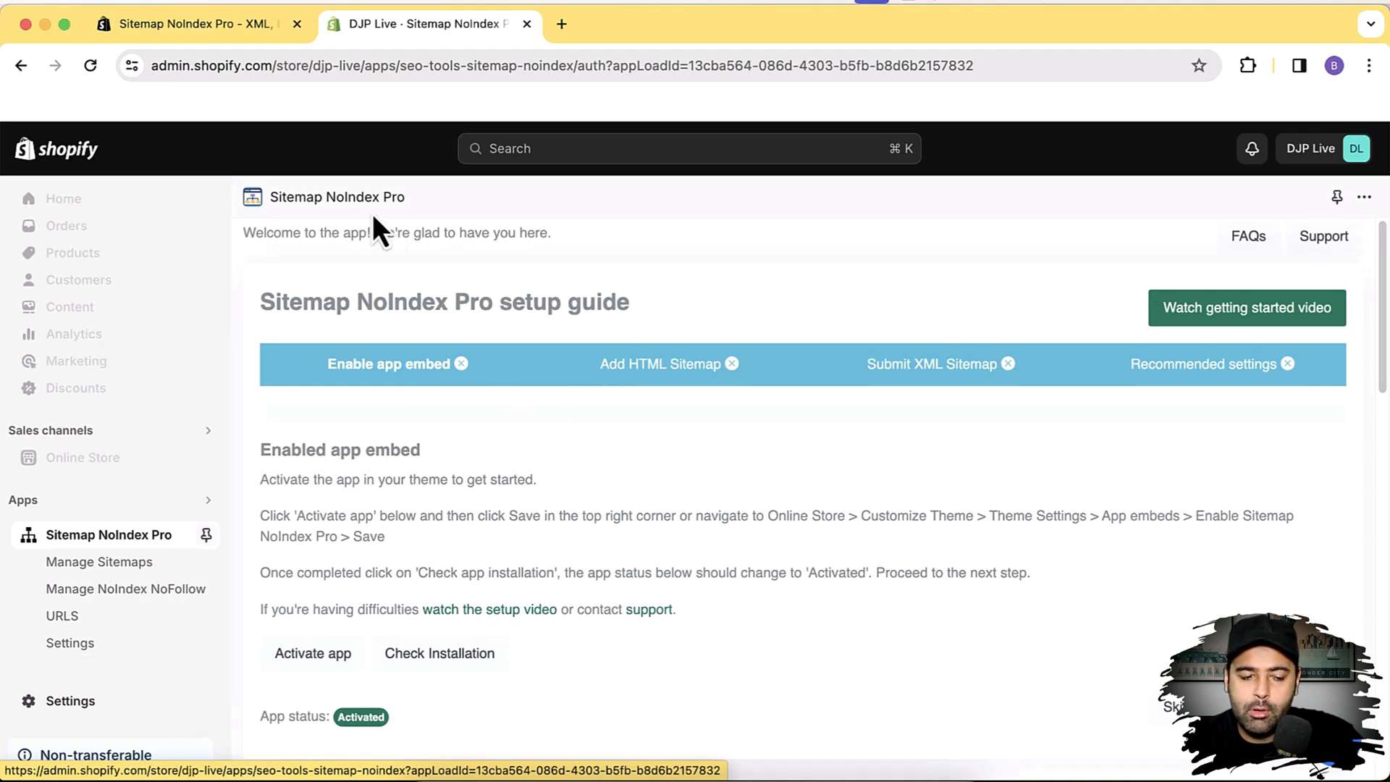
mouse_move(776, 350)
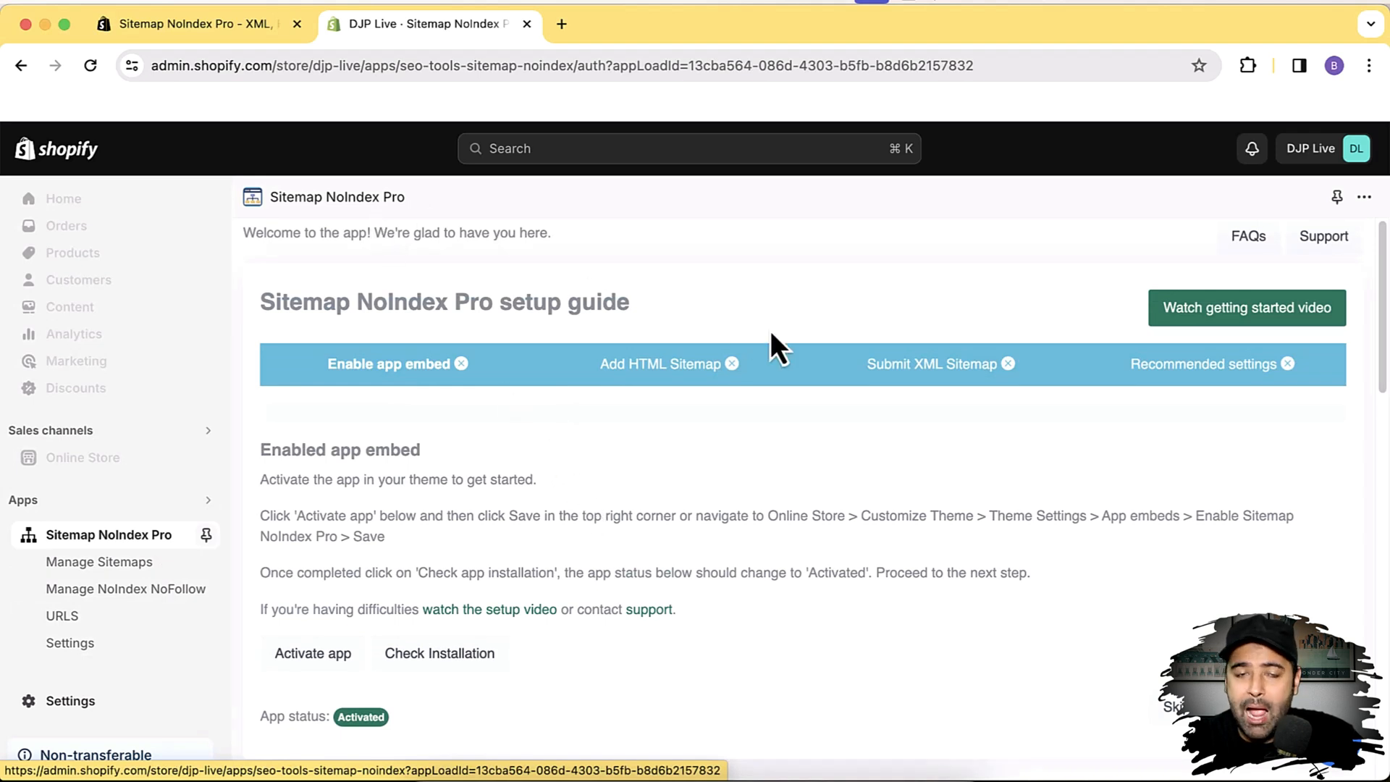